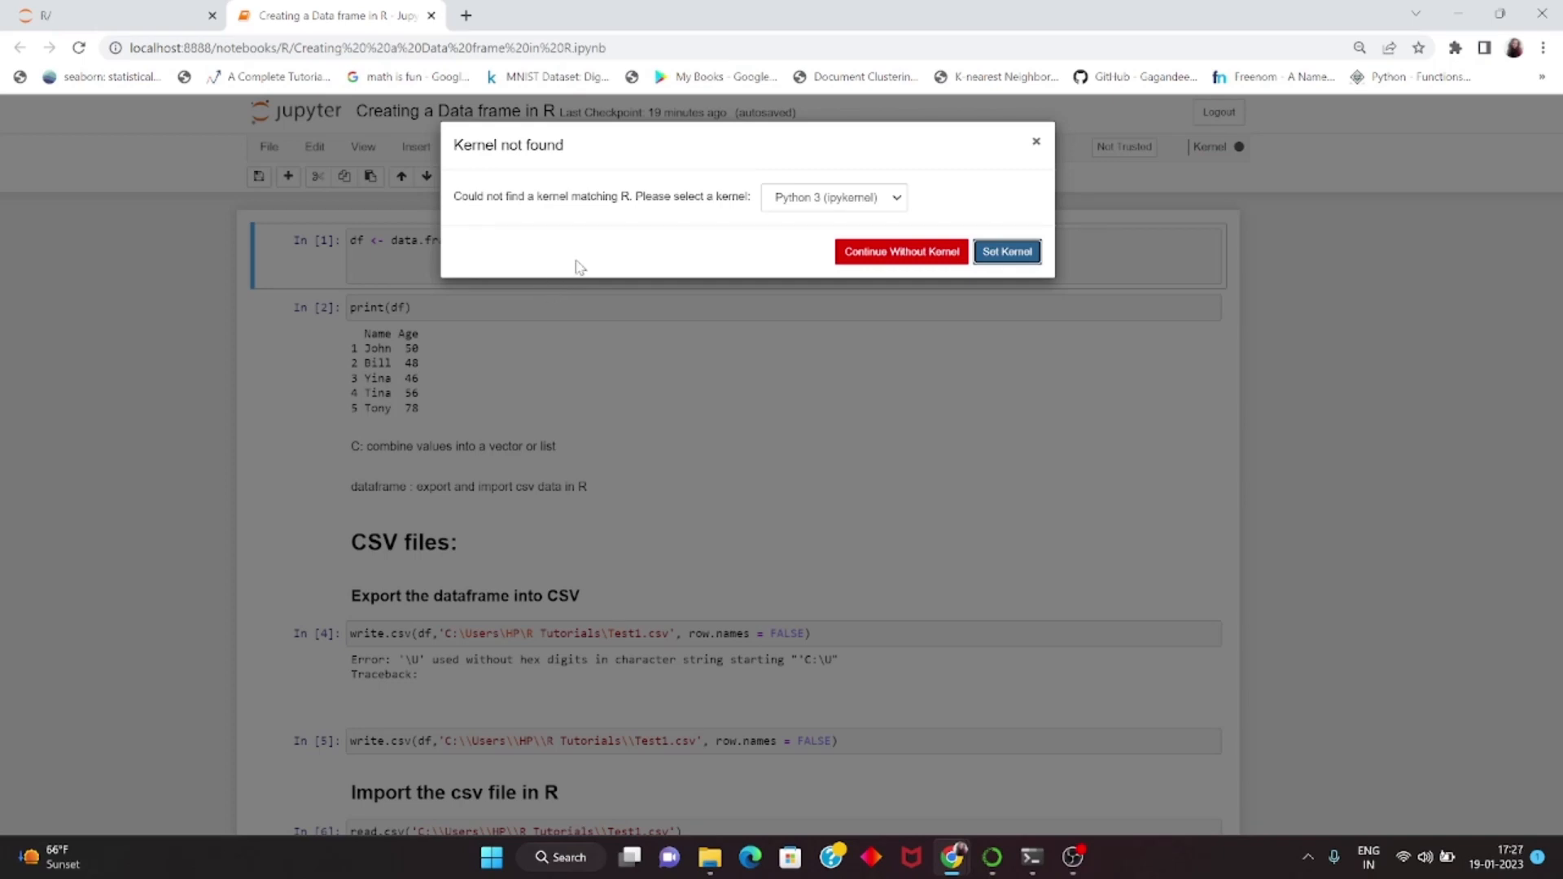
- Dismiss the kernel-choice prompt on the R notebook and search Windows for Anaconda Prompt
{"action": "left_click", "coordinate": [109, 15]}
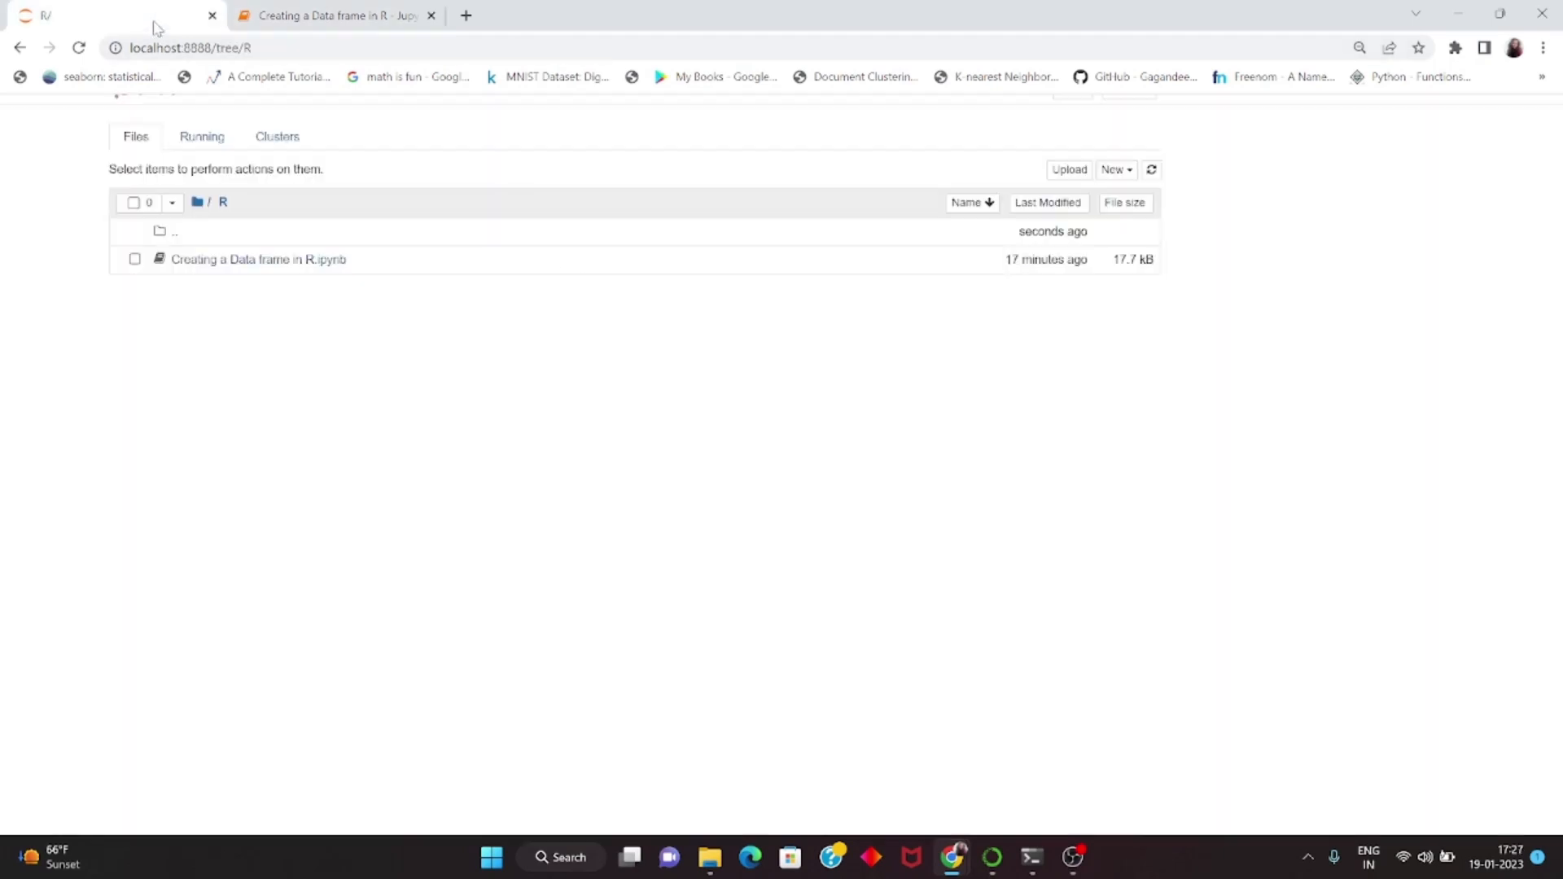
{"action": "left_click", "coordinate": [197, 202]}
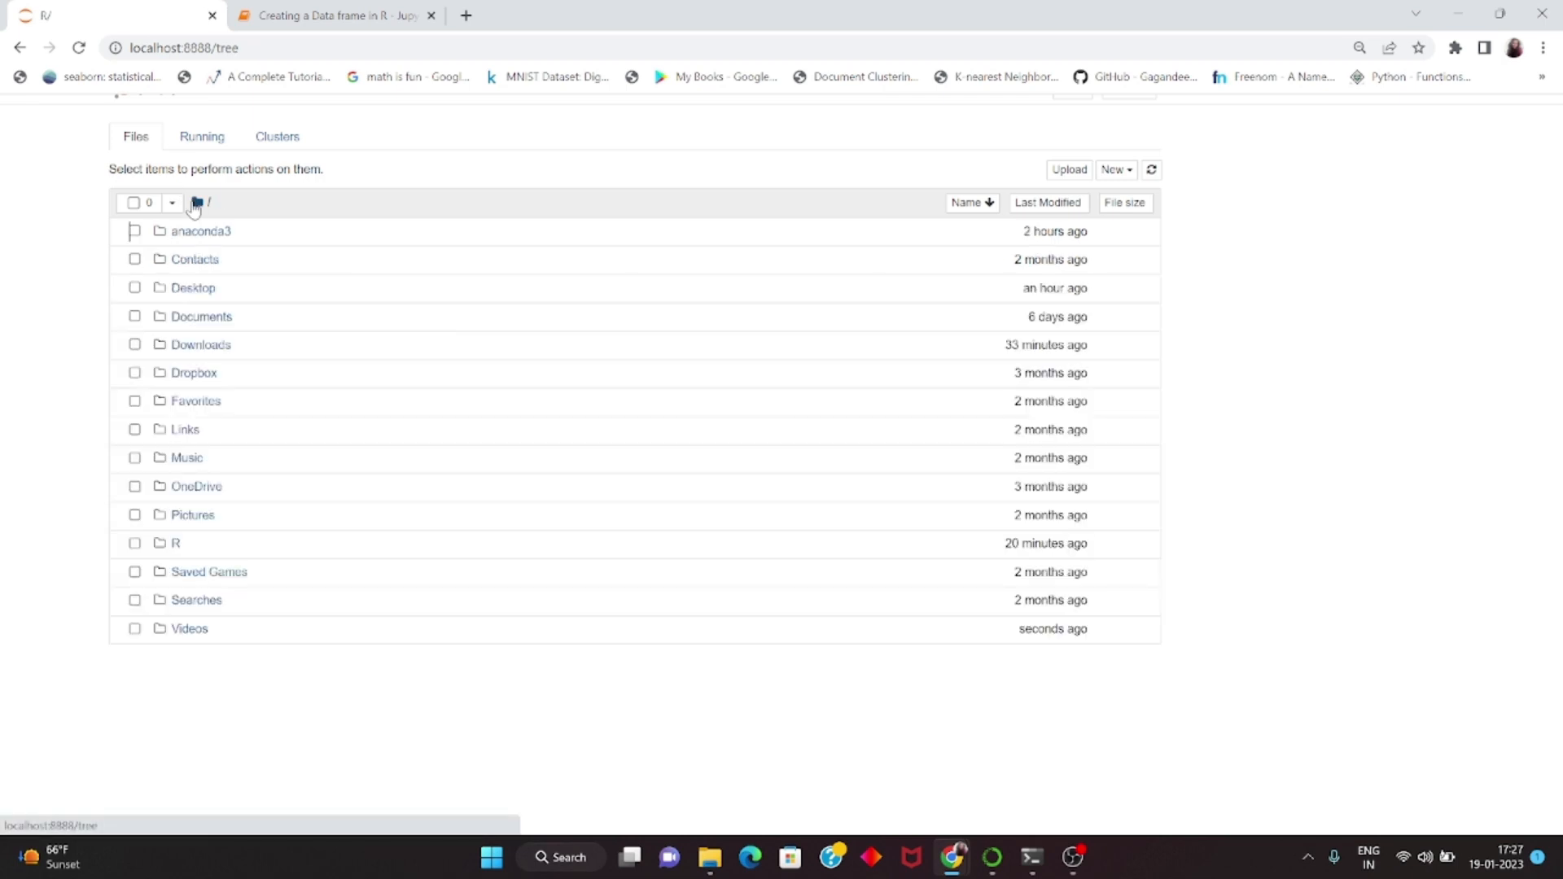
{"action": "left_click", "coordinate": [175, 542]}
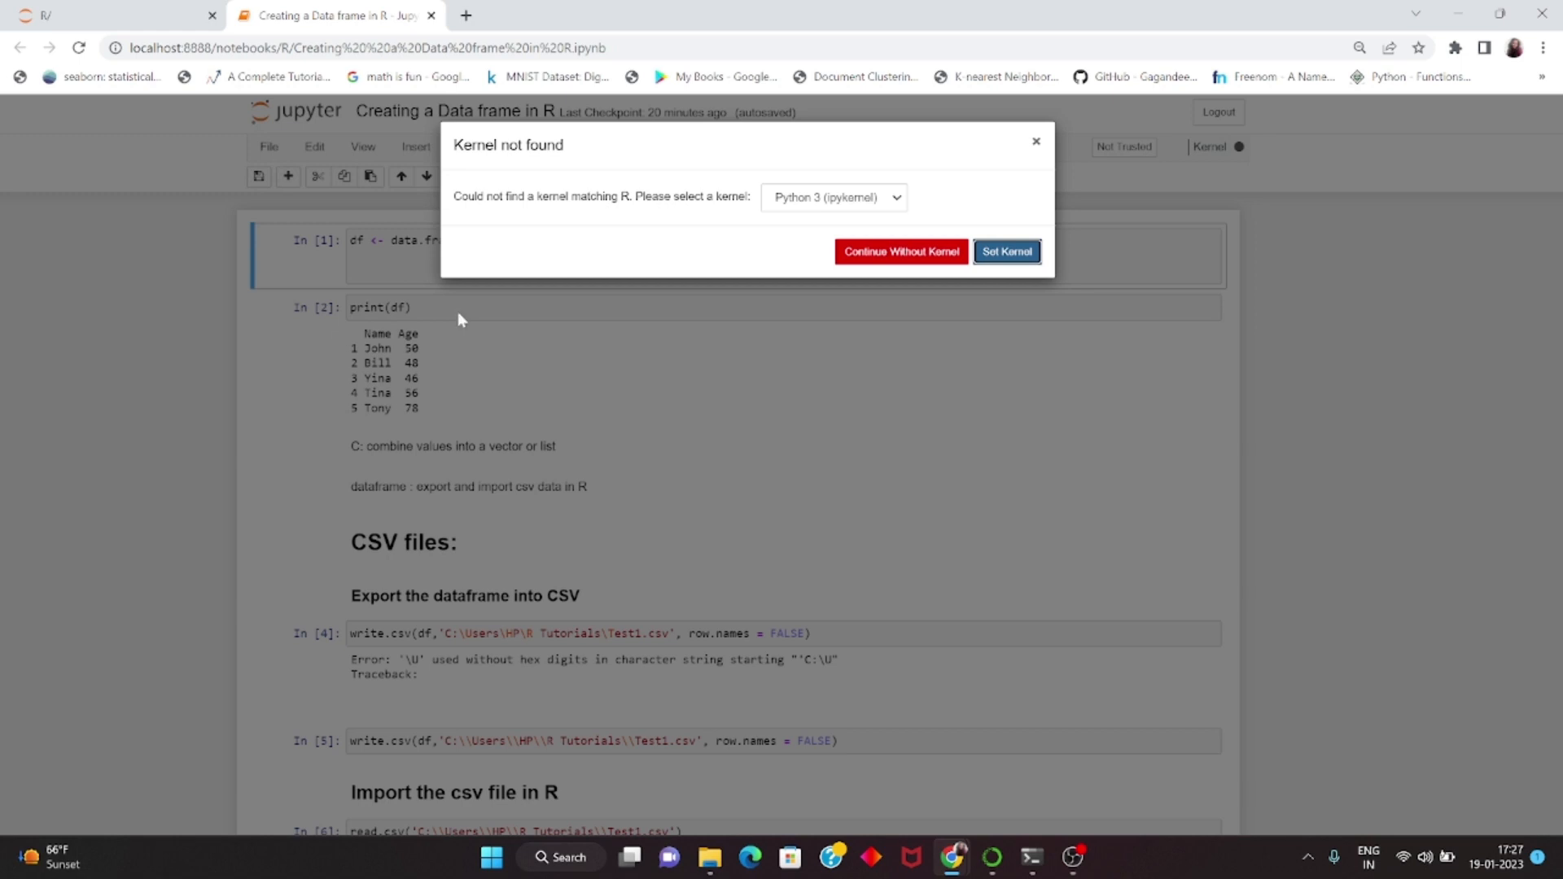
{"action": "mouse_move", "coordinate": [625, 212]}
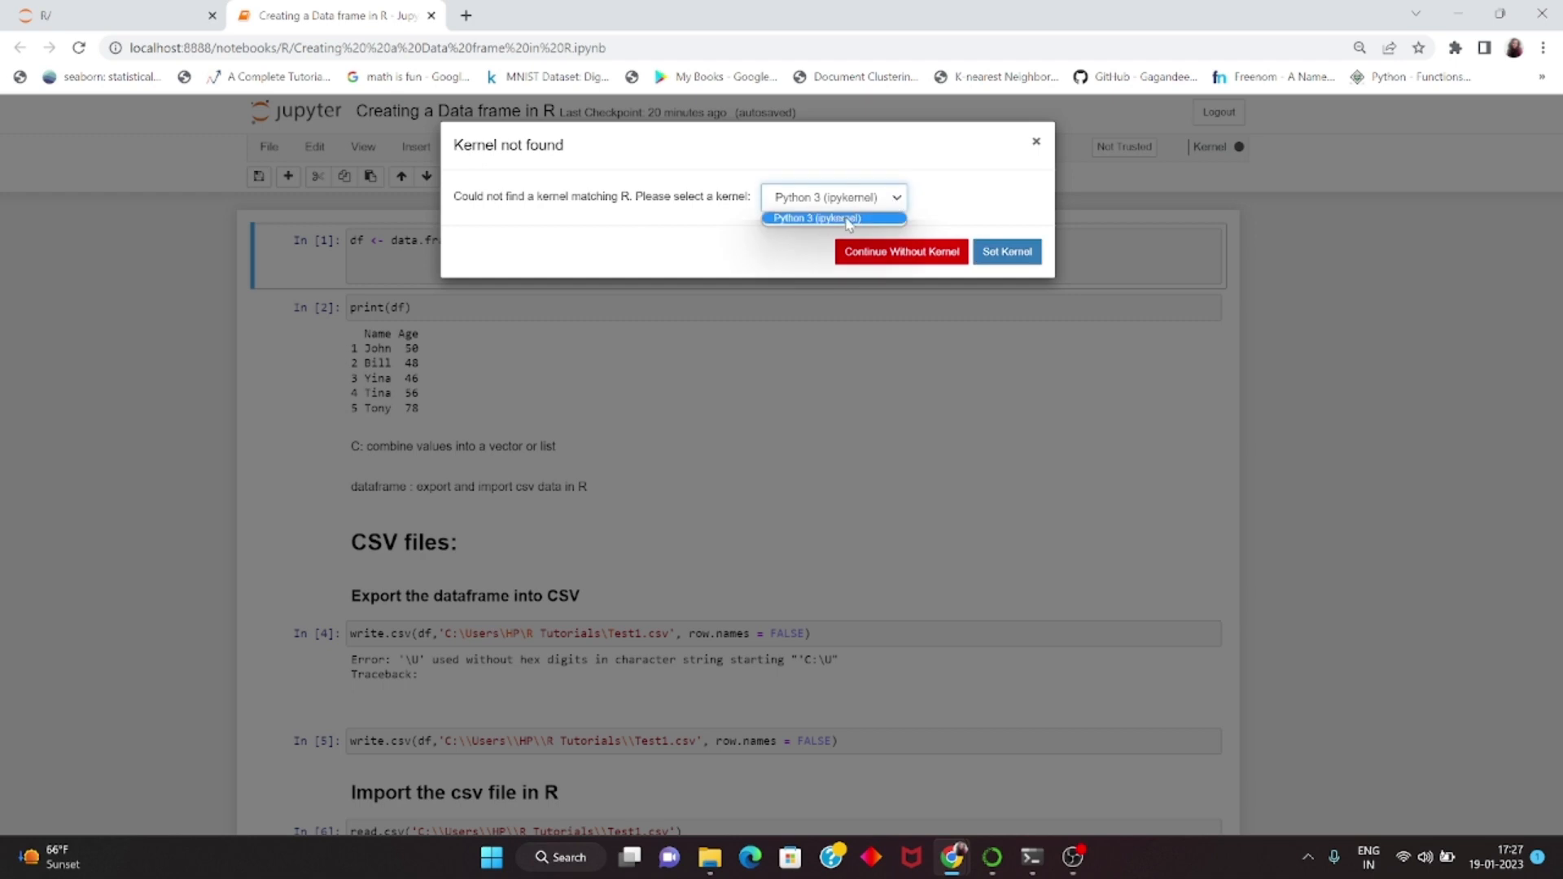
{"action": "mouse_move", "coordinate": [892, 207]}
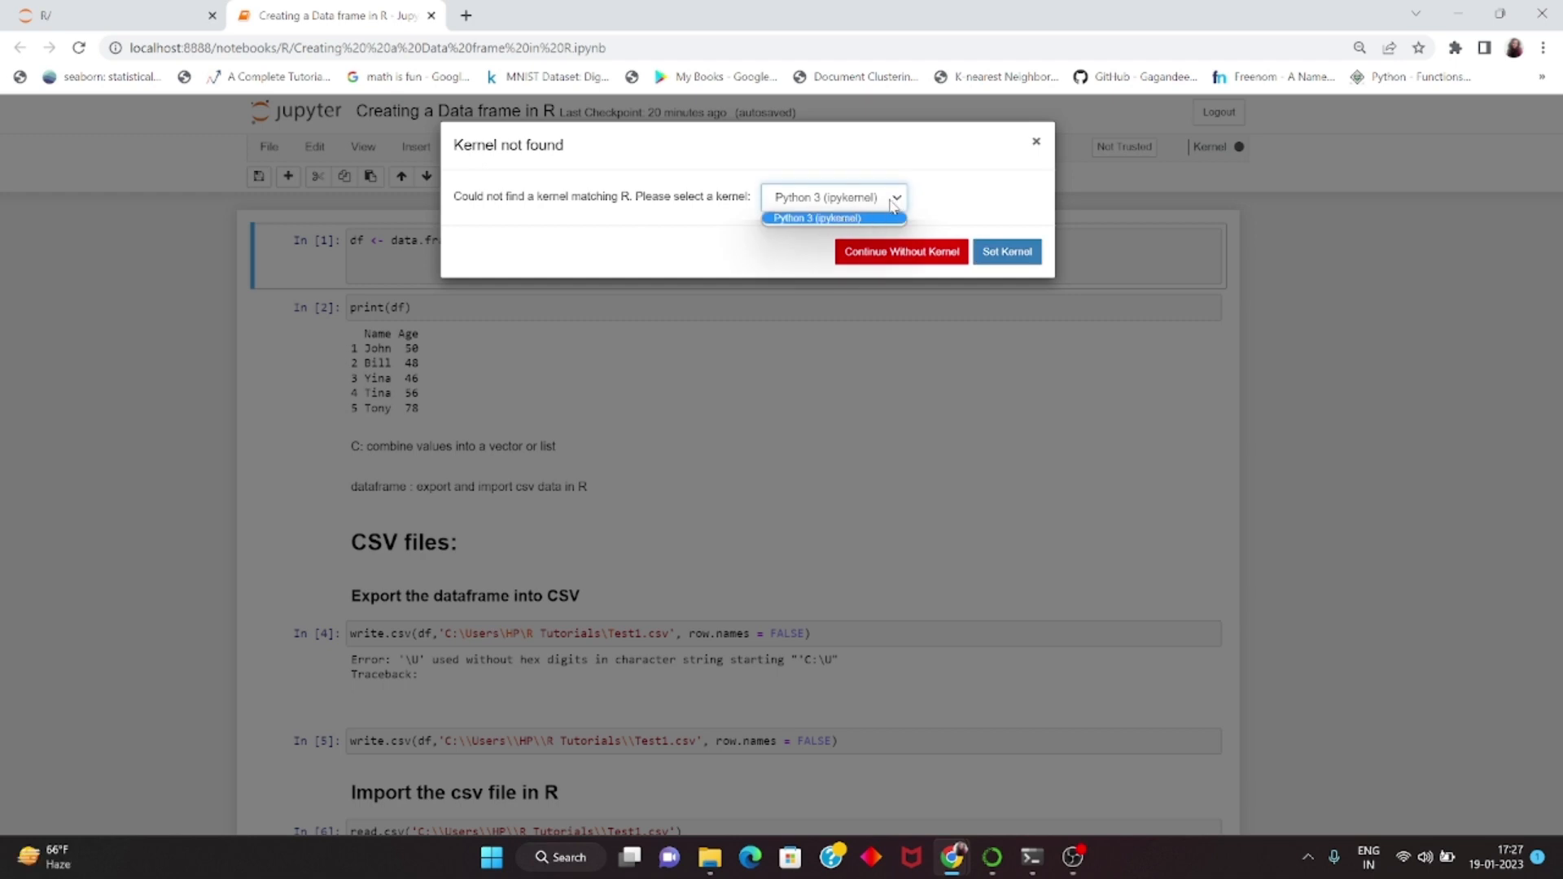
{"action": "mouse_move", "coordinate": [617, 353]}
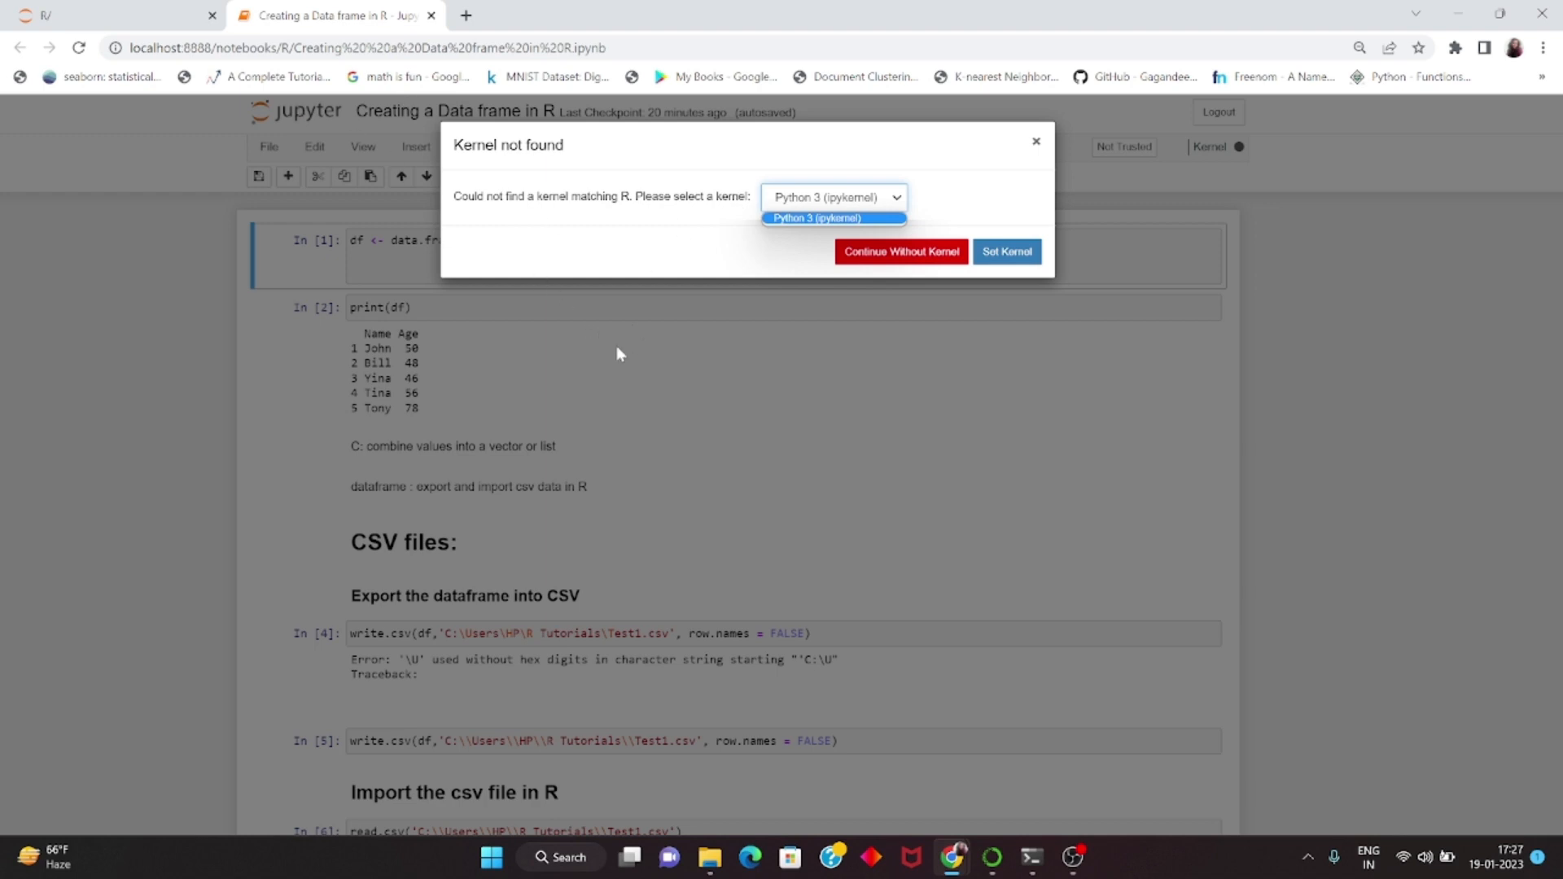
{"action": "left_click", "coordinate": [831, 197]}
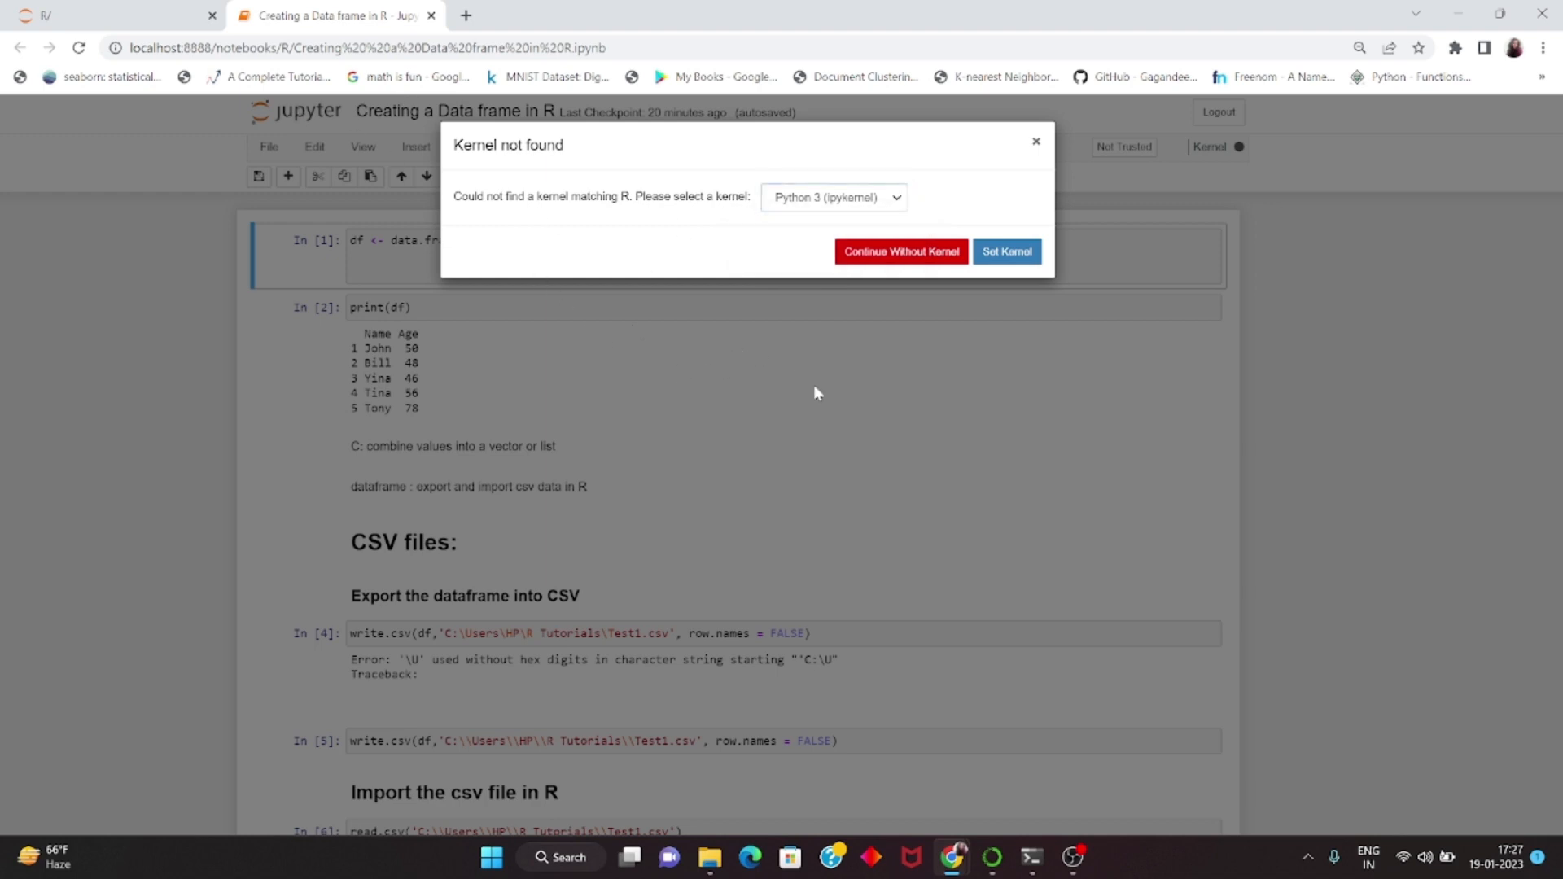
{"action": "mouse_move", "coordinate": [568, 869]}
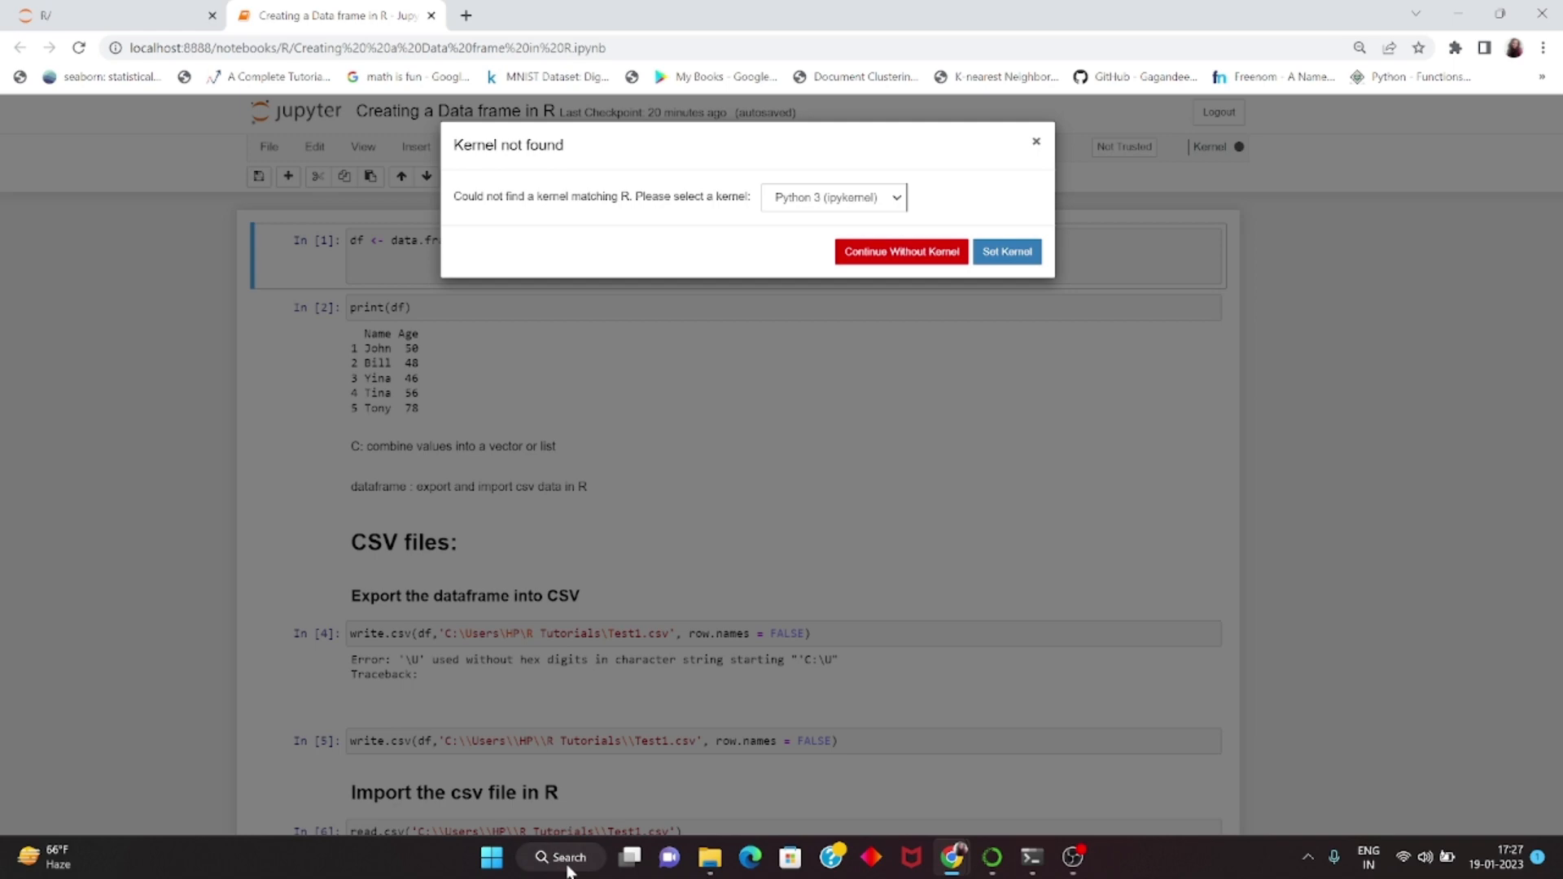
{"action": "left_click", "coordinate": [560, 865]}
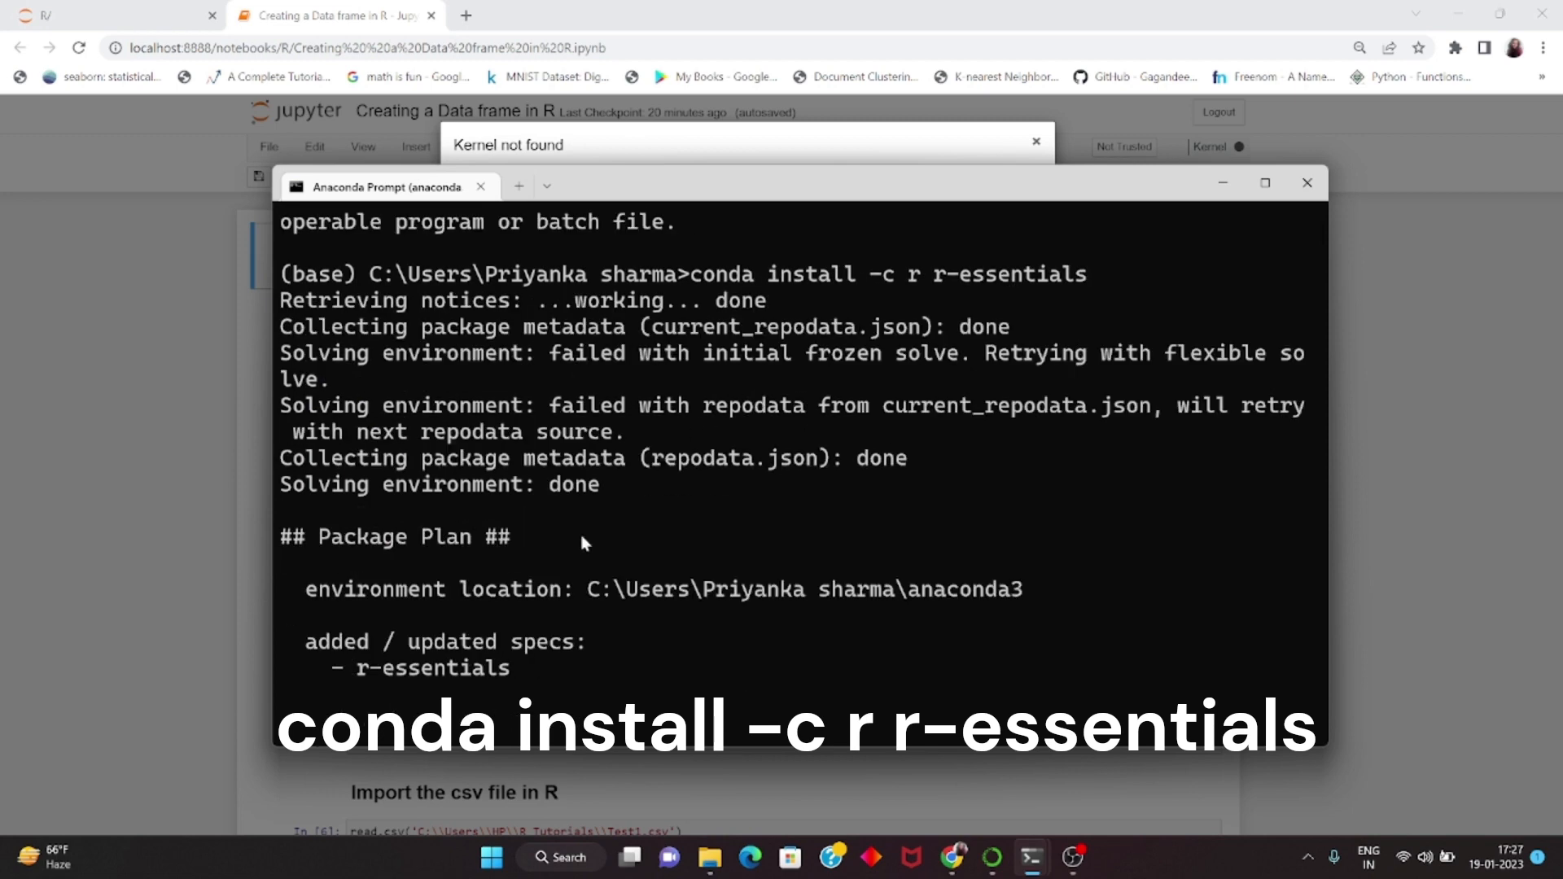
{"action": "mouse_move", "coordinate": [698, 277]}
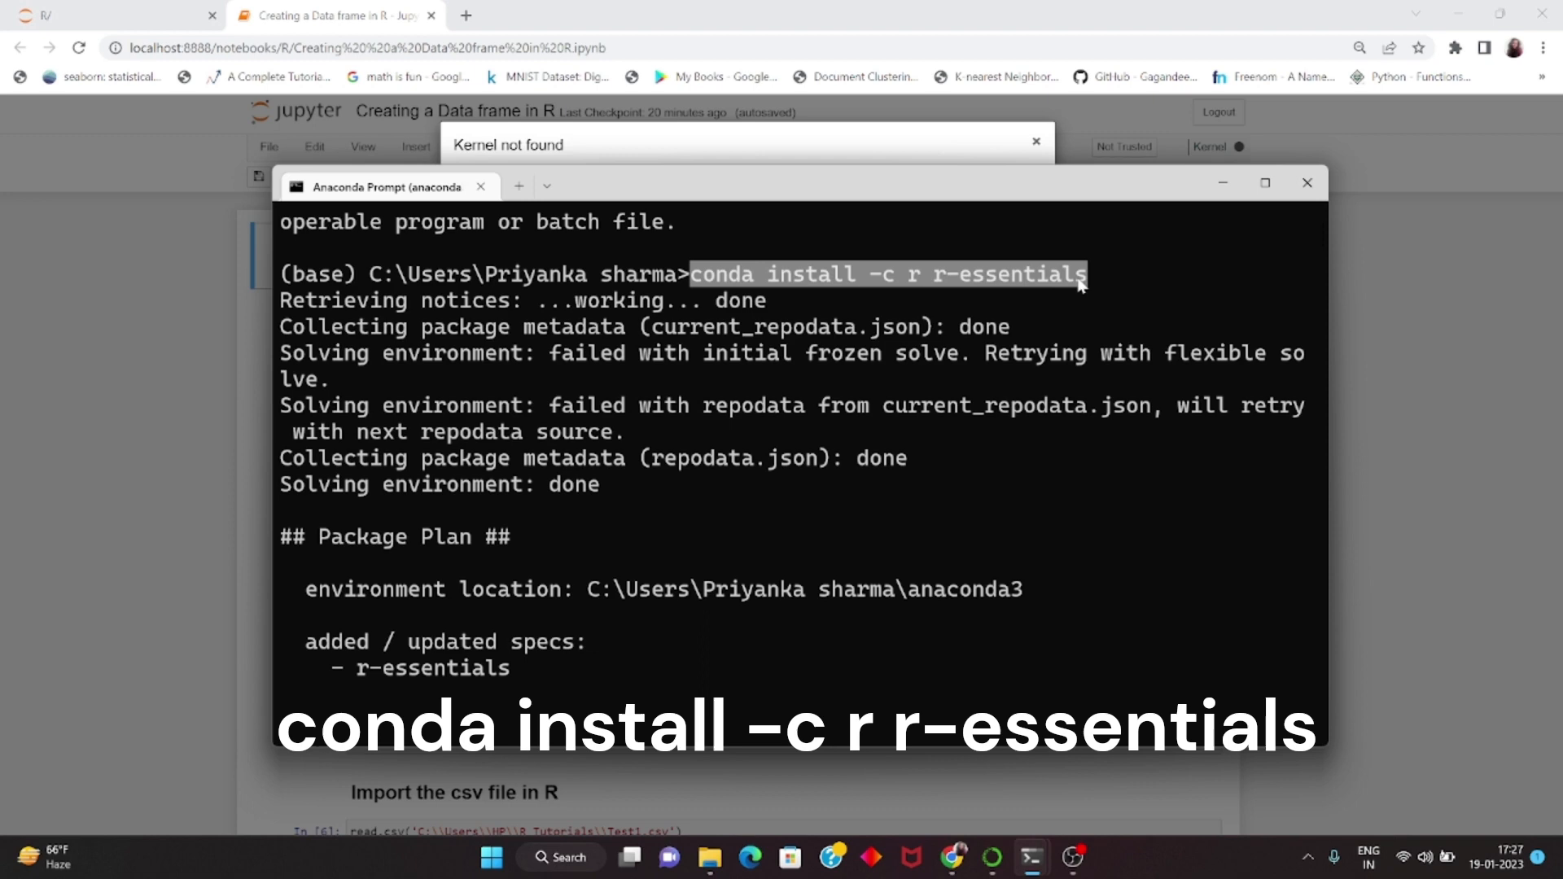
{"action": "mouse_move", "coordinate": [1040, 304]}
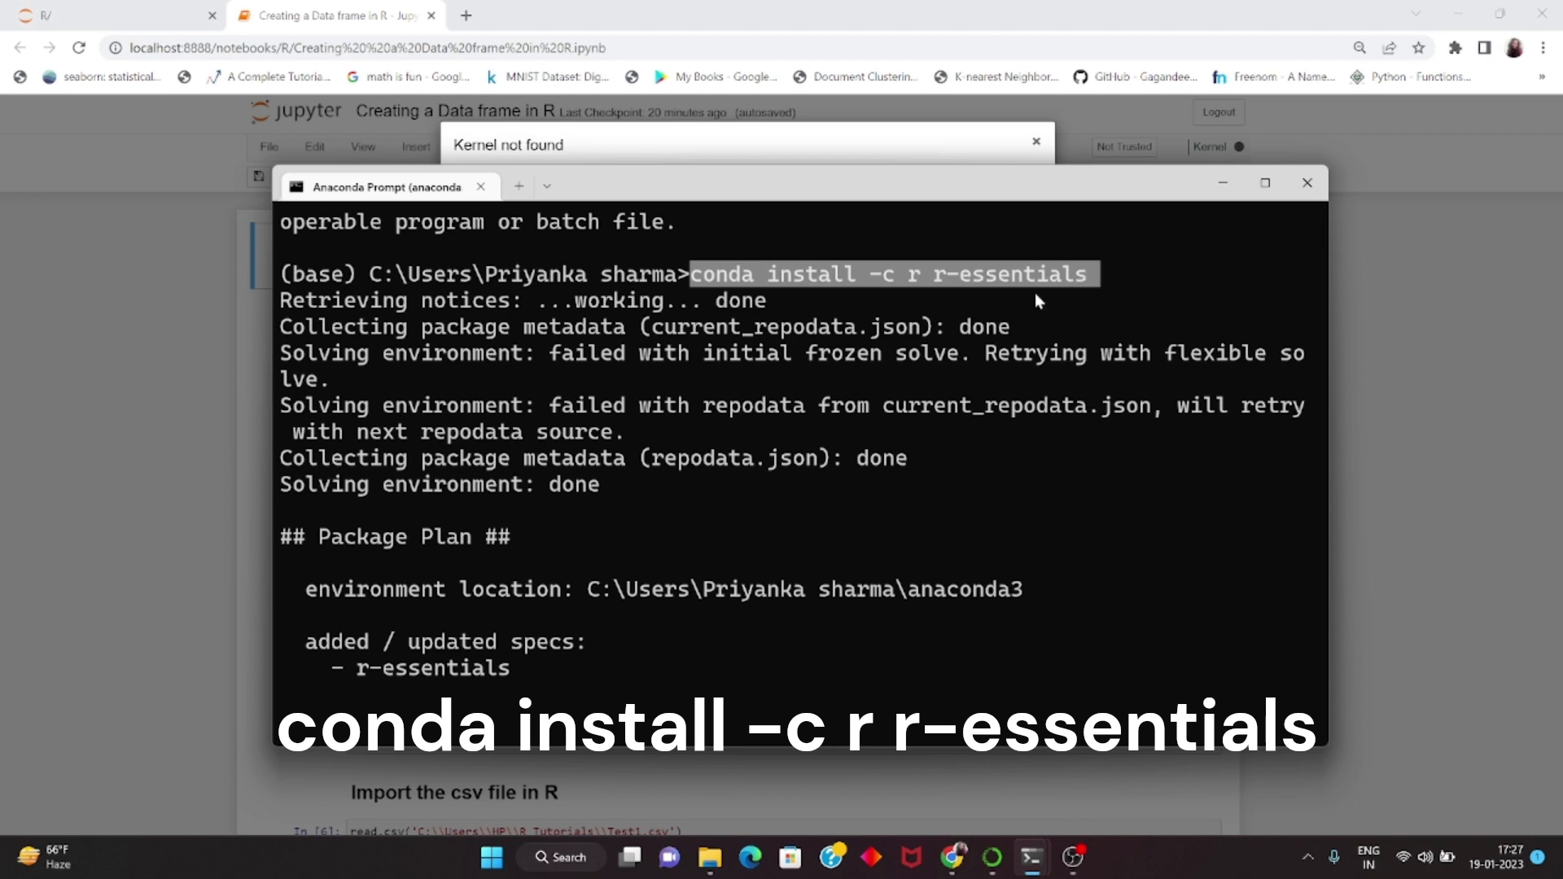
{"action": "mouse_move", "coordinate": [488, 418]}
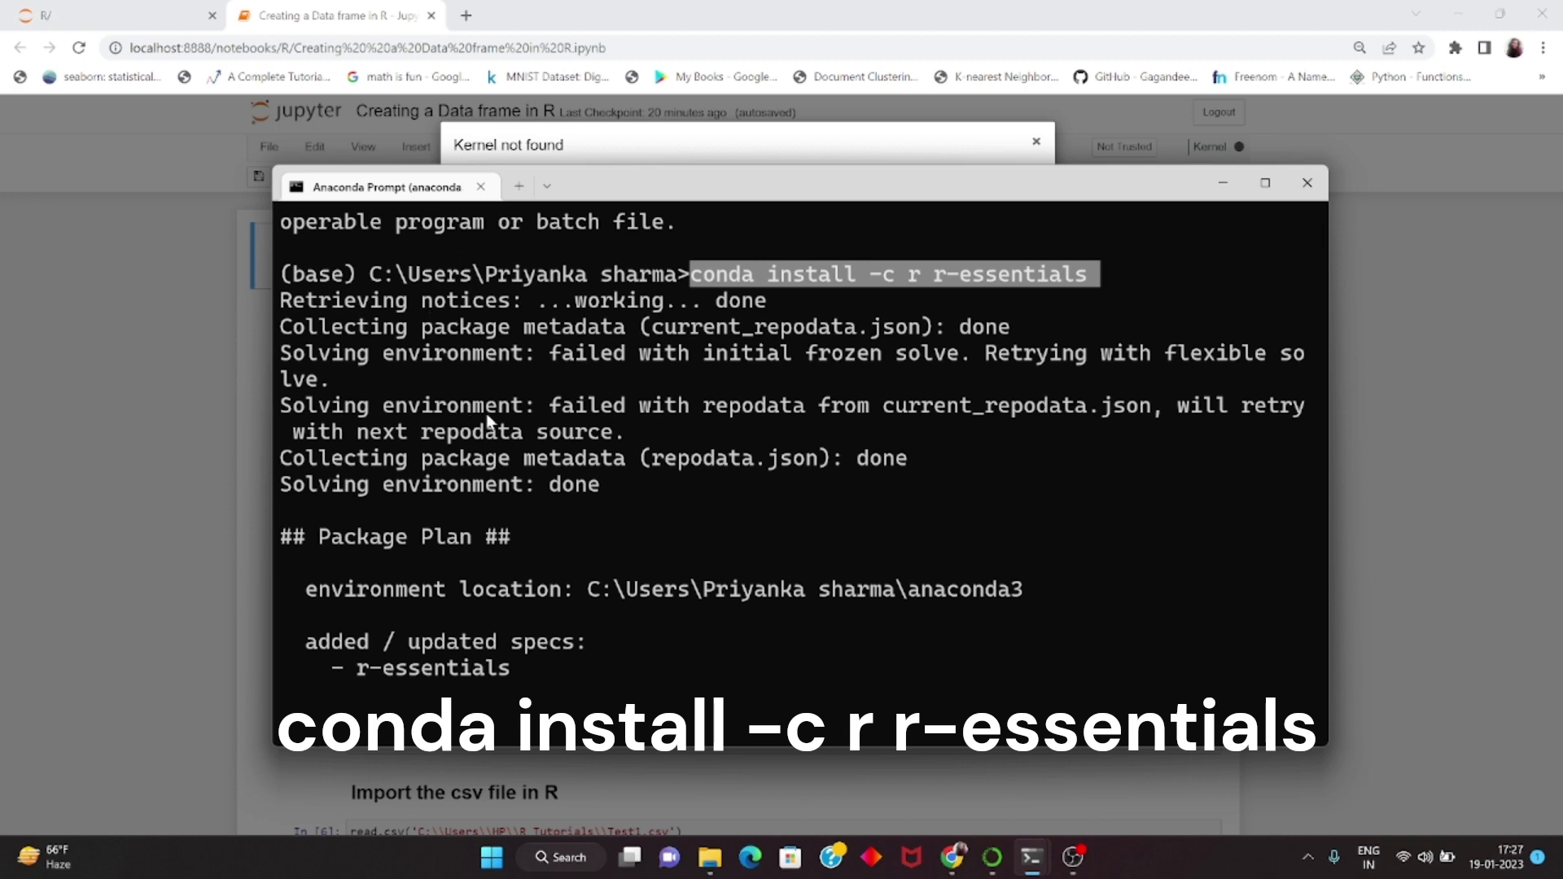
{"action": "mouse_move", "coordinate": [598, 488]}
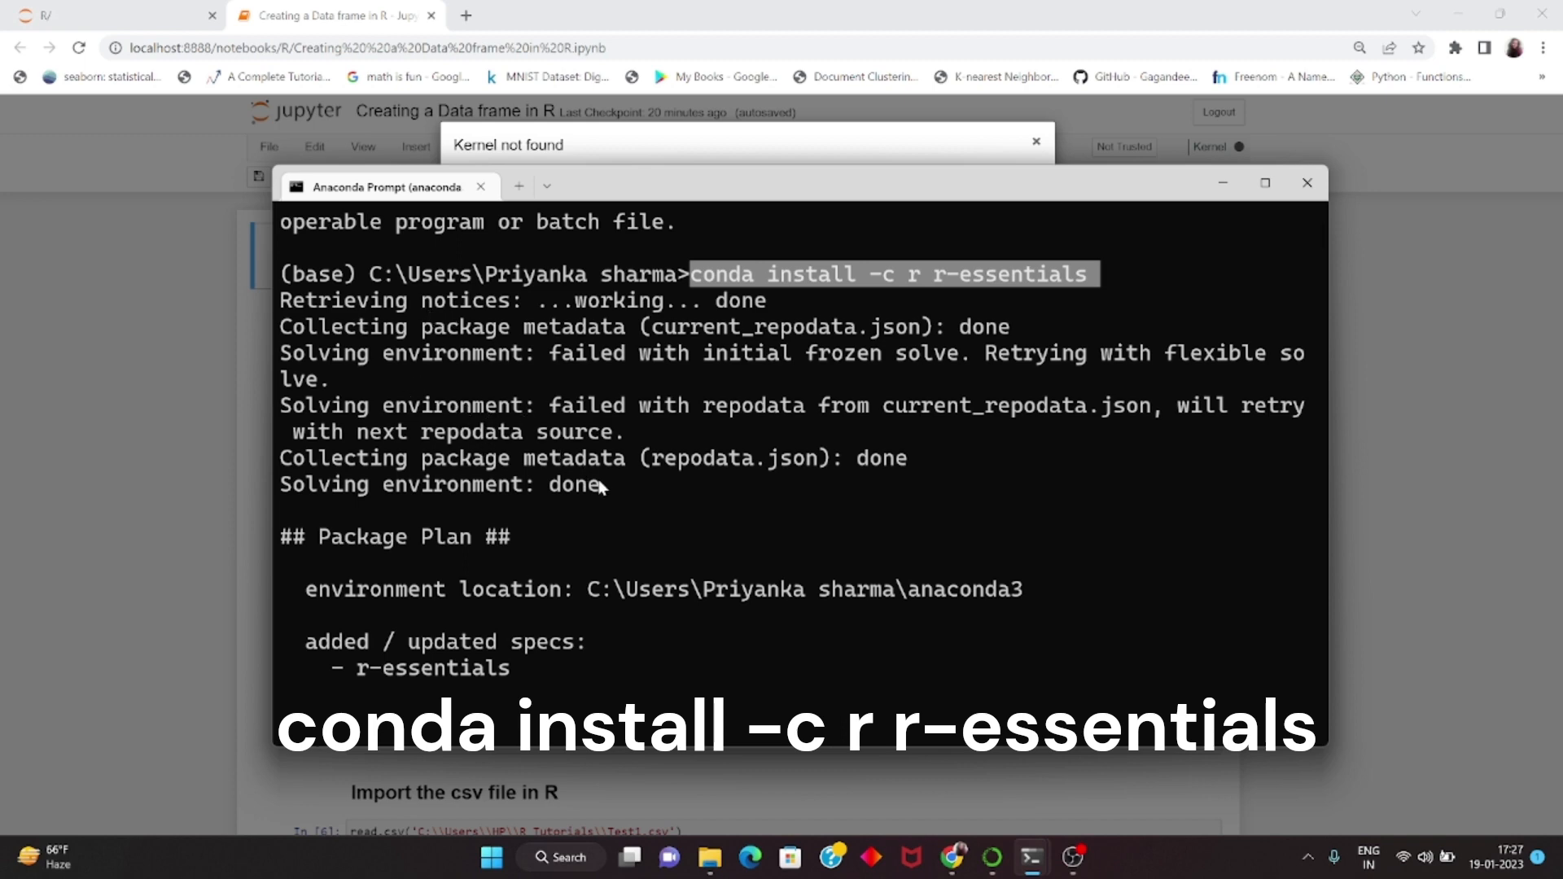
{"action": "mouse_move", "coordinate": [682, 454]}
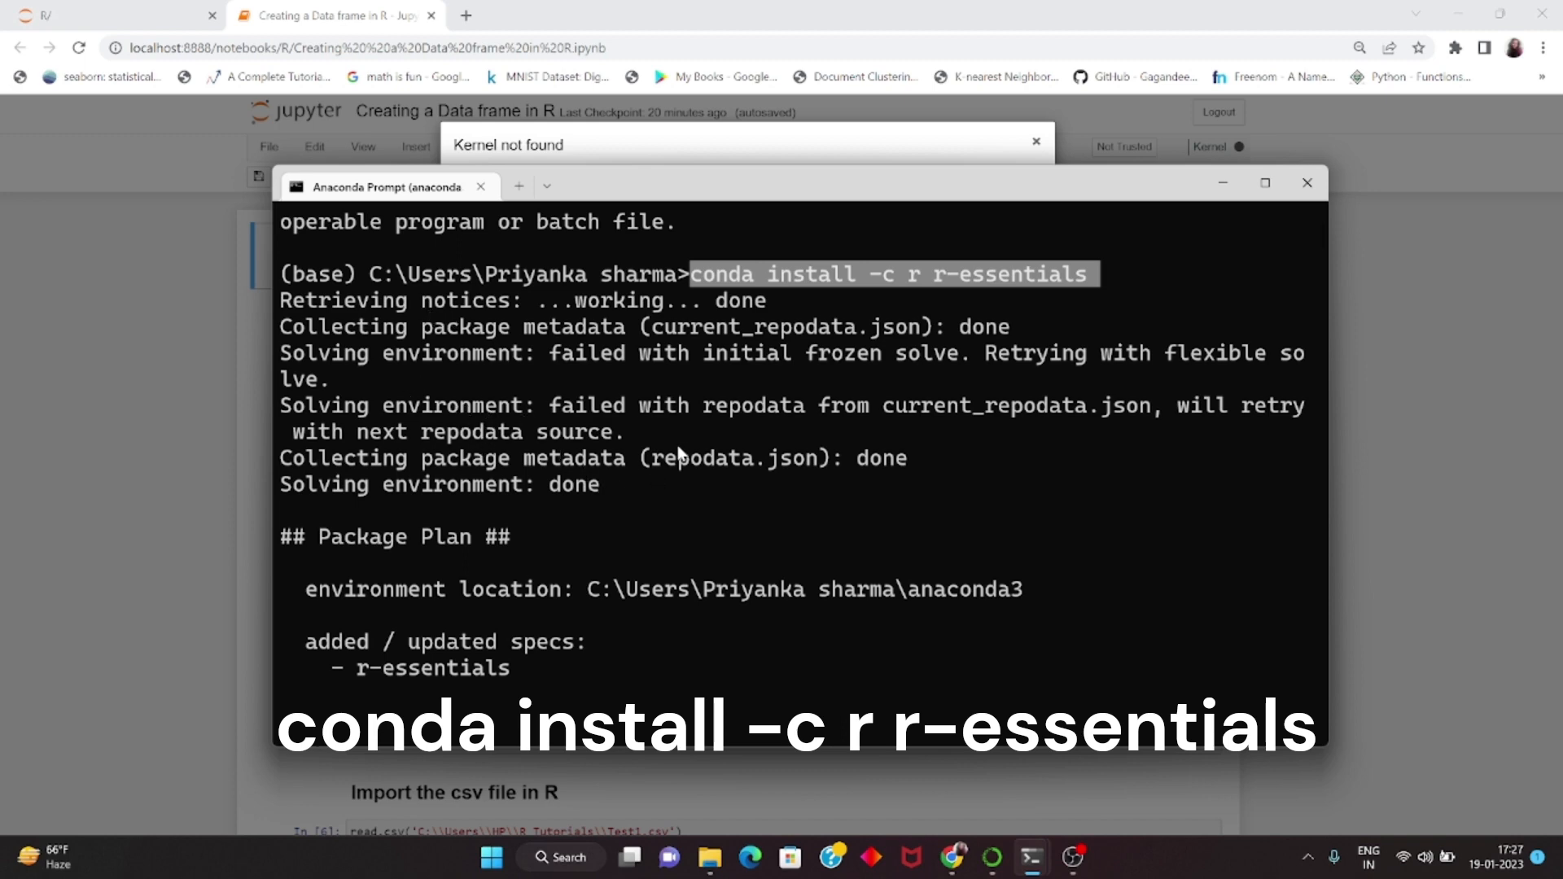
{"action": "mouse_move", "coordinate": [568, 412]}
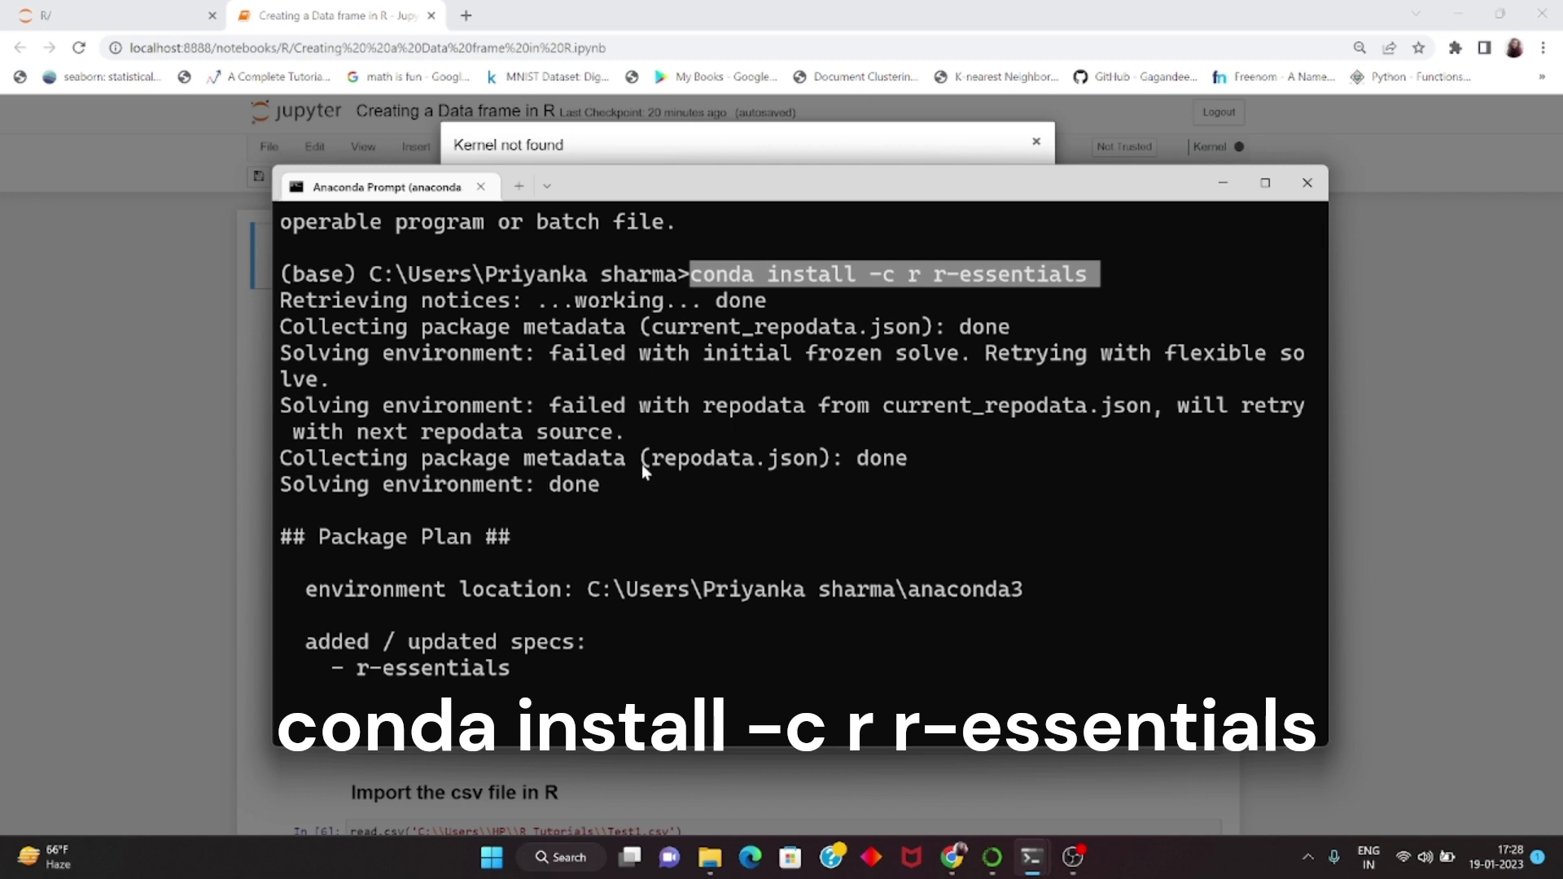
- Review the r-essentials package list and confirm the install with y at Proceed ([y]/n)?
{"action": "scroll", "scroll_direction": "down", "scroll_amount": 3}
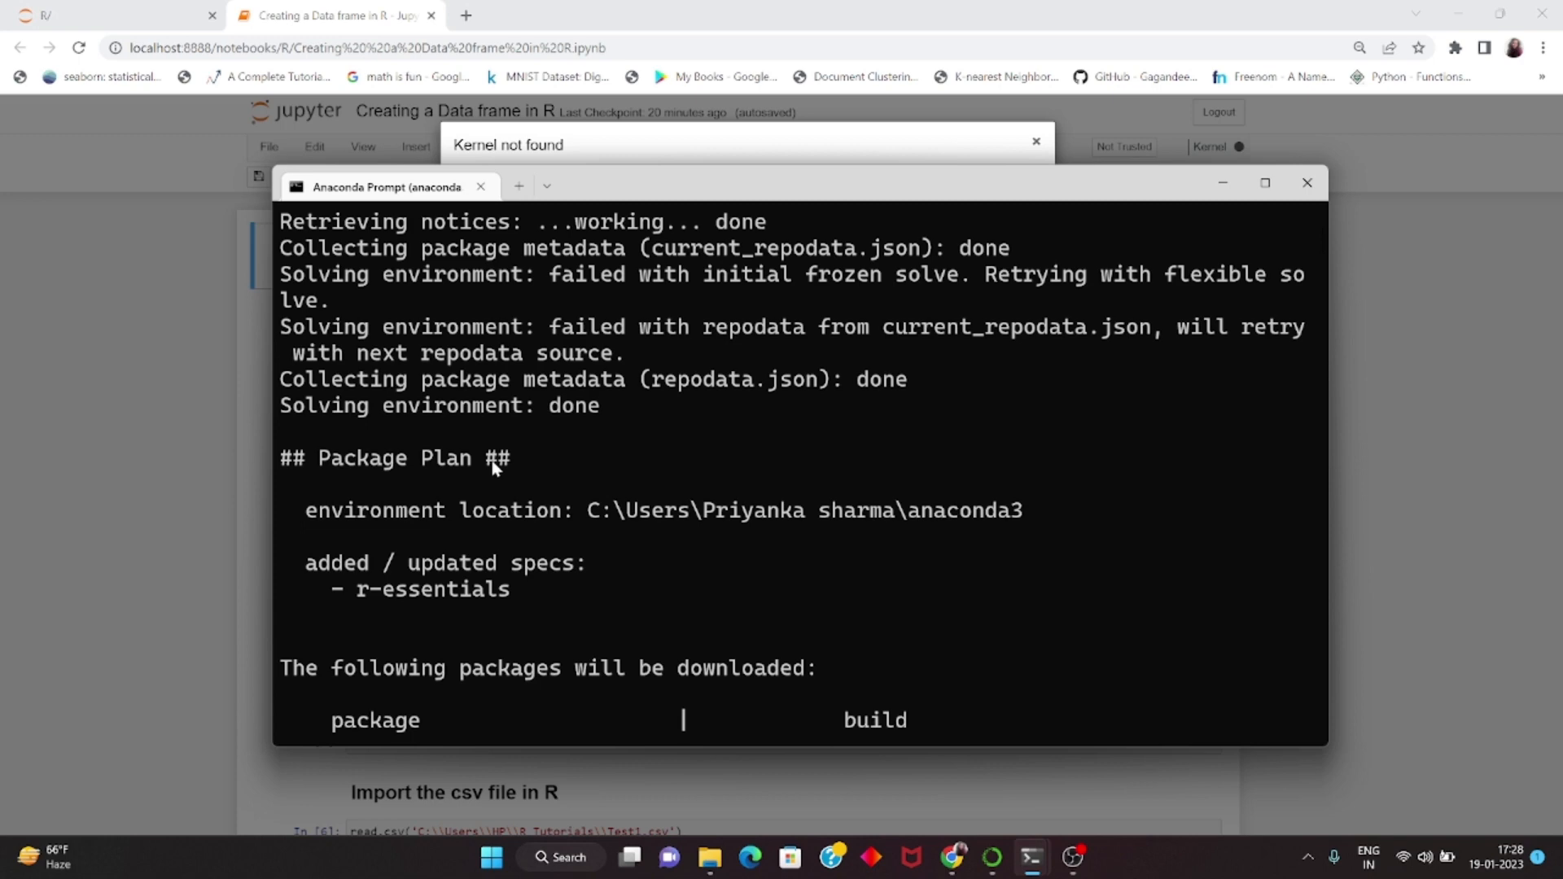
{"action": "scroll", "scroll_direction": "down", "scroll_amount": 3}
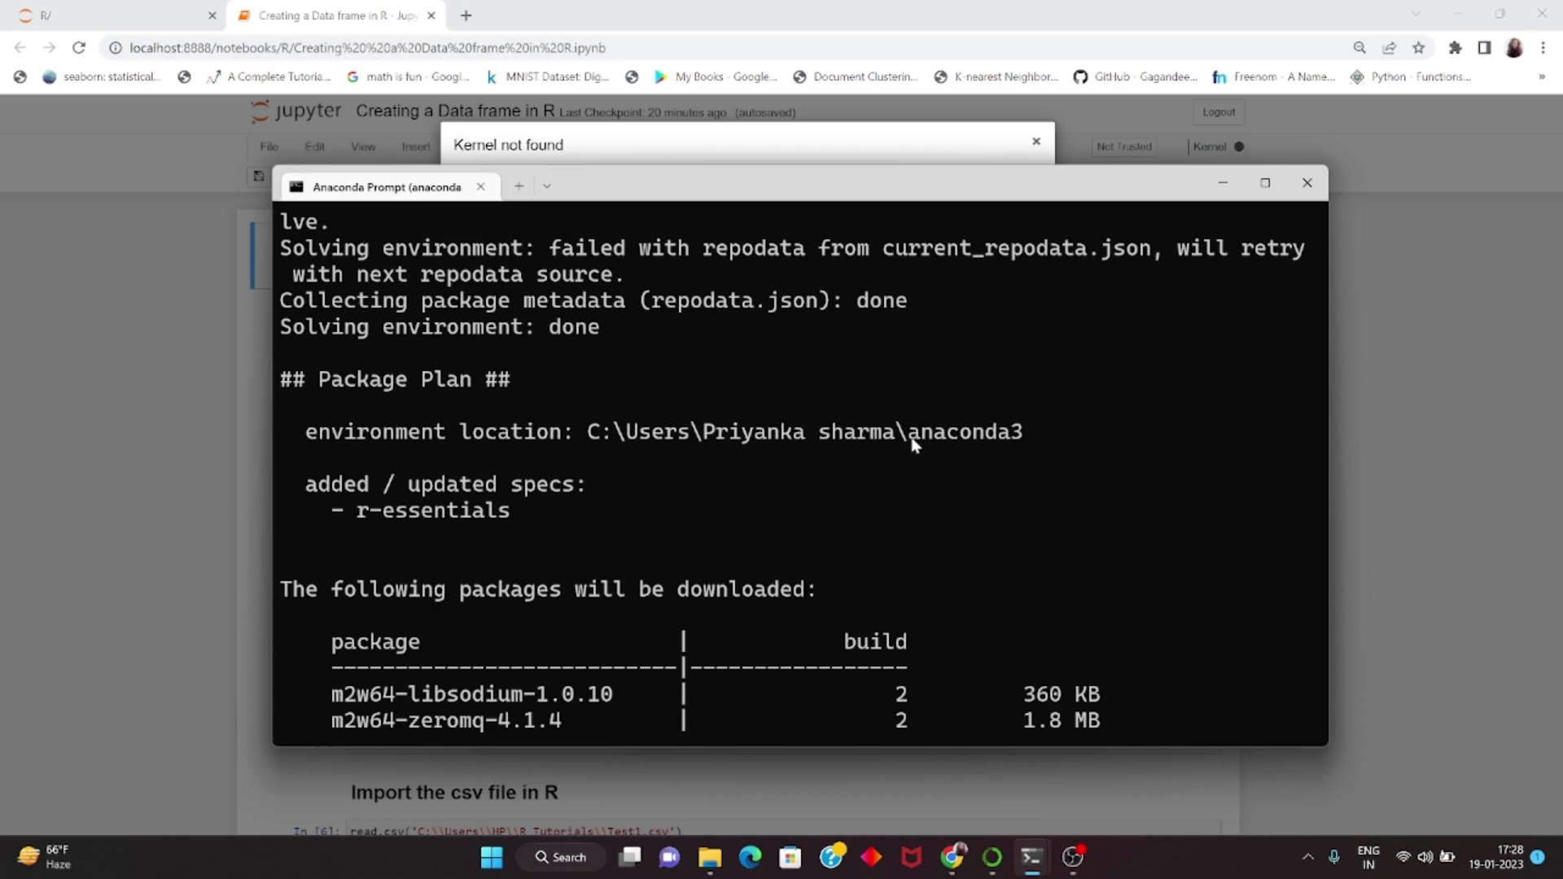
{"action": "mouse_move", "coordinate": [607, 446]}
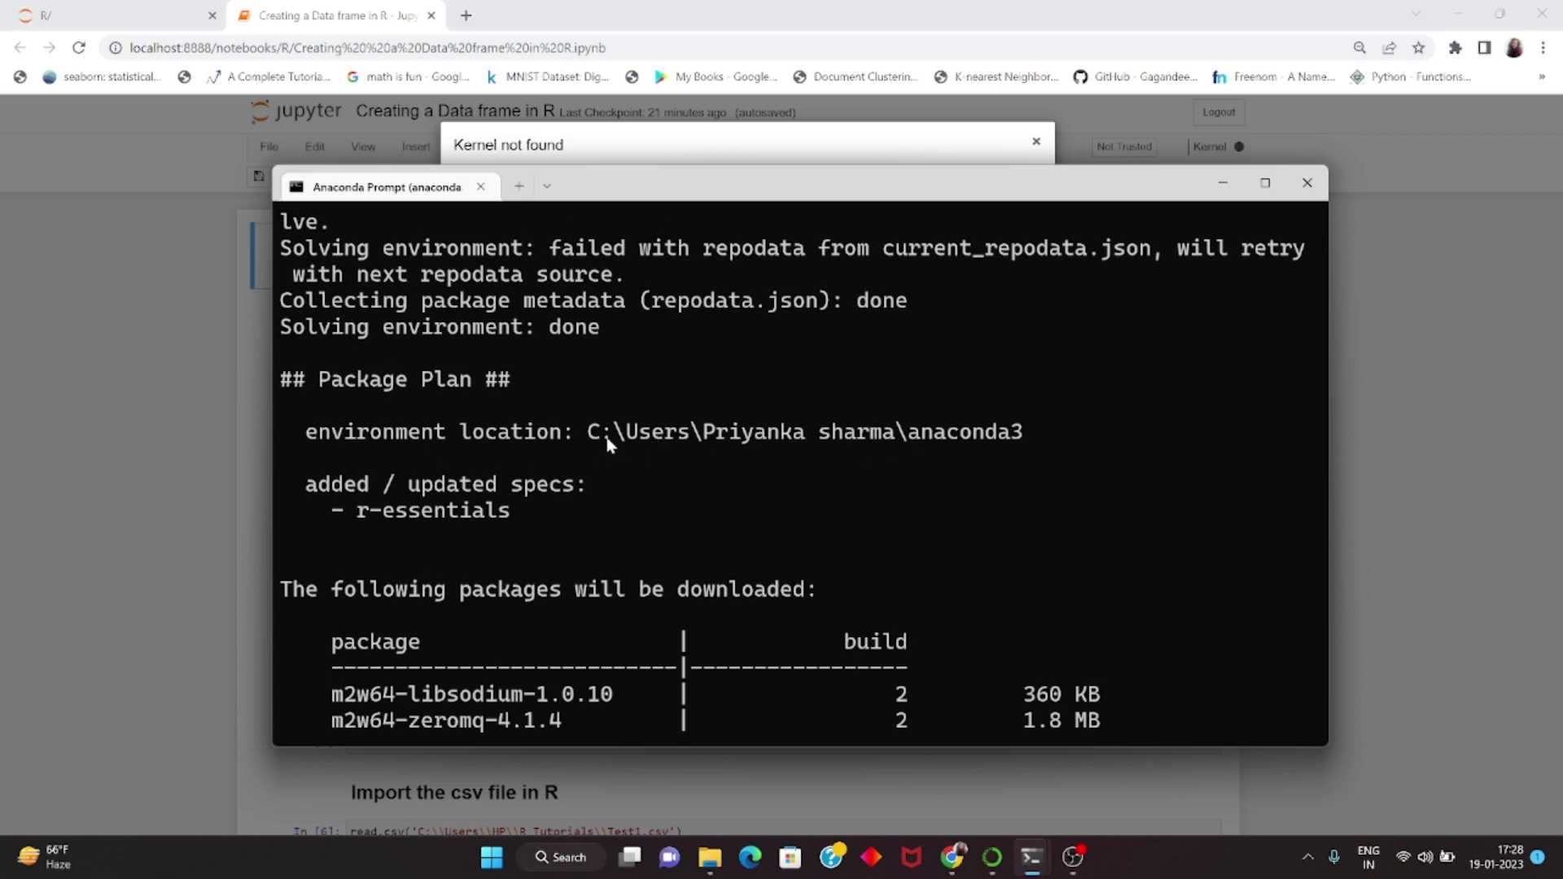
{"action": "mouse_move", "coordinate": [656, 456]}
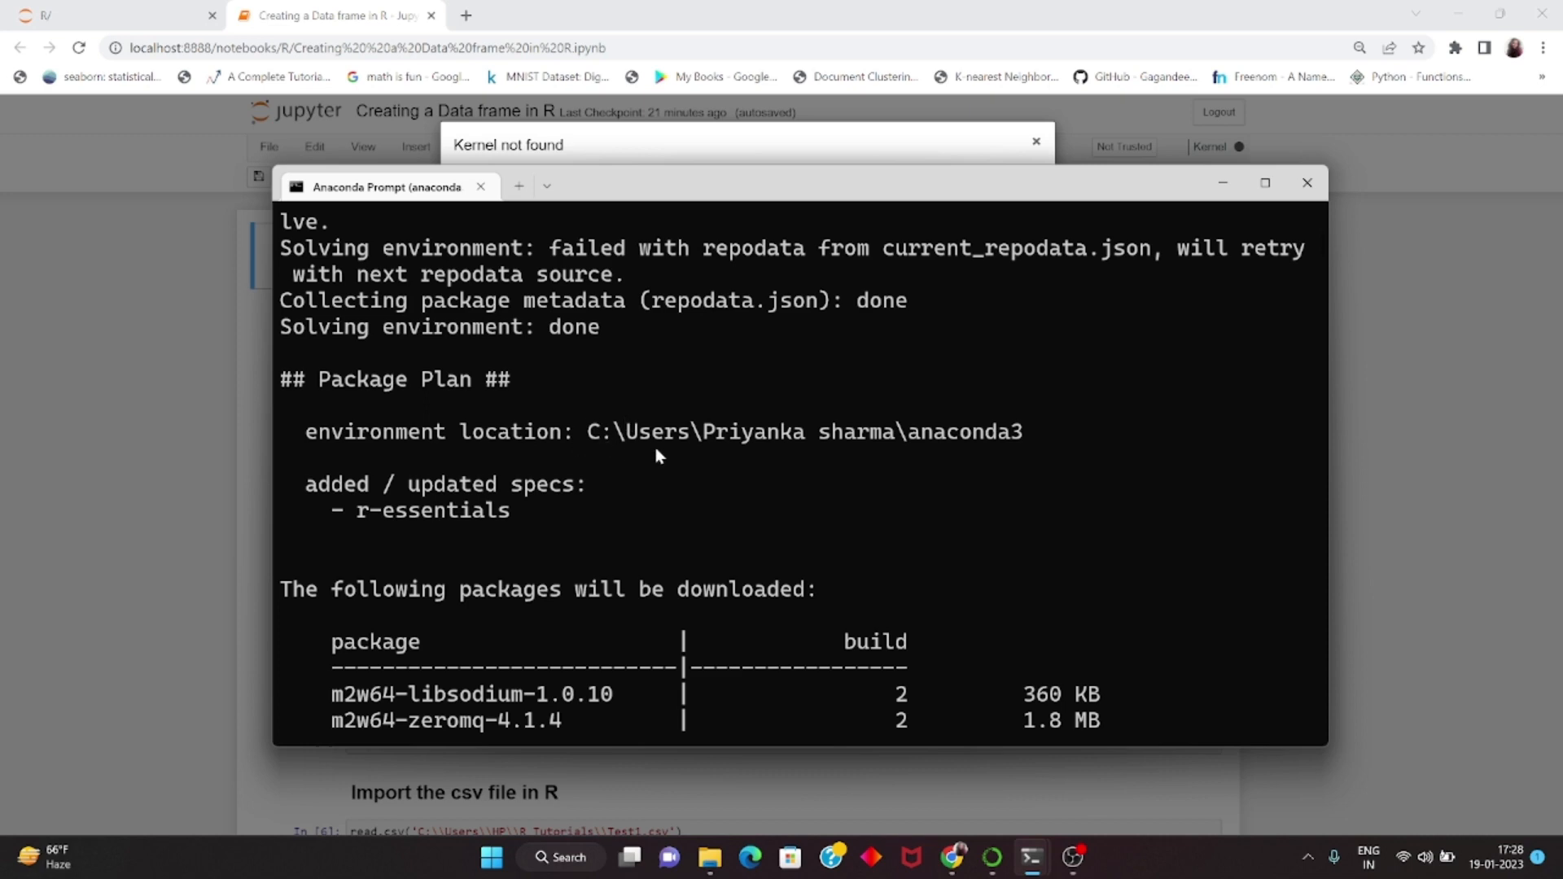
{"action": "mouse_move", "coordinate": [994, 451]}
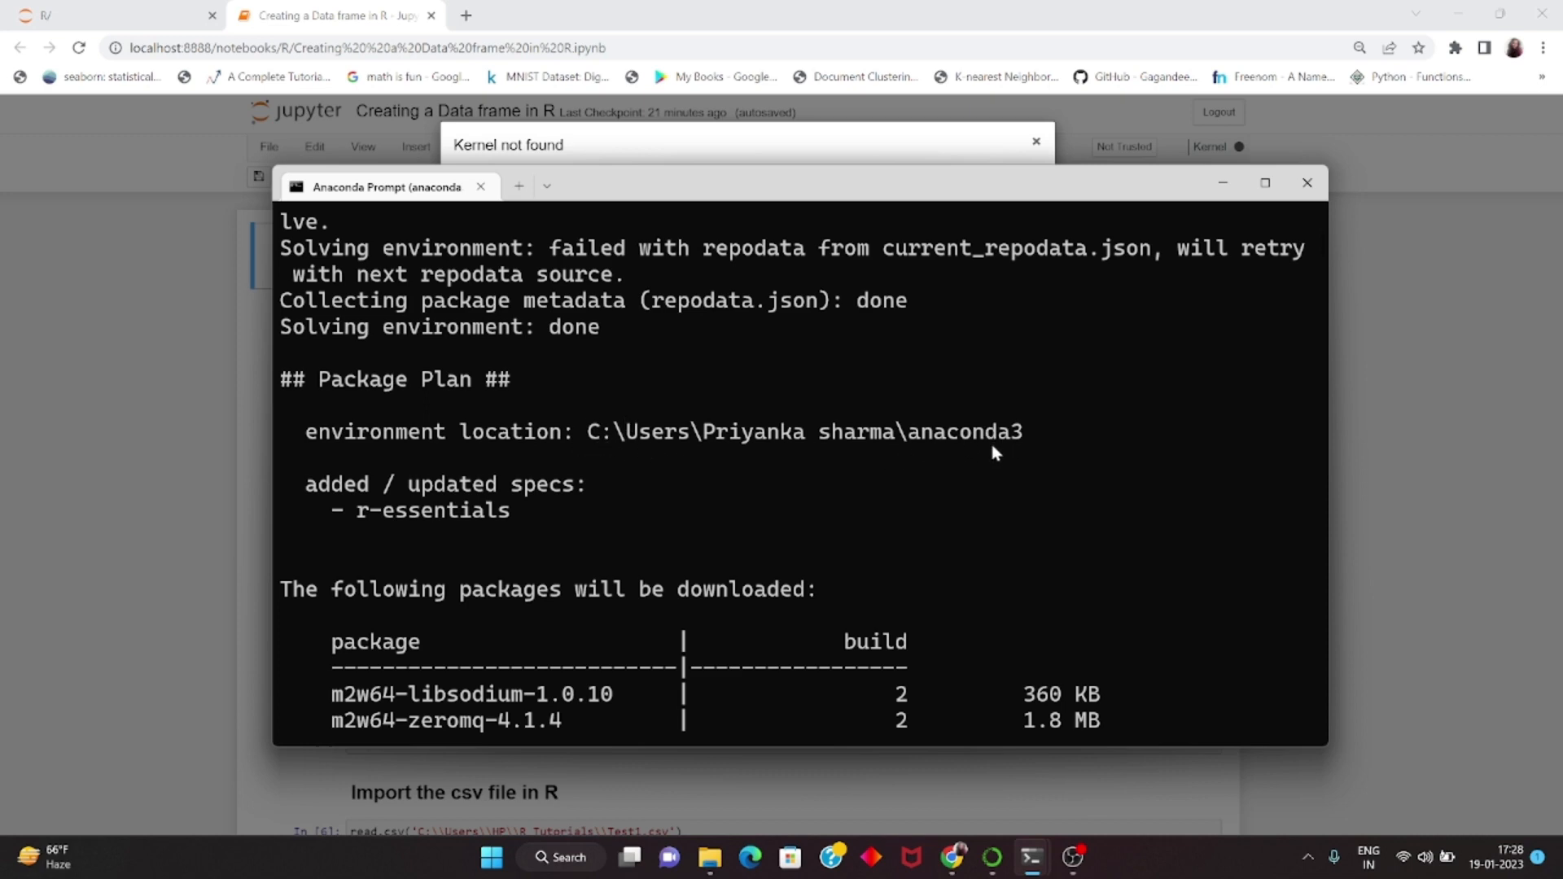
{"action": "scroll", "scroll_direction": "down", "scroll_amount": 3}
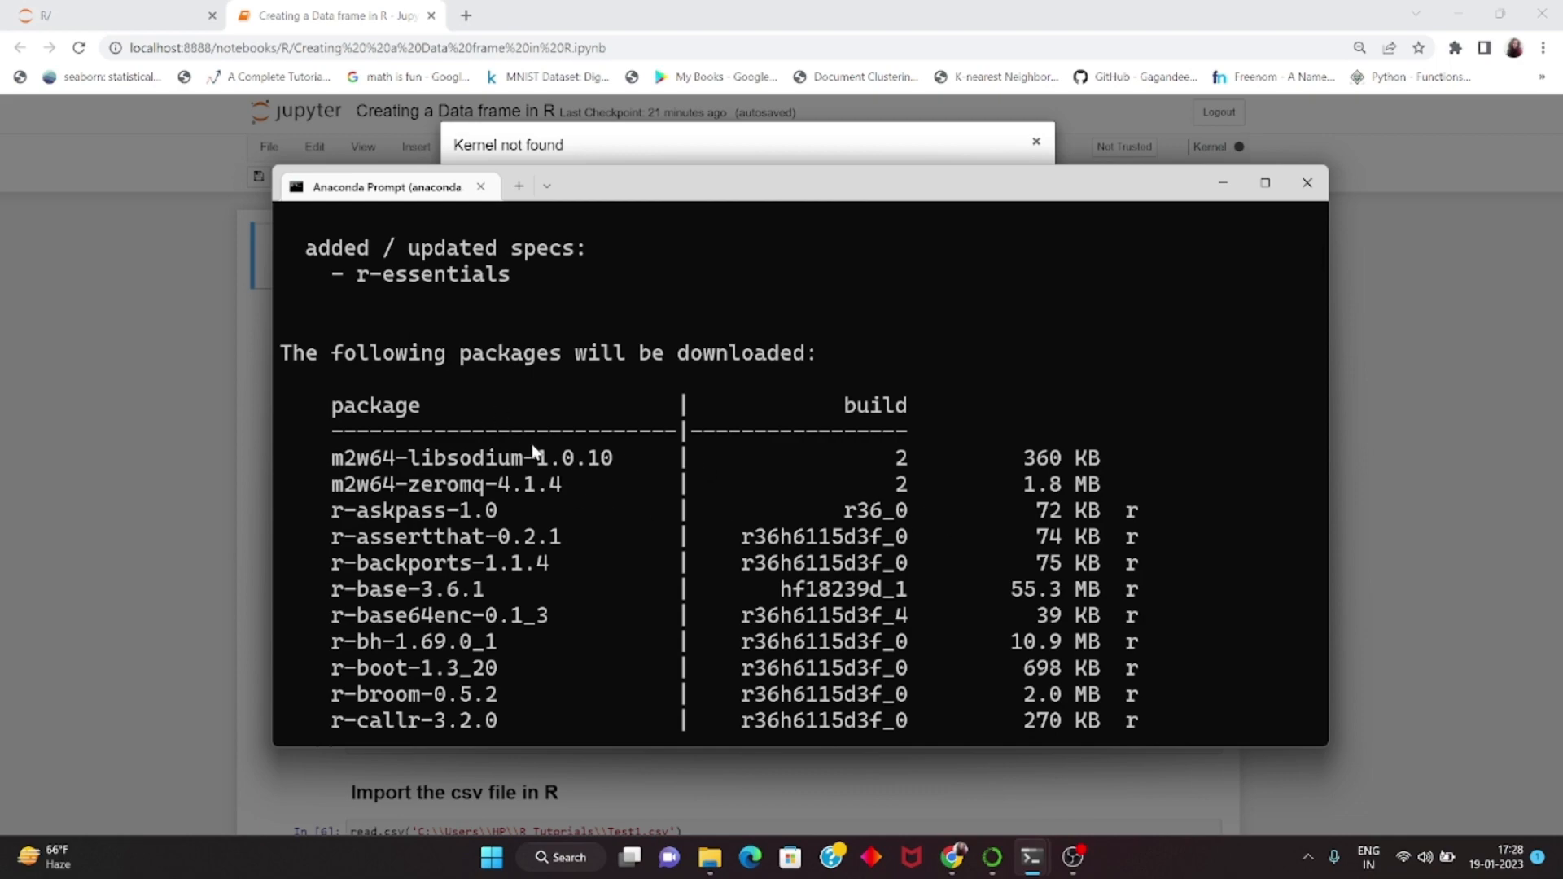
{"action": "scroll", "scroll_direction": "down", "scroll_amount": 3}
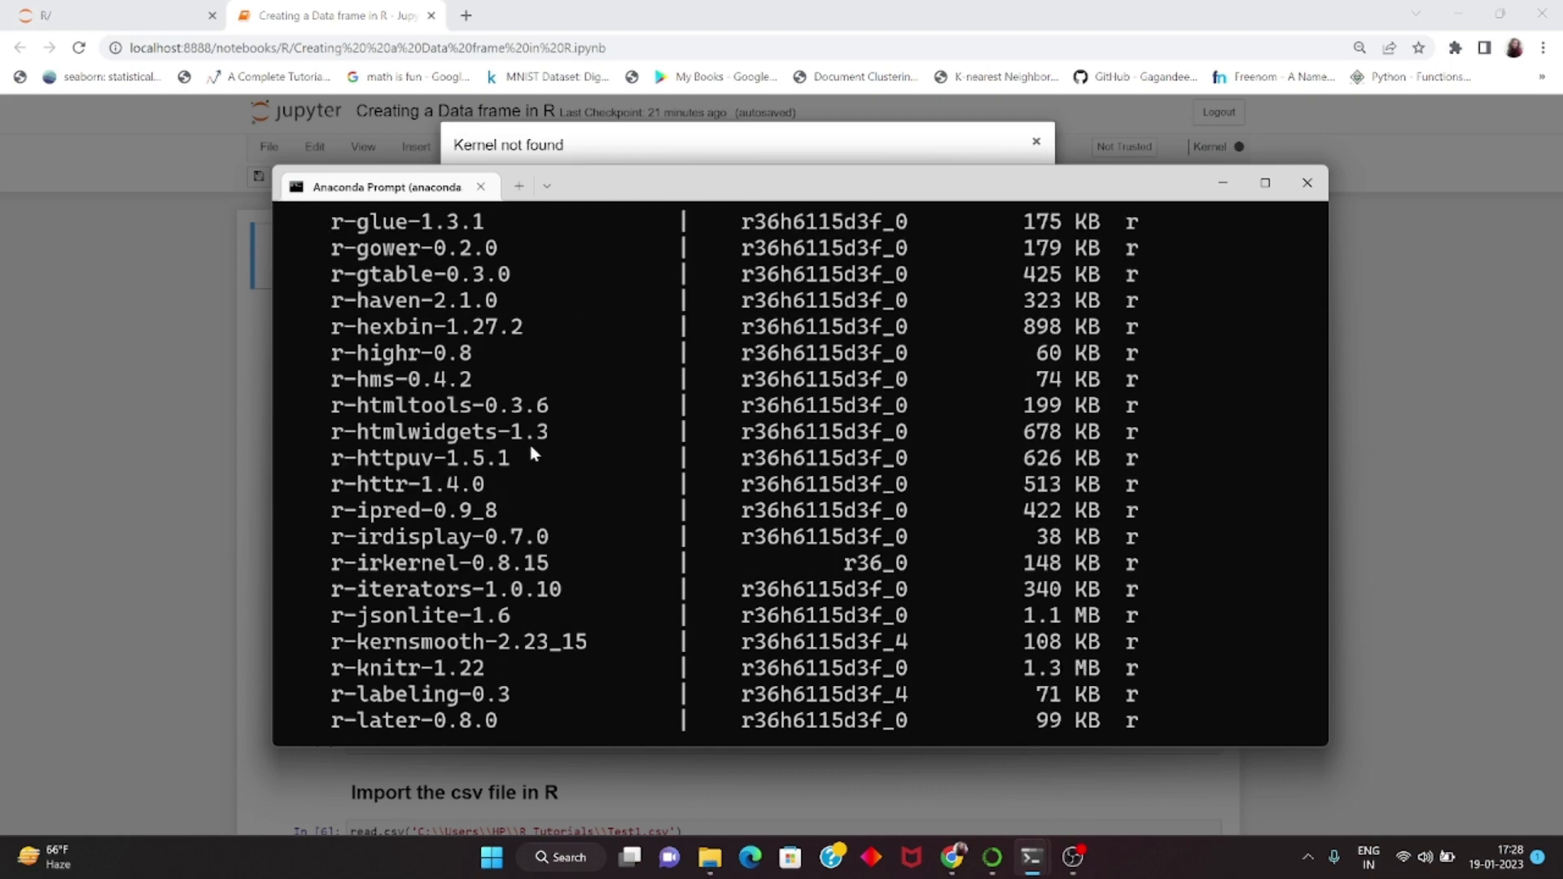
{"action": "scroll", "scroll_direction": "down", "scroll_amount": 3}
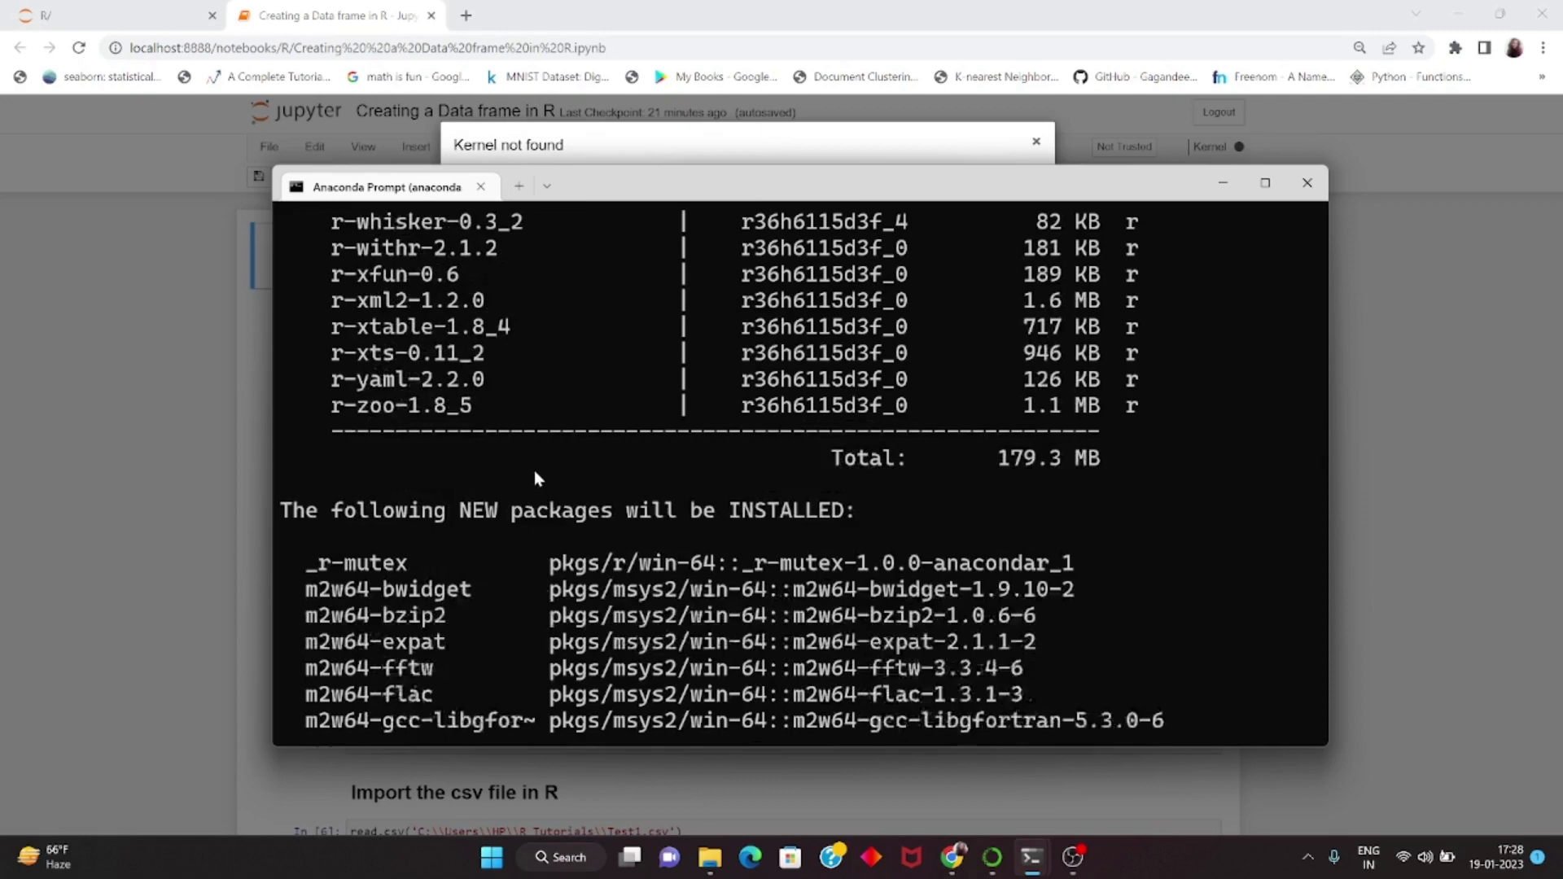
{"action": "scroll", "scroll_direction": "down", "scroll_amount": 3}
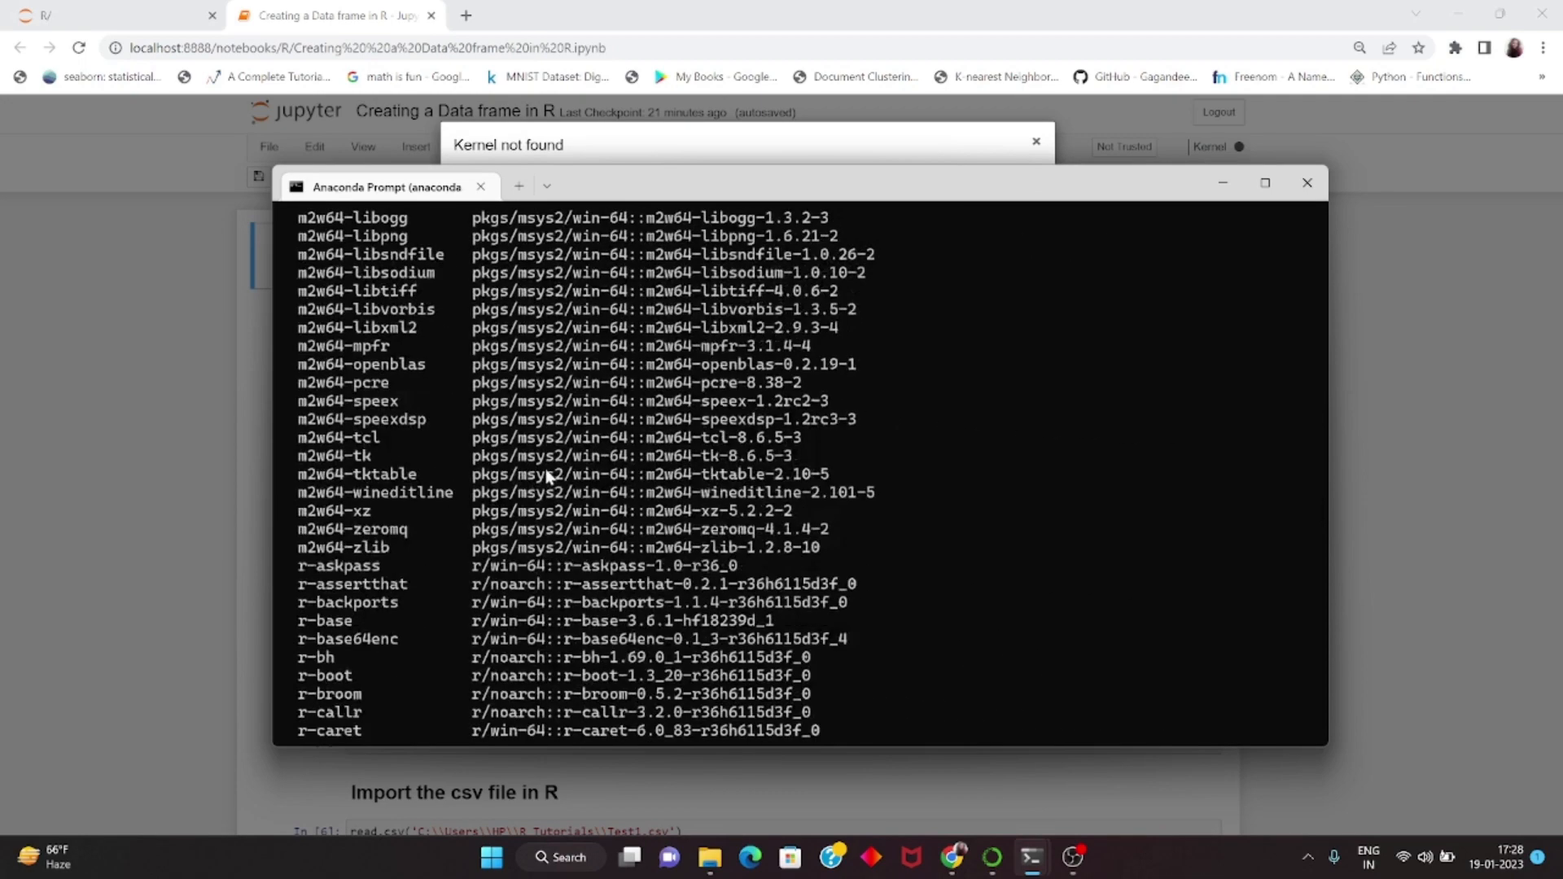
{"action": "scroll", "scroll_direction": "down", "scroll_amount": 3}
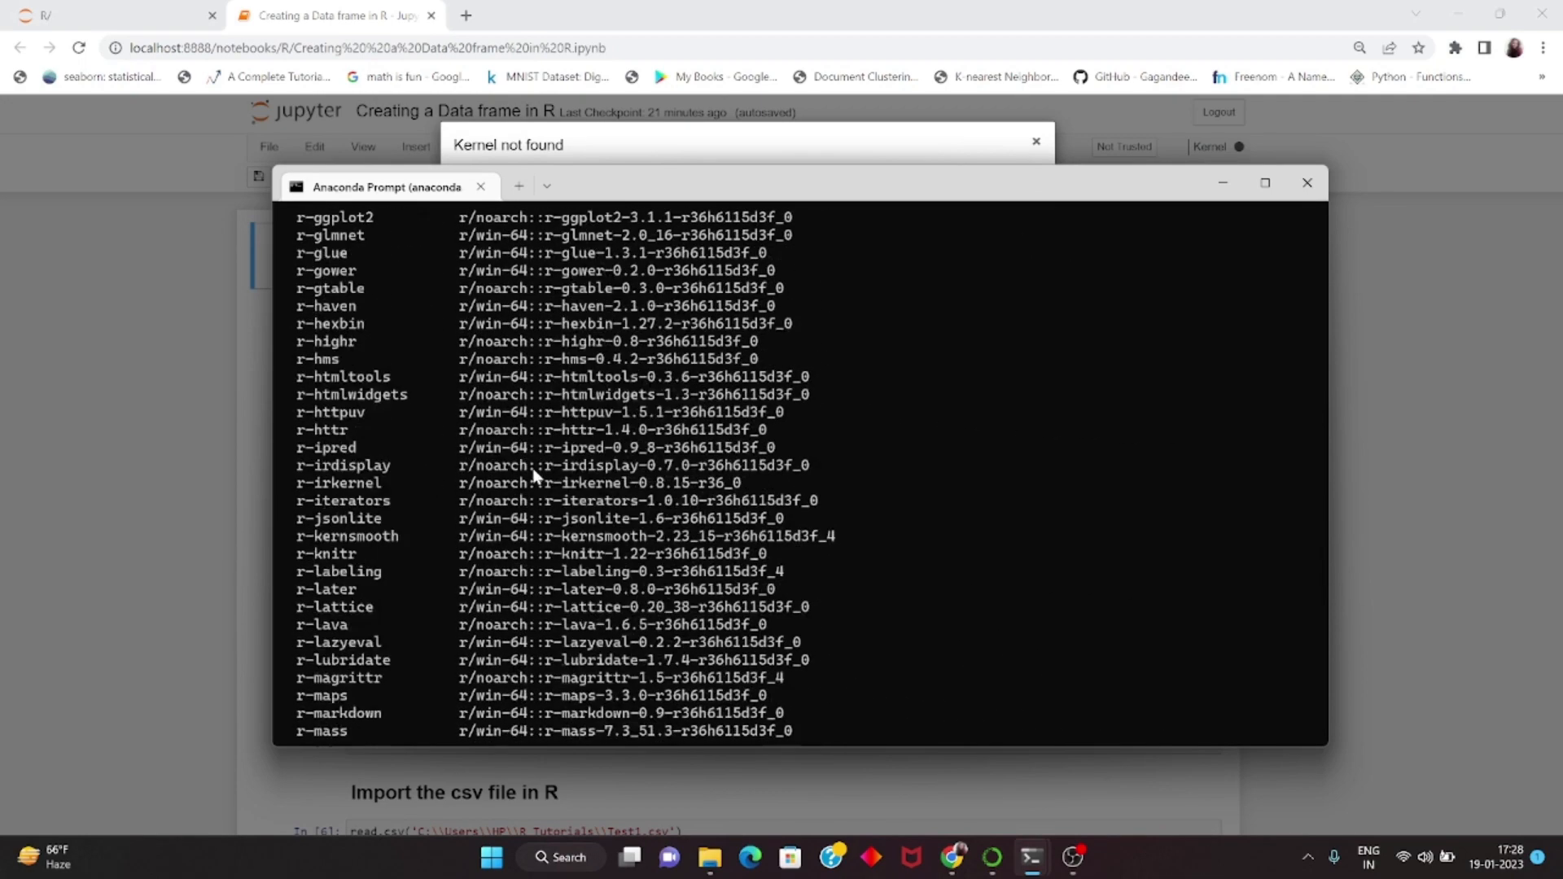
{"action": "scroll", "scroll_direction": "down", "scroll_amount": 3}
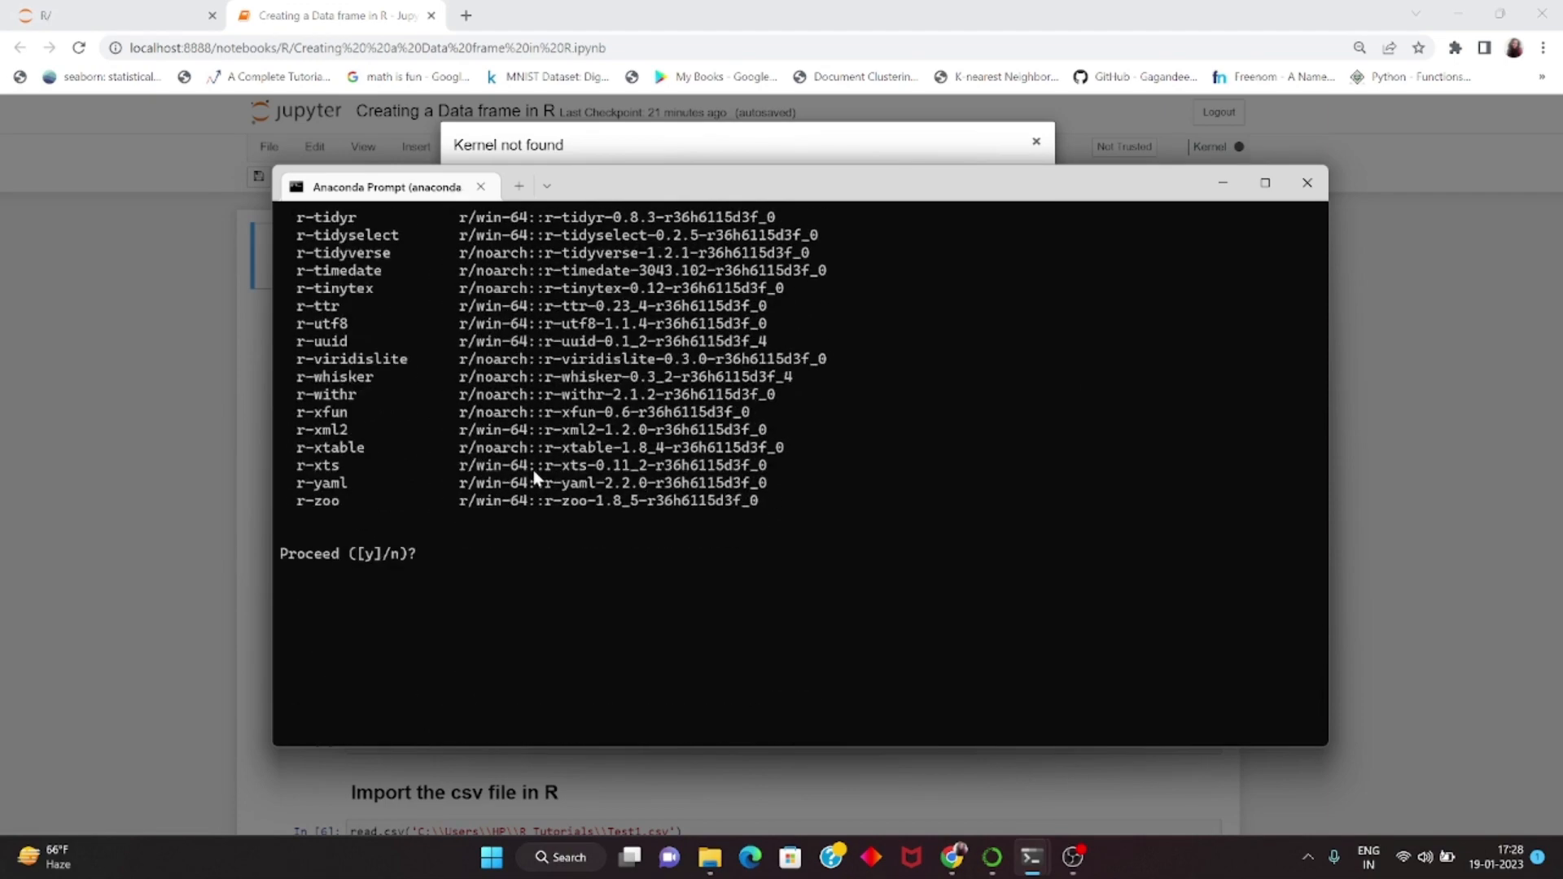
{"action": "mouse_move", "coordinate": [464, 566]}
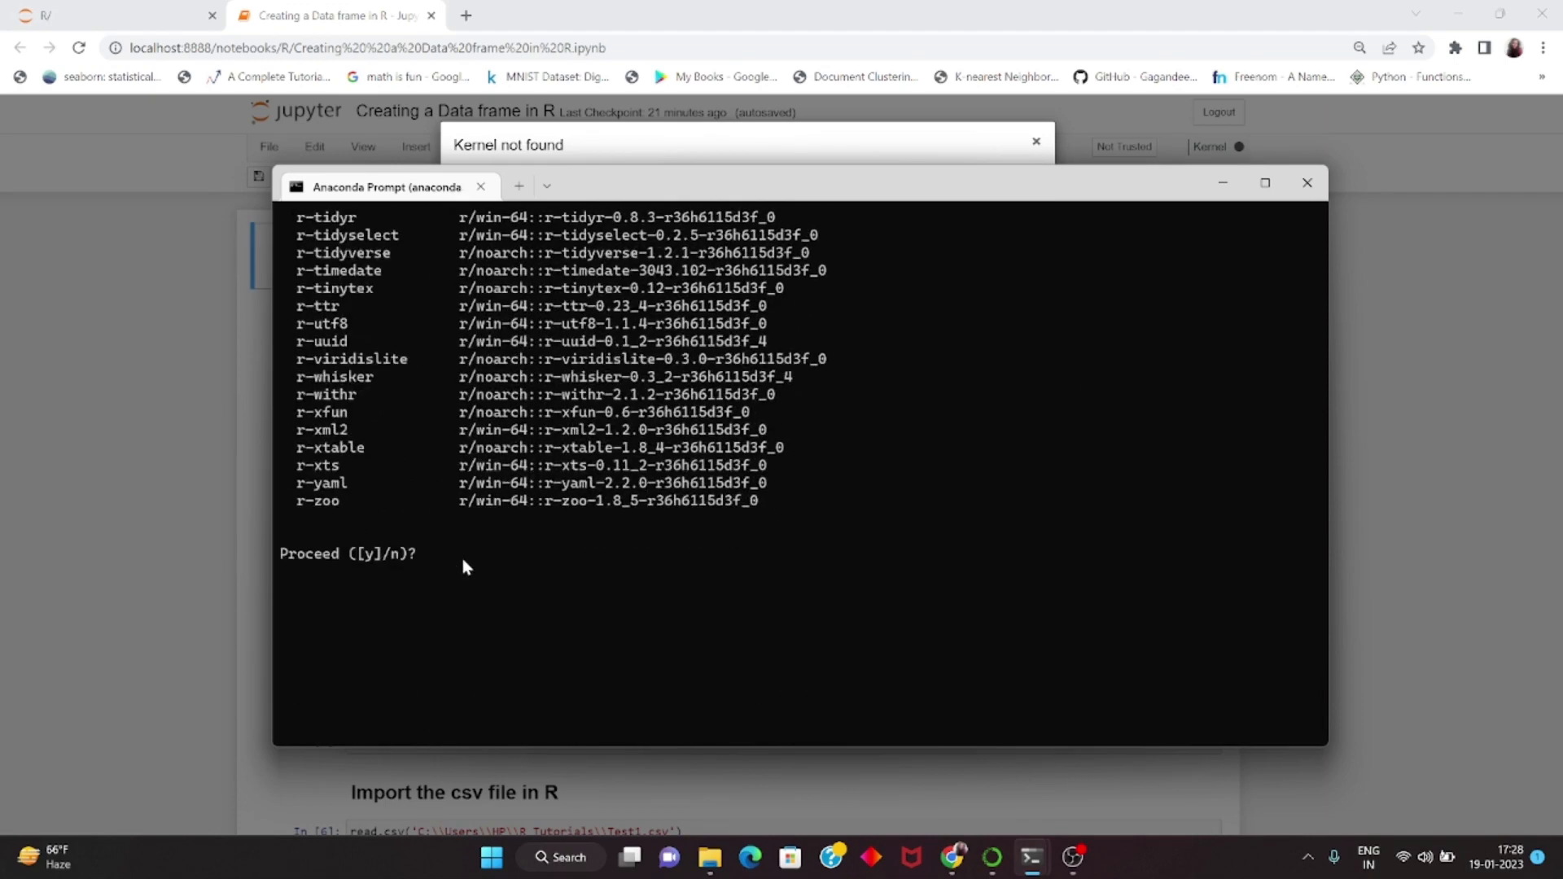
{"action": "type", "text": "y"}
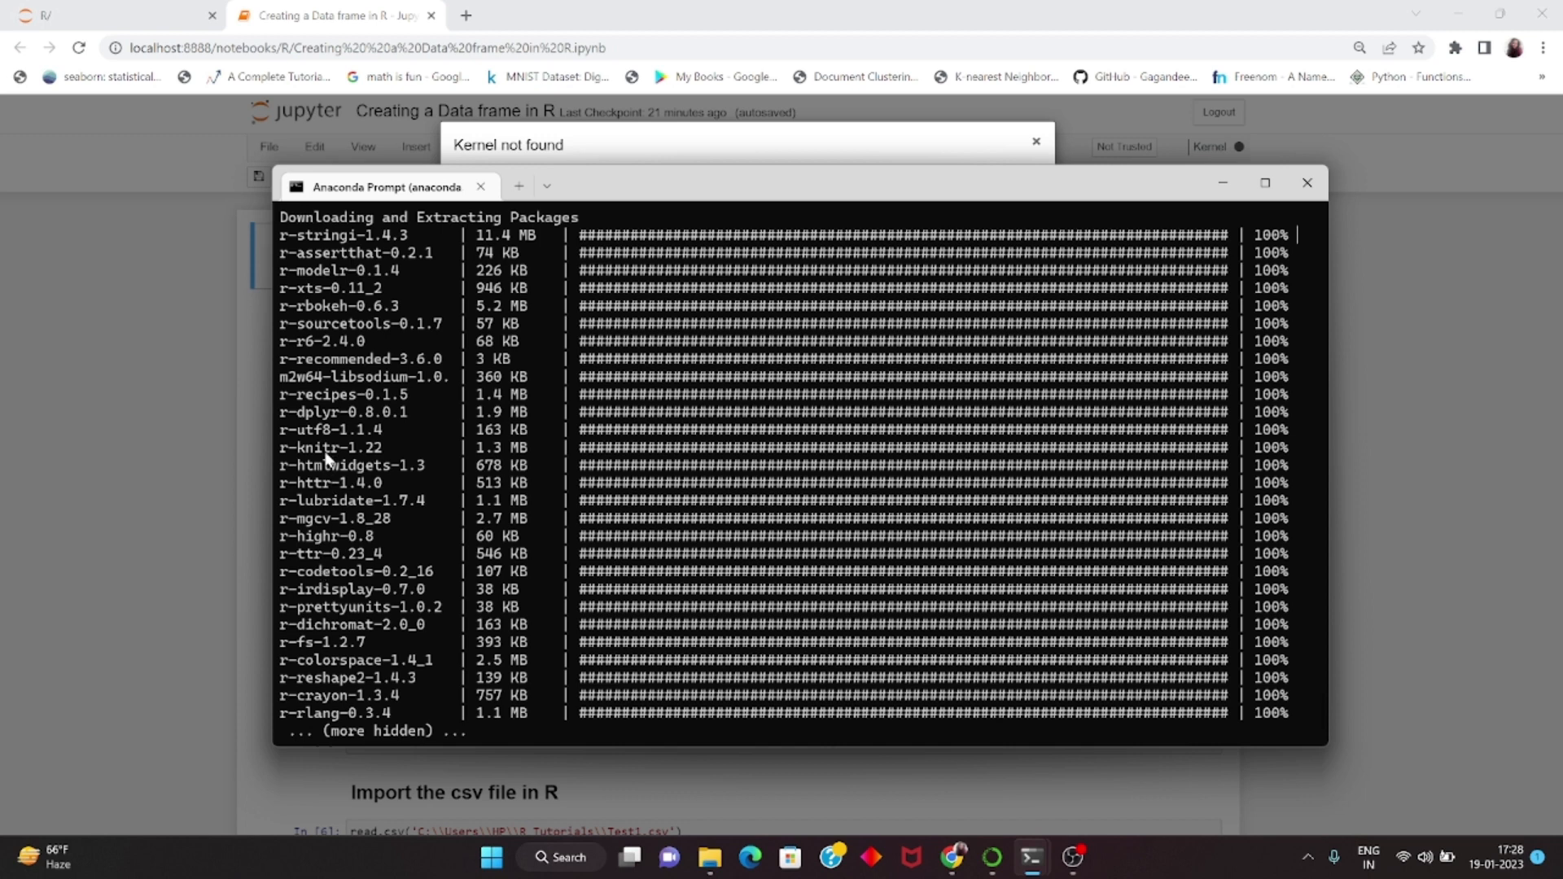
{"action": "mouse_move", "coordinate": [345, 553]}
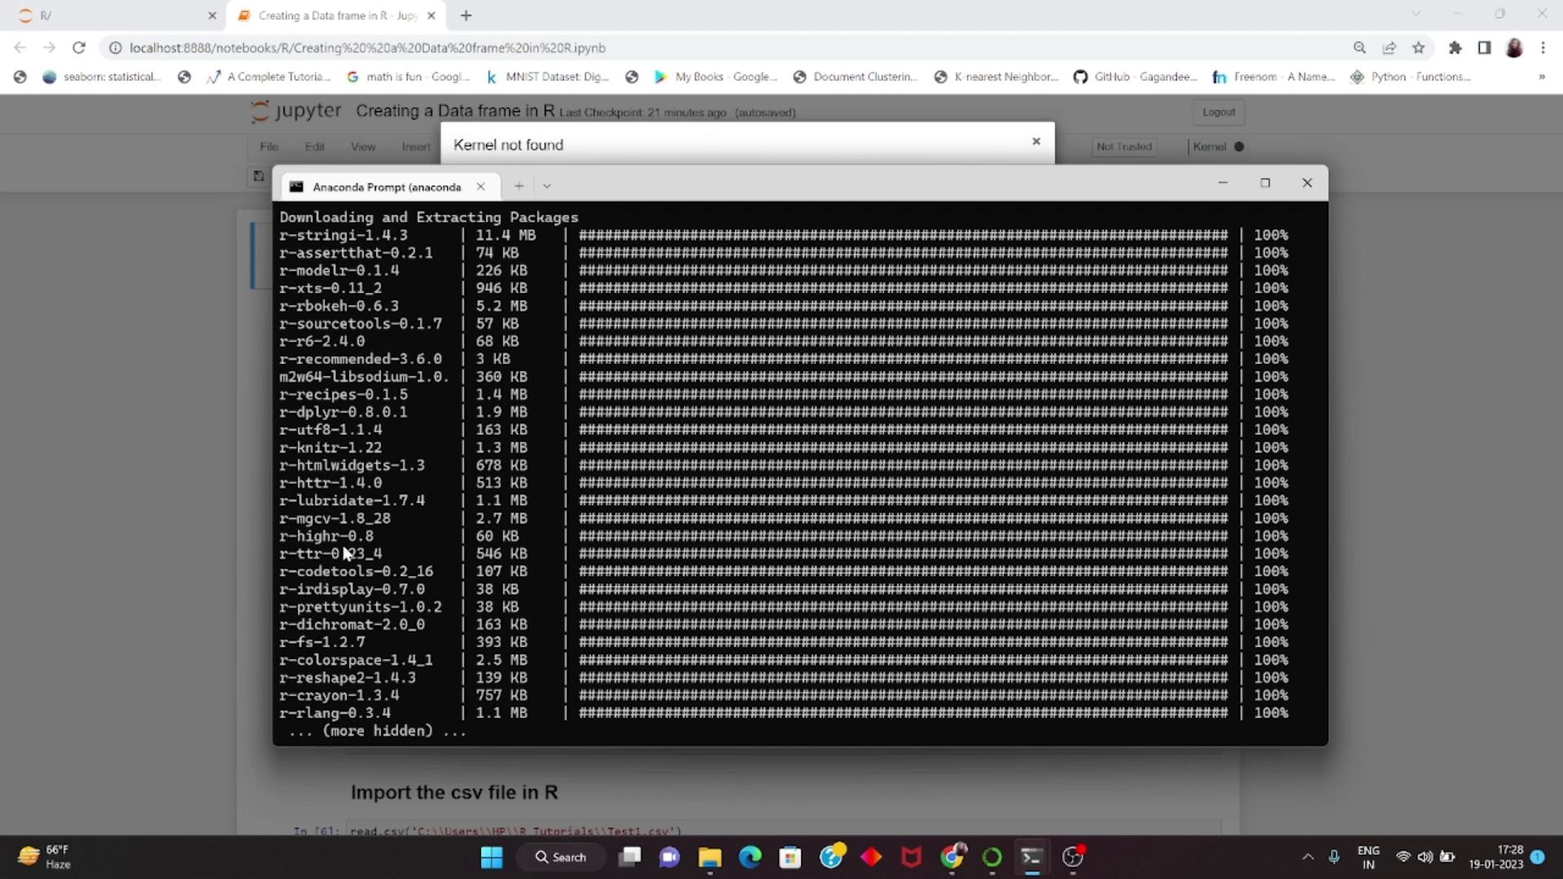
{"action": "mouse_move", "coordinate": [459, 562]}
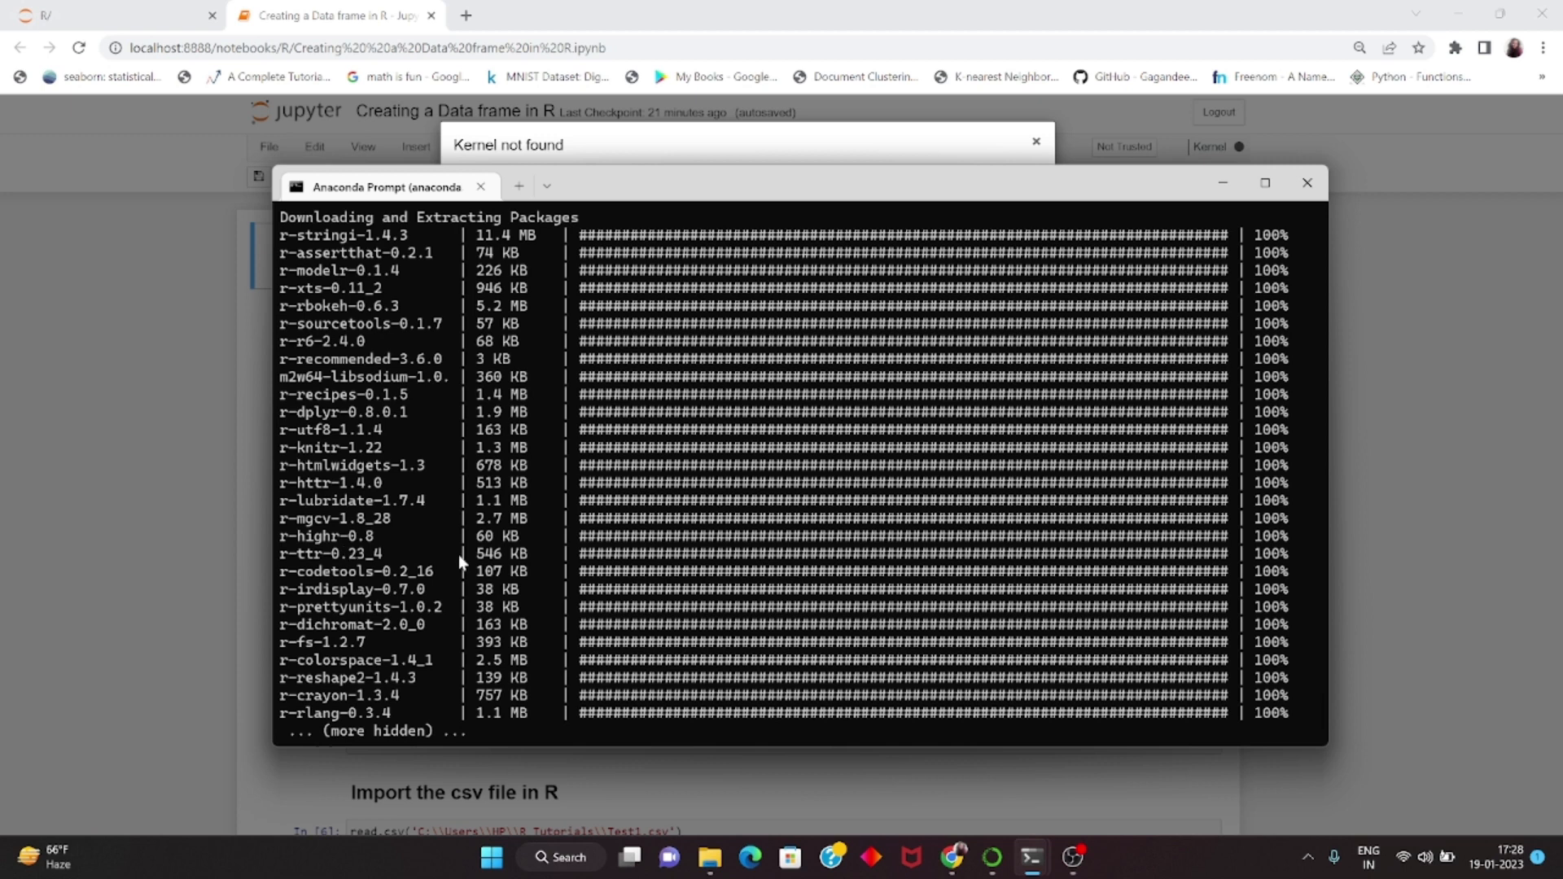
{"action": "mouse_move", "coordinate": [668, 583]}
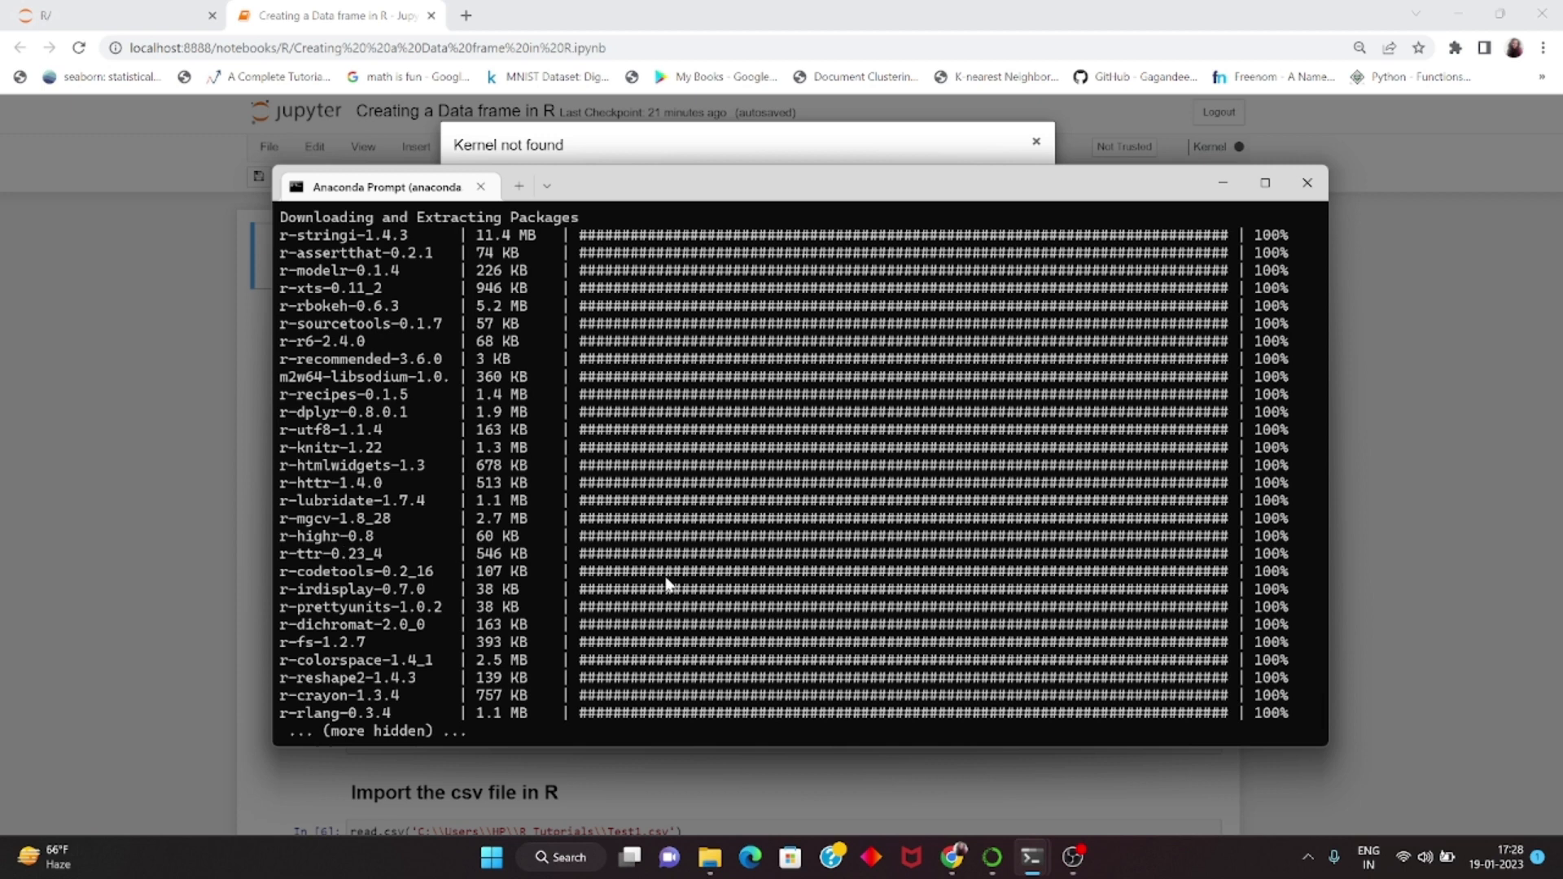
{"action": "mouse_move", "coordinate": [788, 563]}
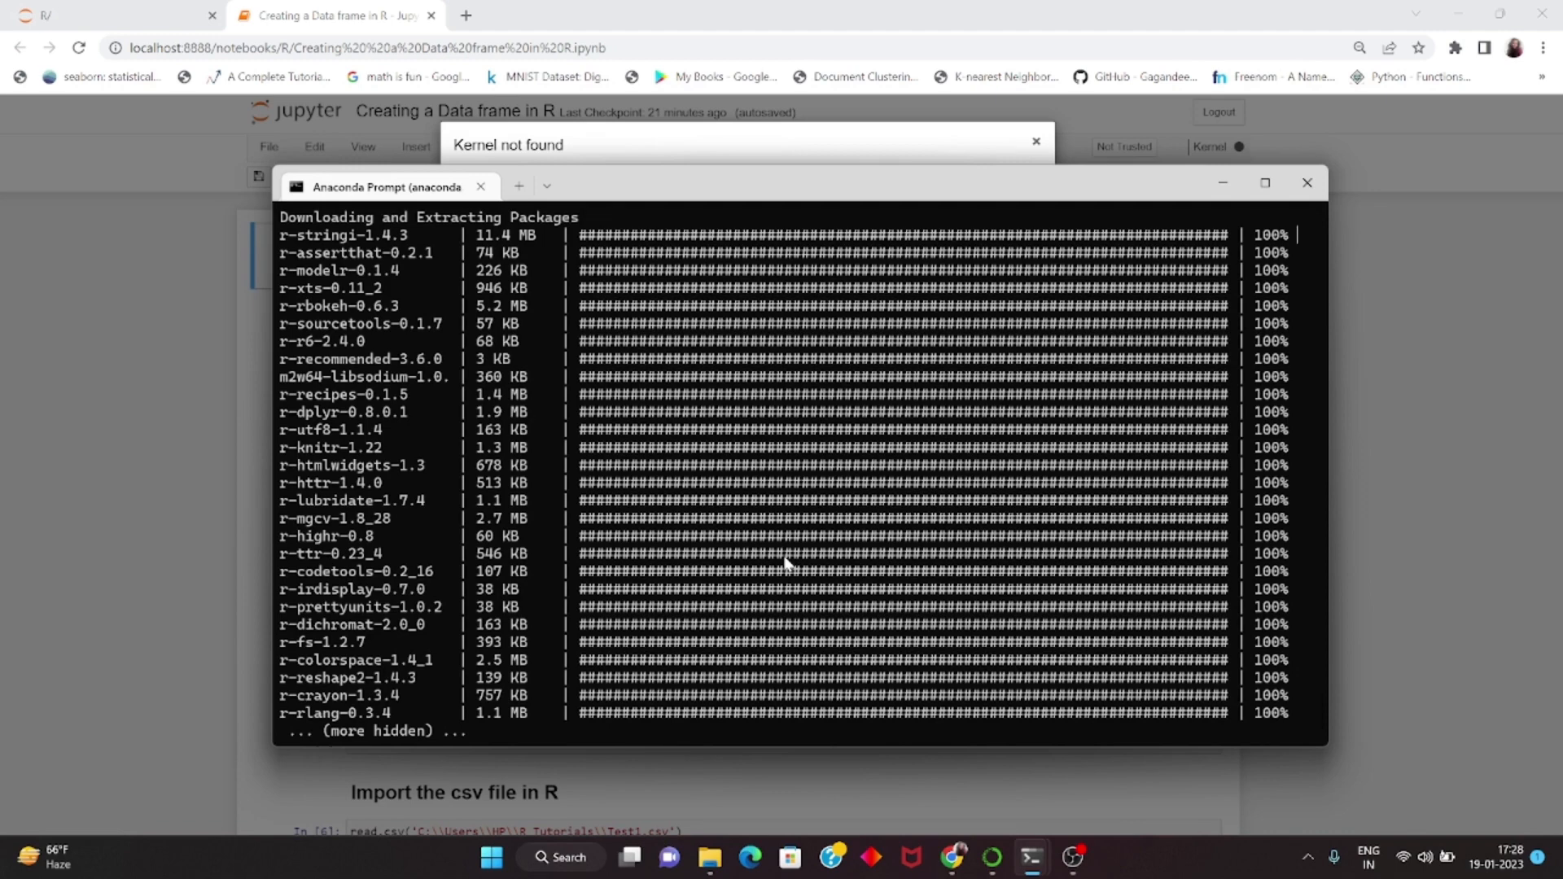
{"action": "mouse_move", "coordinate": [847, 576]}
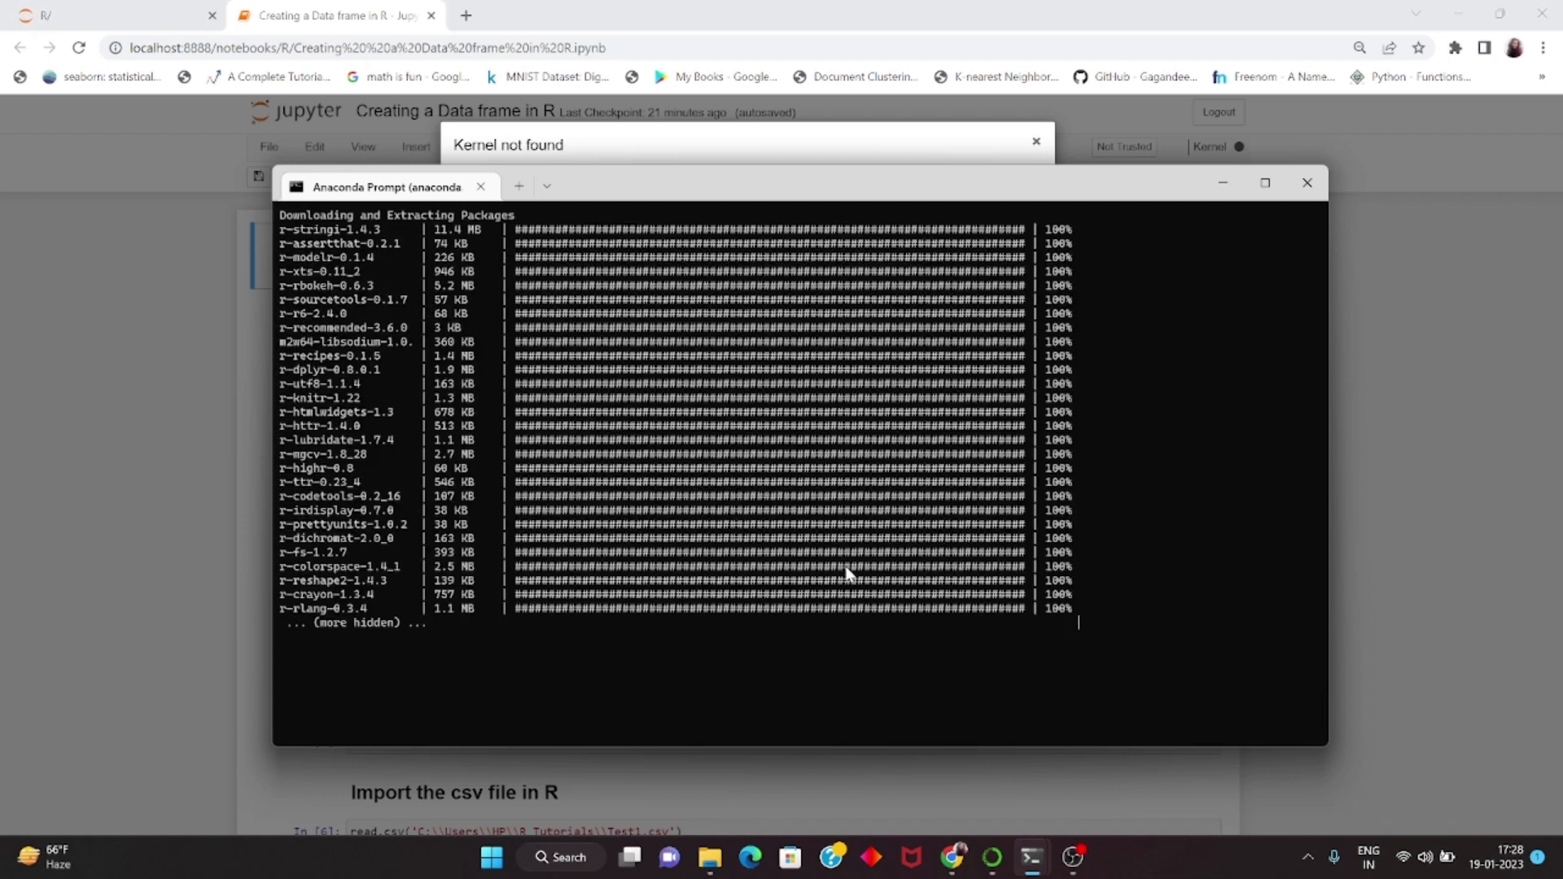
{"action": "mouse_move", "coordinate": [975, 620]}
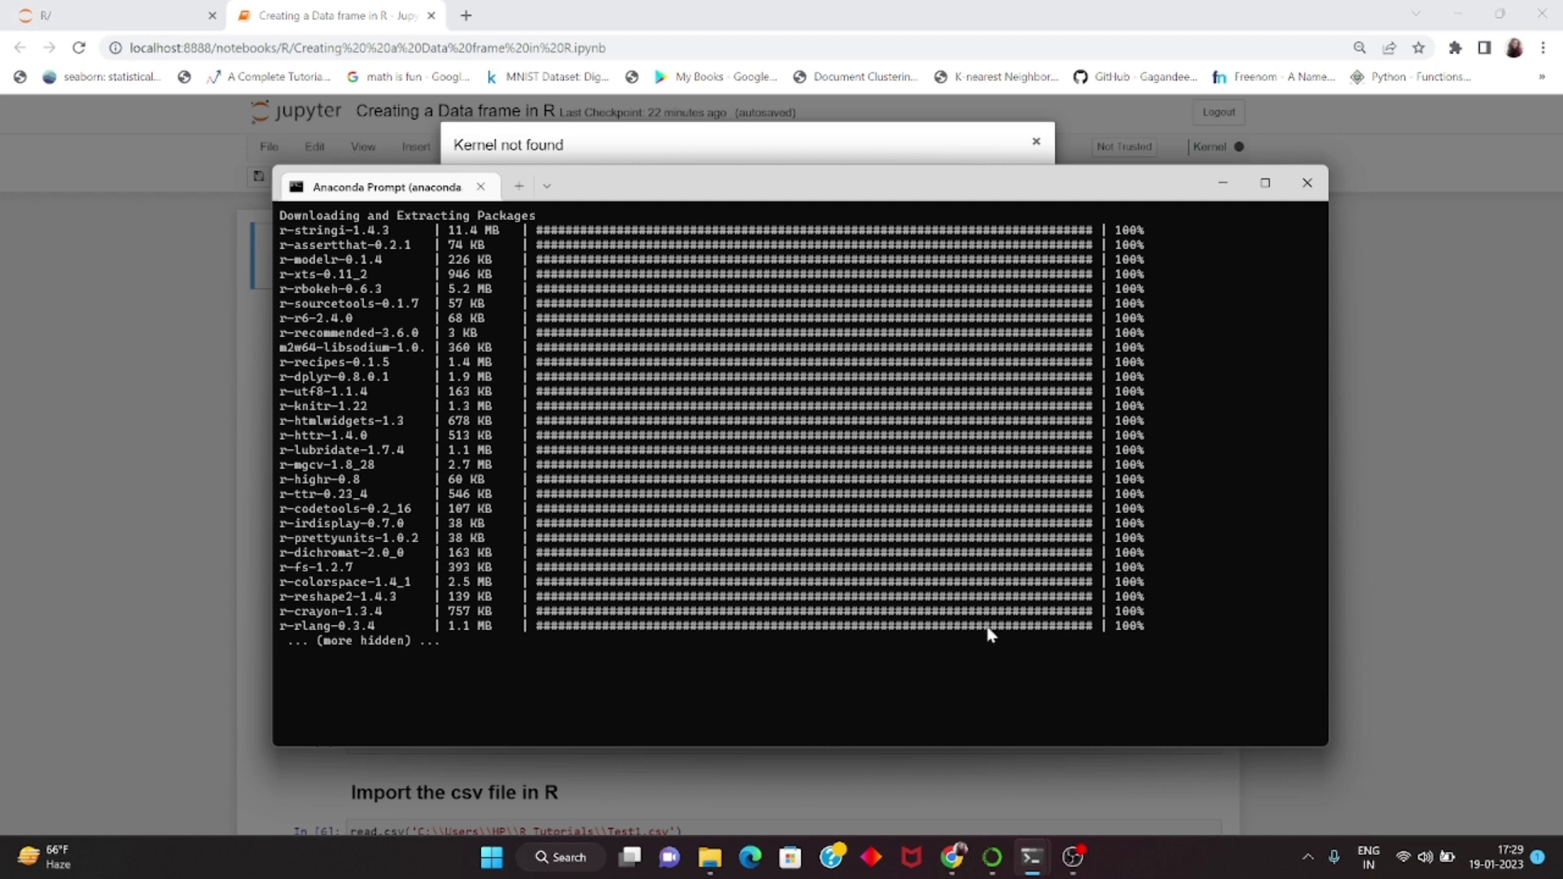
{"action": "mouse_move", "coordinate": [338, 602]}
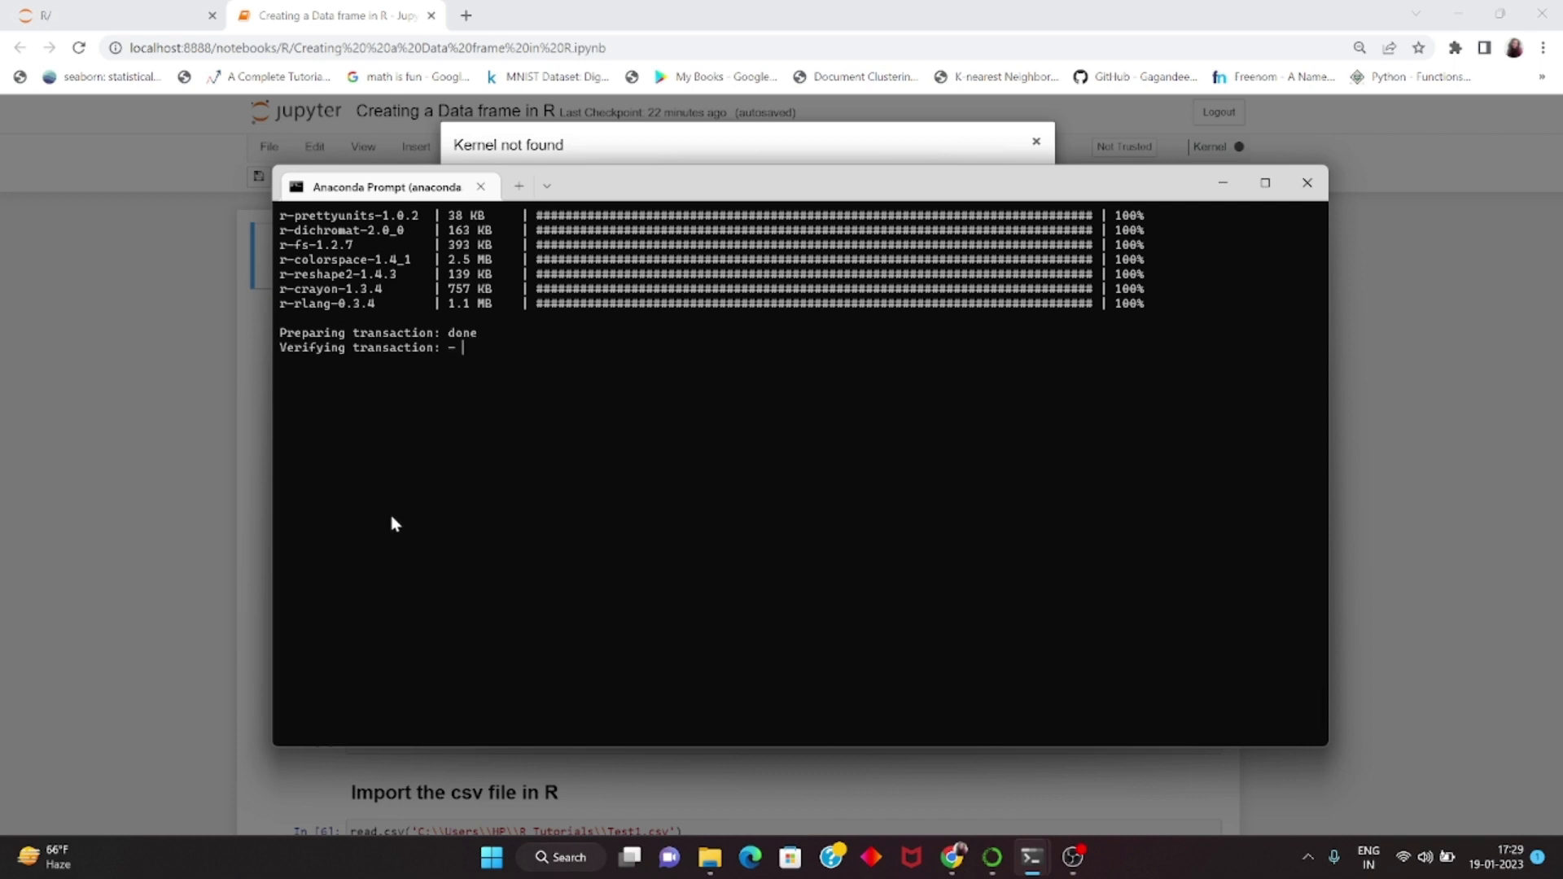
{"action": "mouse_move", "coordinate": [323, 371]}
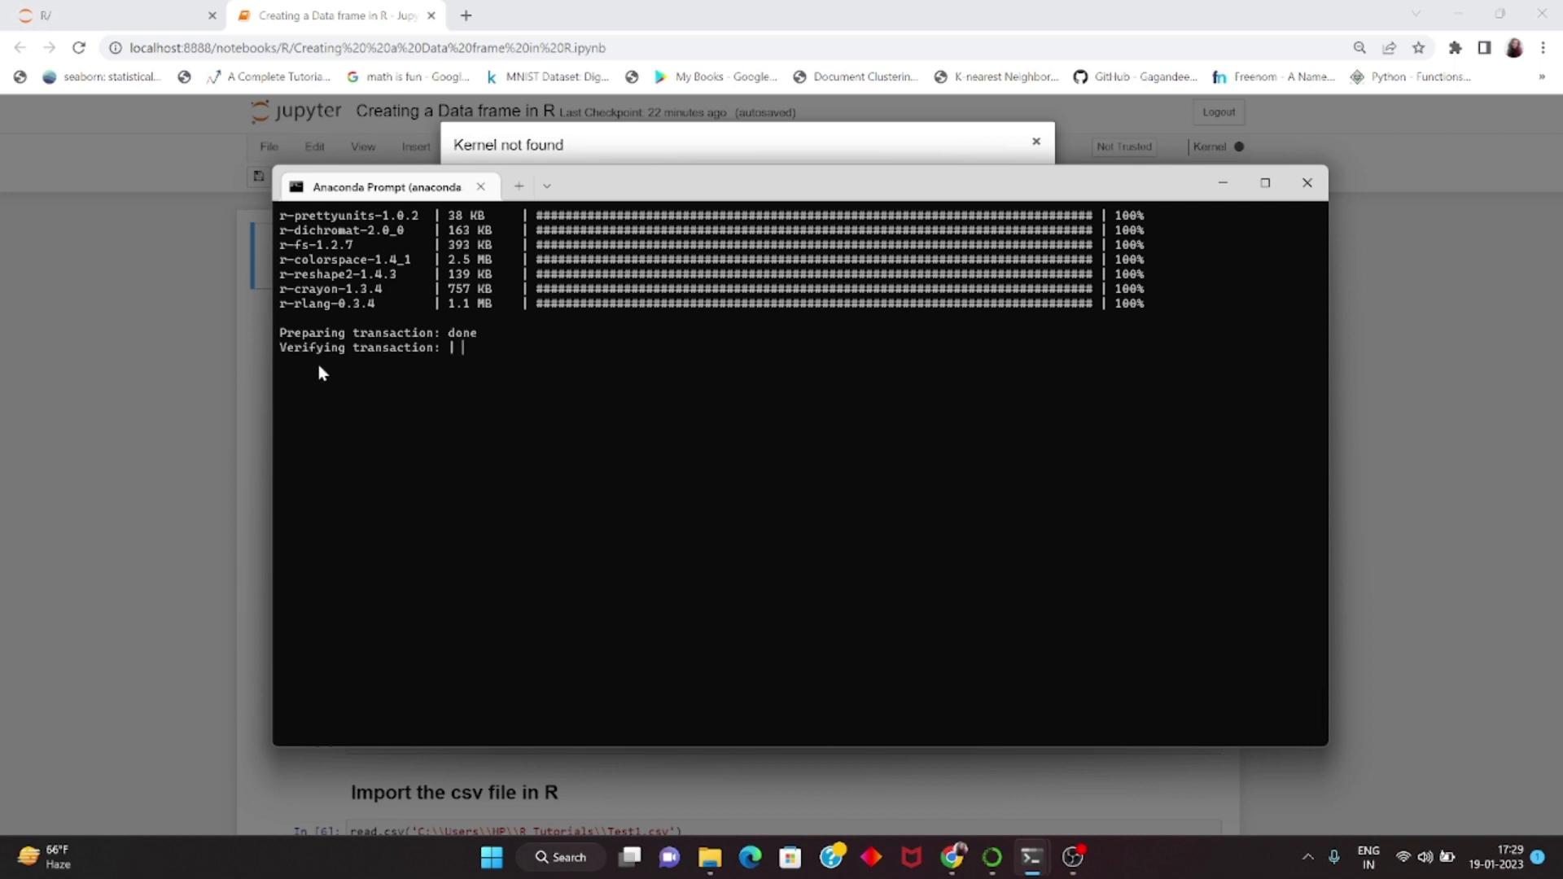
{"action": "mouse_move", "coordinate": [450, 381]}
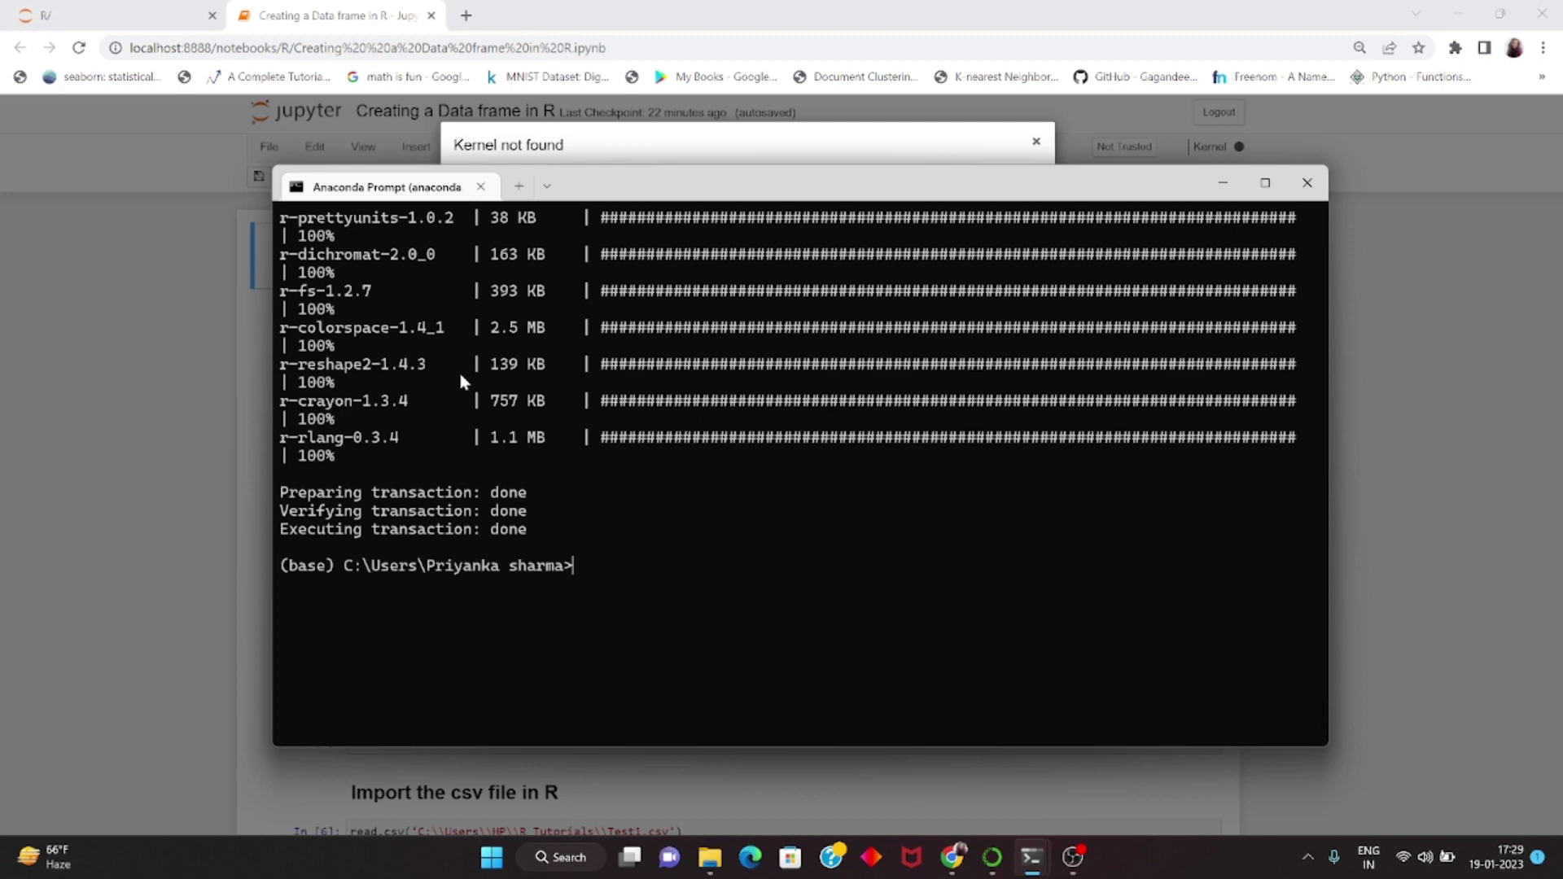
{"action": "mouse_move", "coordinate": [907, 557]}
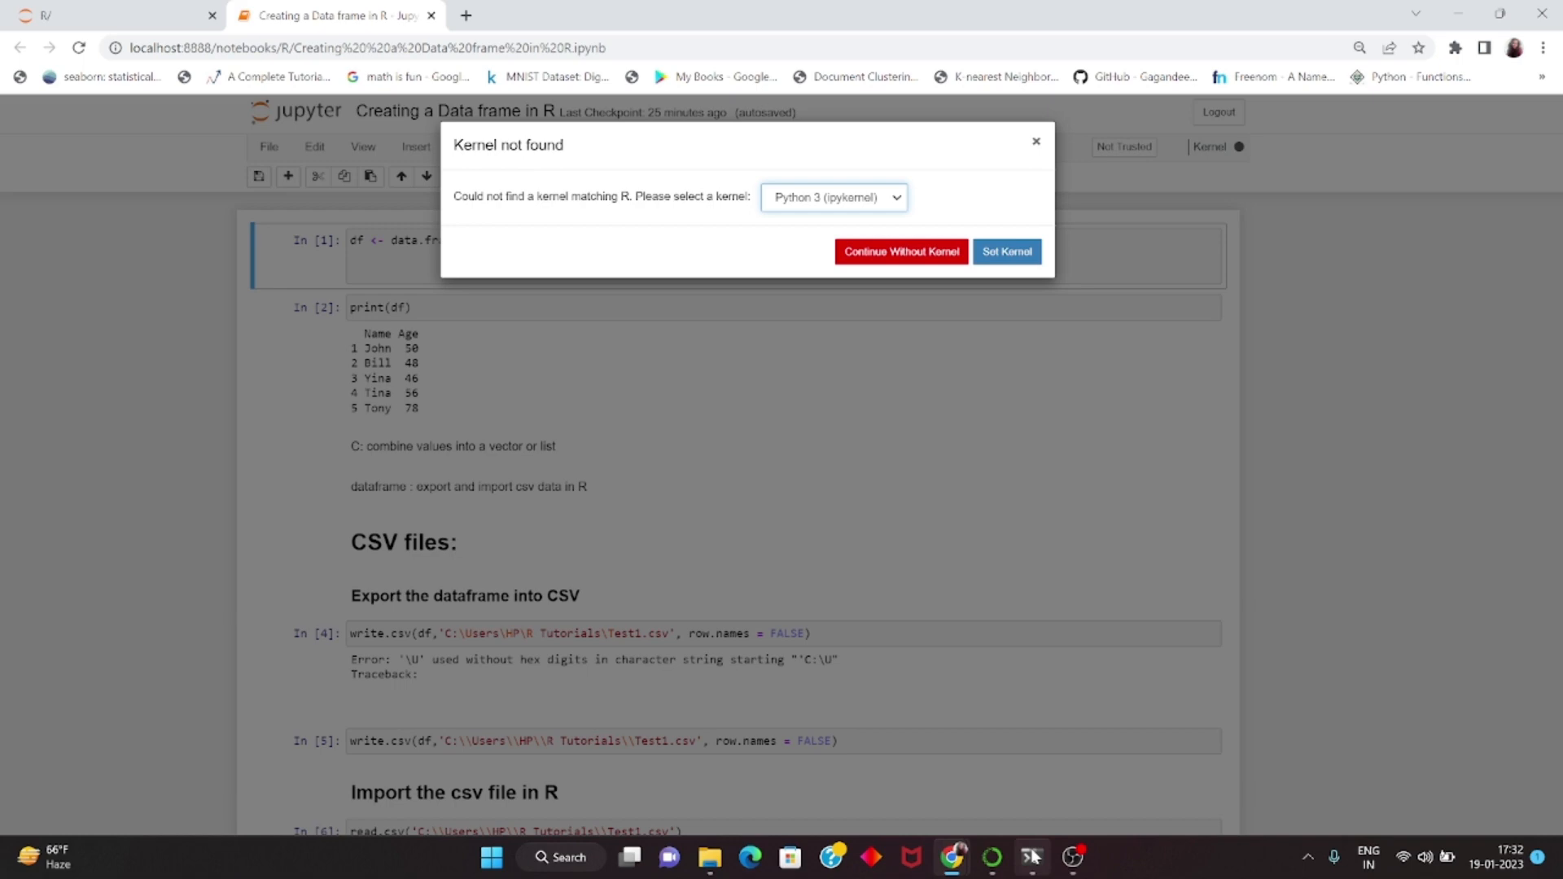
- Clear the browser and old server console from view and relaunch Jupyter Notebook (anaconda3) from Start
{"action": "left_click", "coordinate": [1250, 15]}
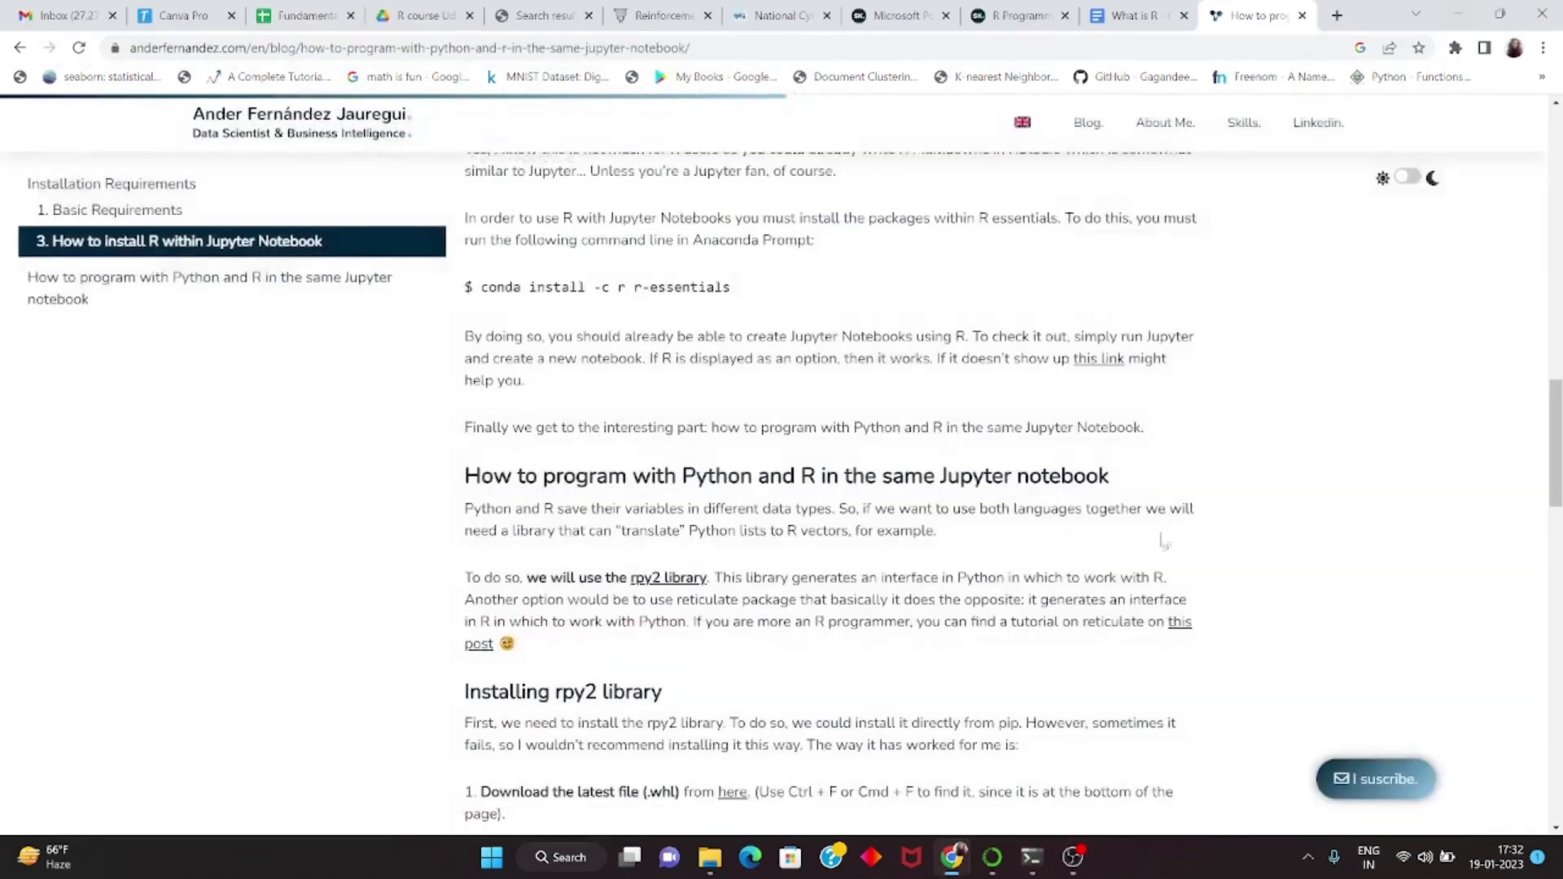
{"action": "left_click", "coordinate": [1073, 857]}
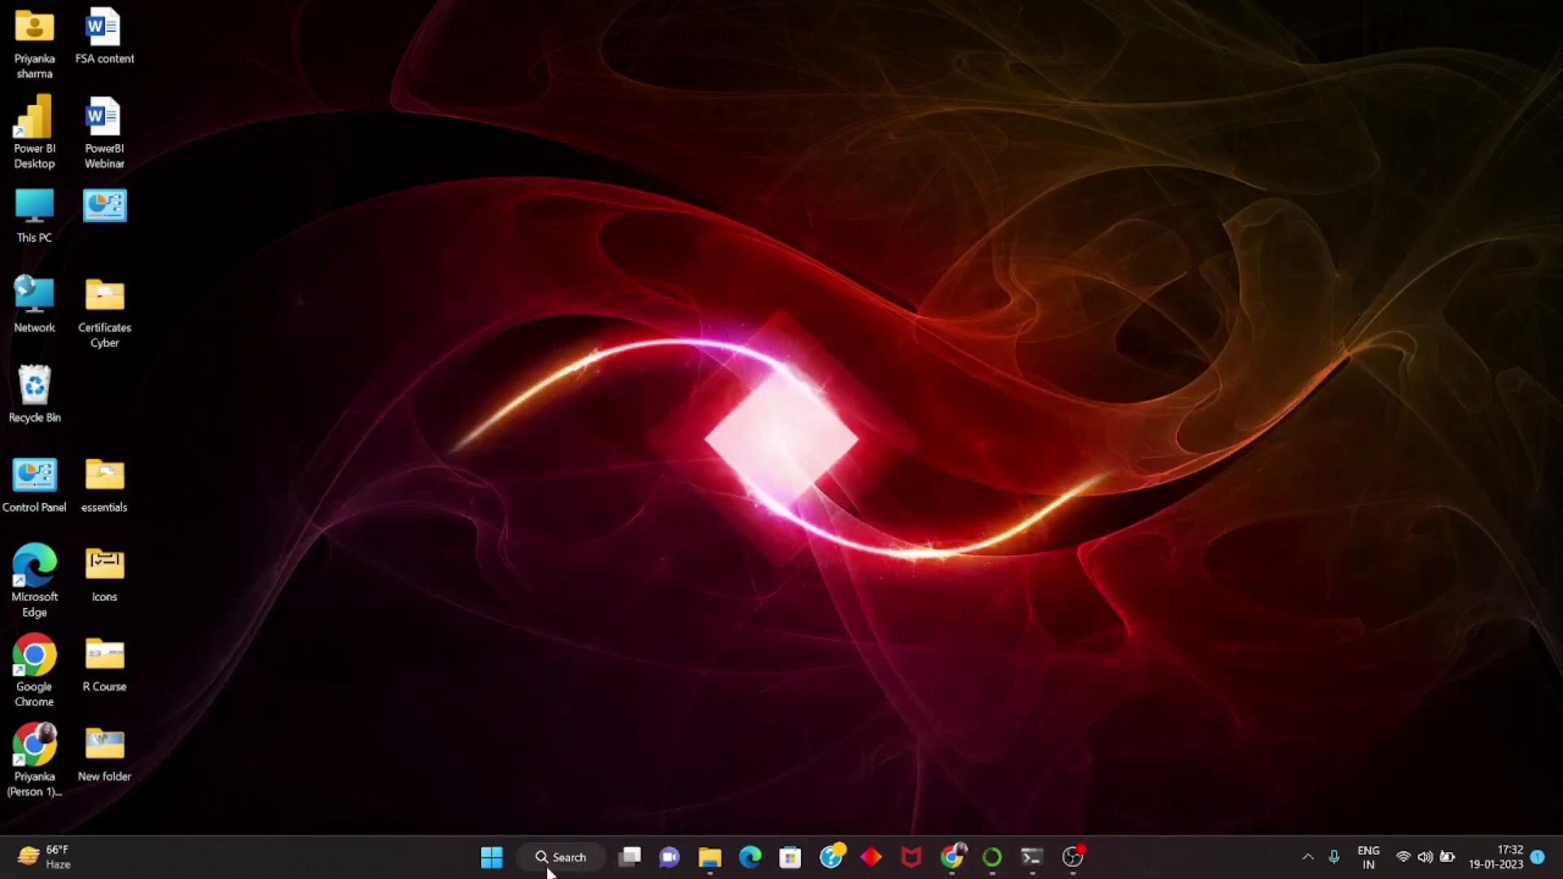
{"action": "left_click", "coordinate": [1030, 858]}
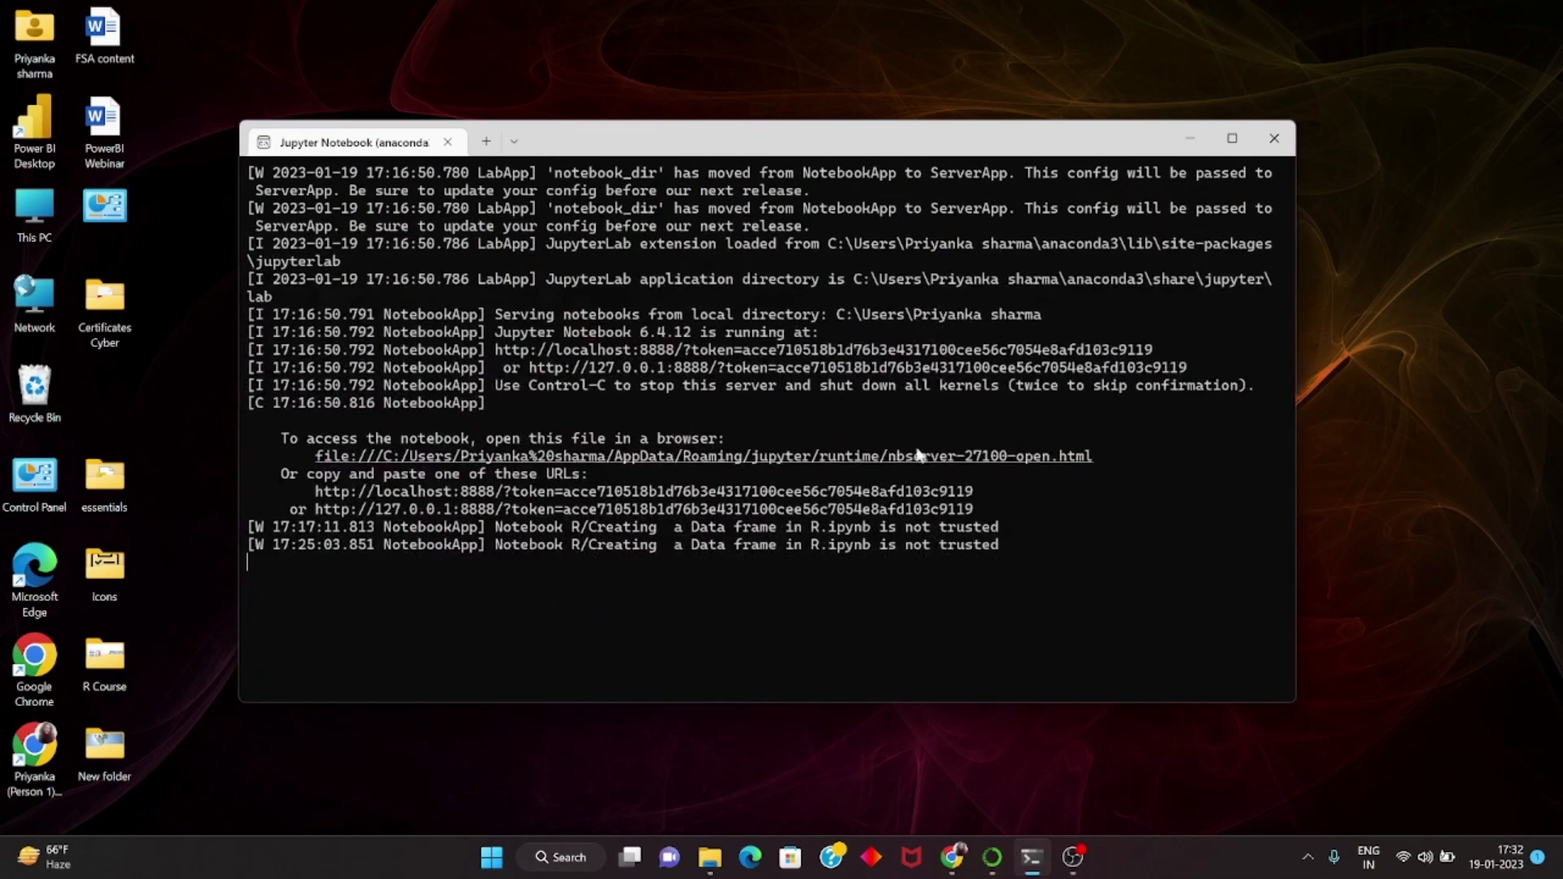
{"action": "mouse_move", "coordinate": [394, 509]}
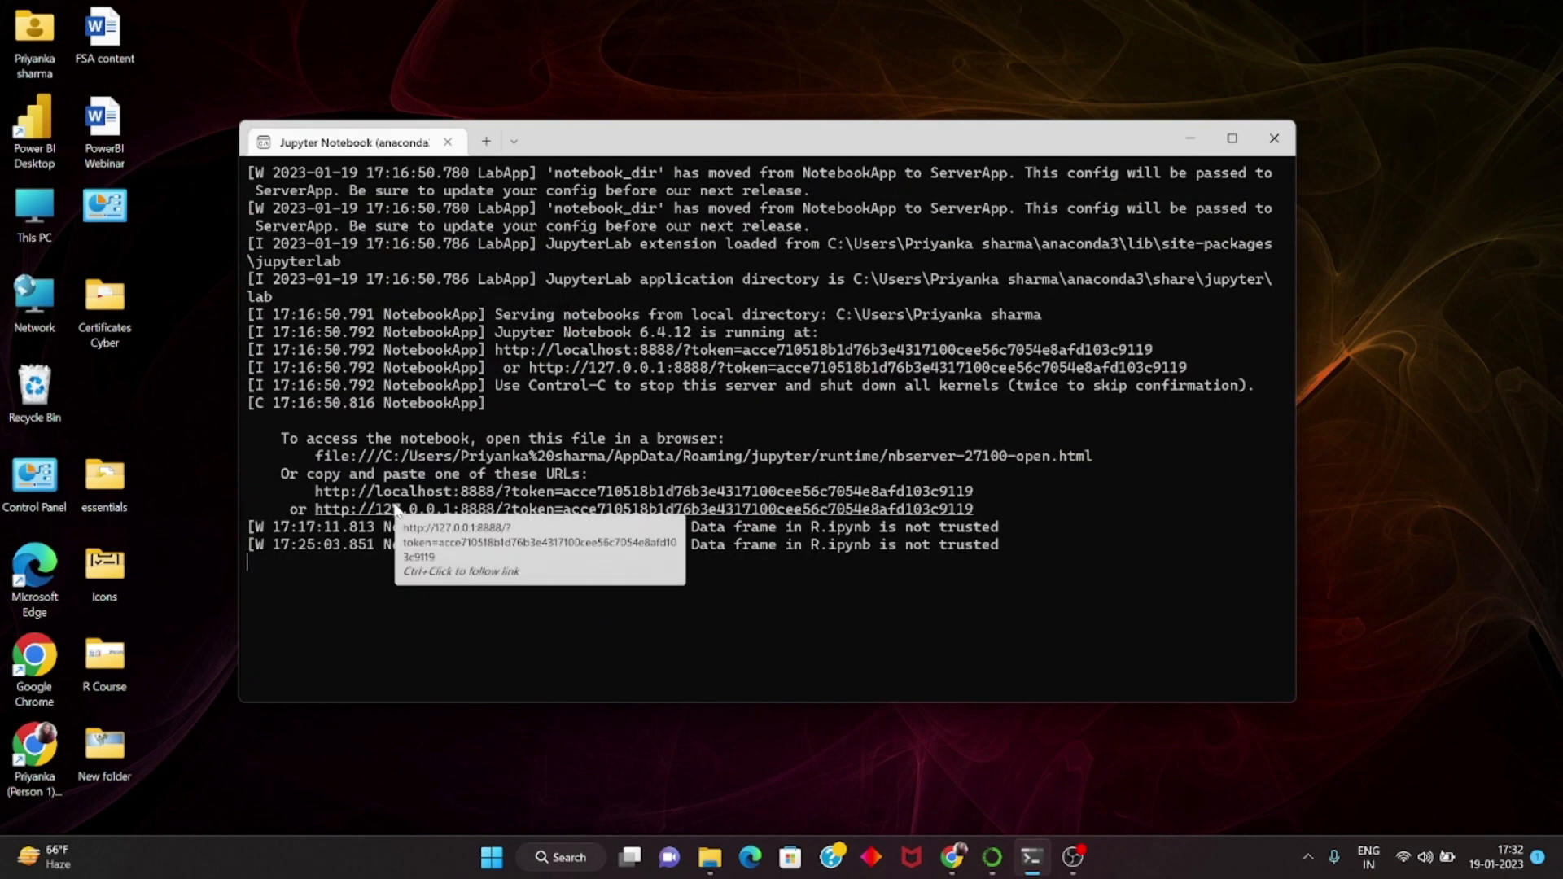
{"action": "mouse_move", "coordinate": [1275, 138]}
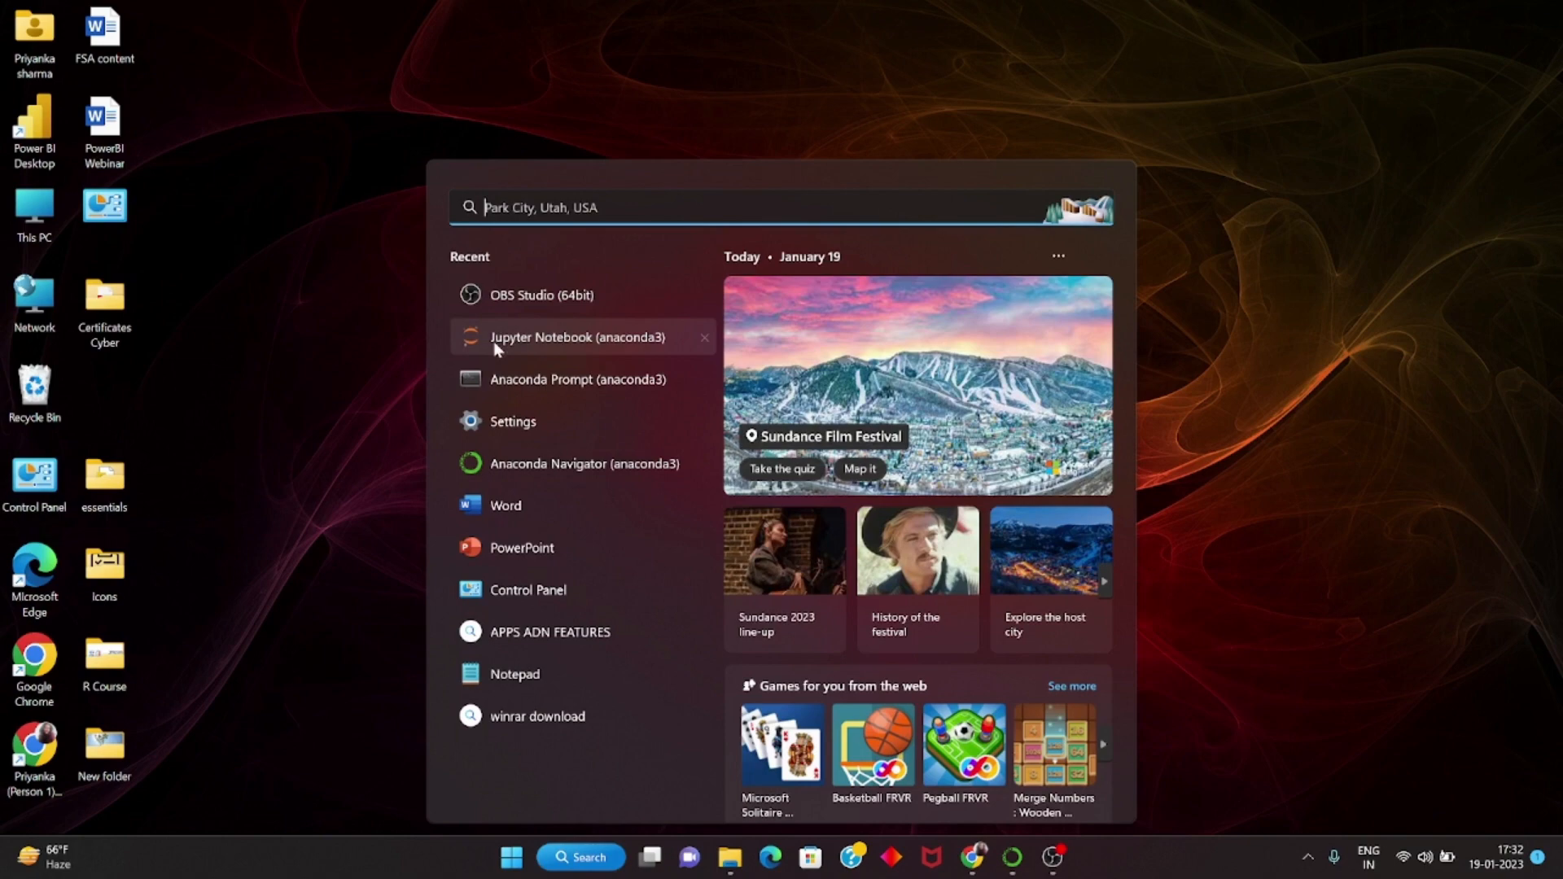
{"action": "left_click", "coordinate": [577, 337]}
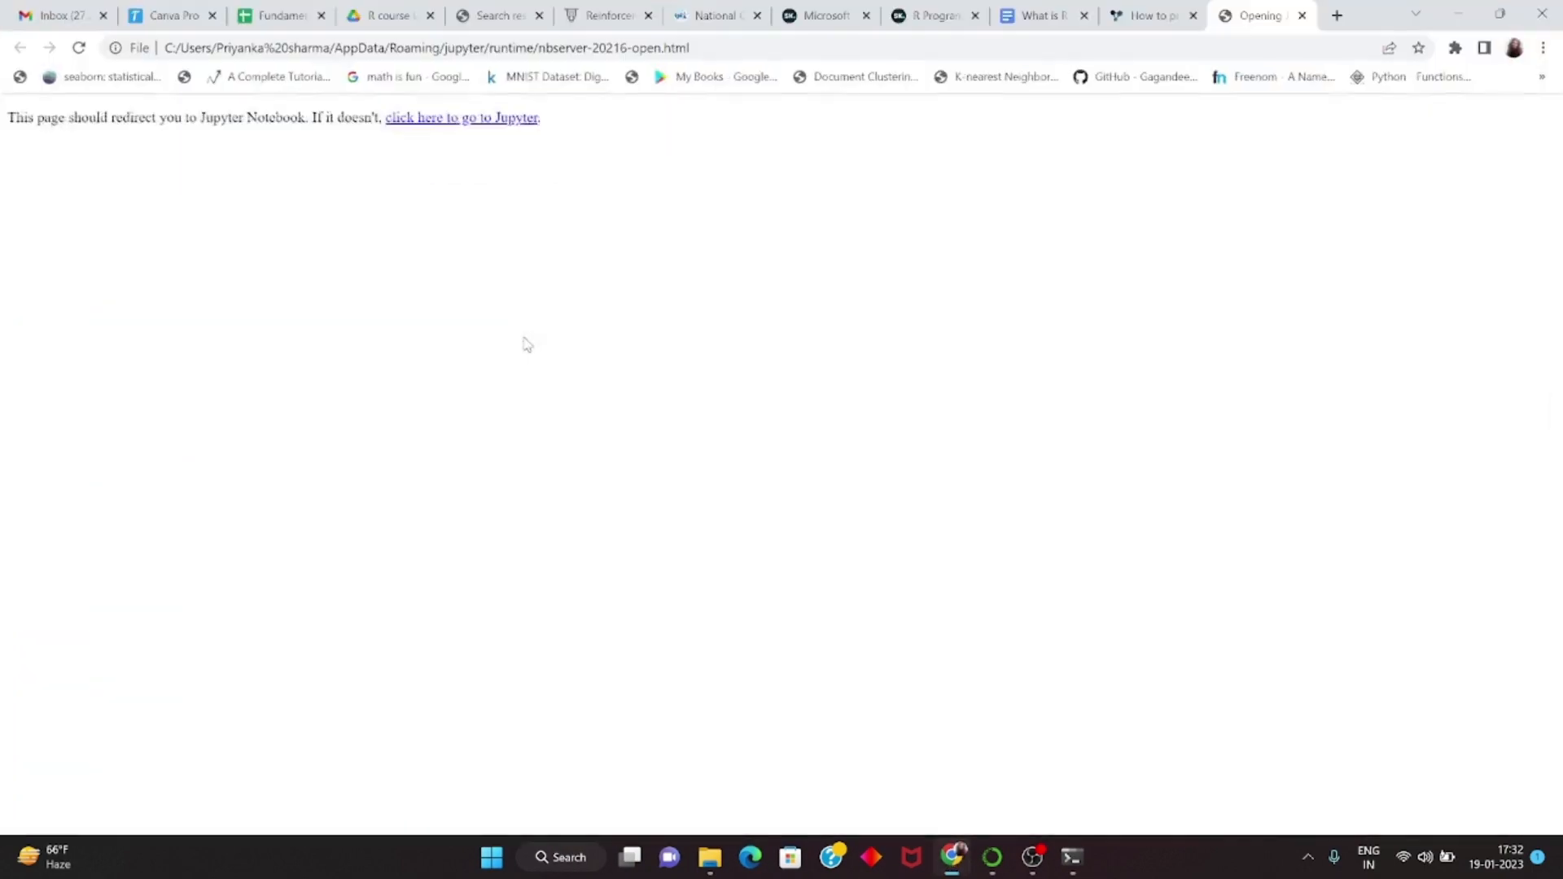
- Close the other browser tabs and show the New menu listing R beside Python 3
{"action": "right_click", "coordinate": [1258, 15]}
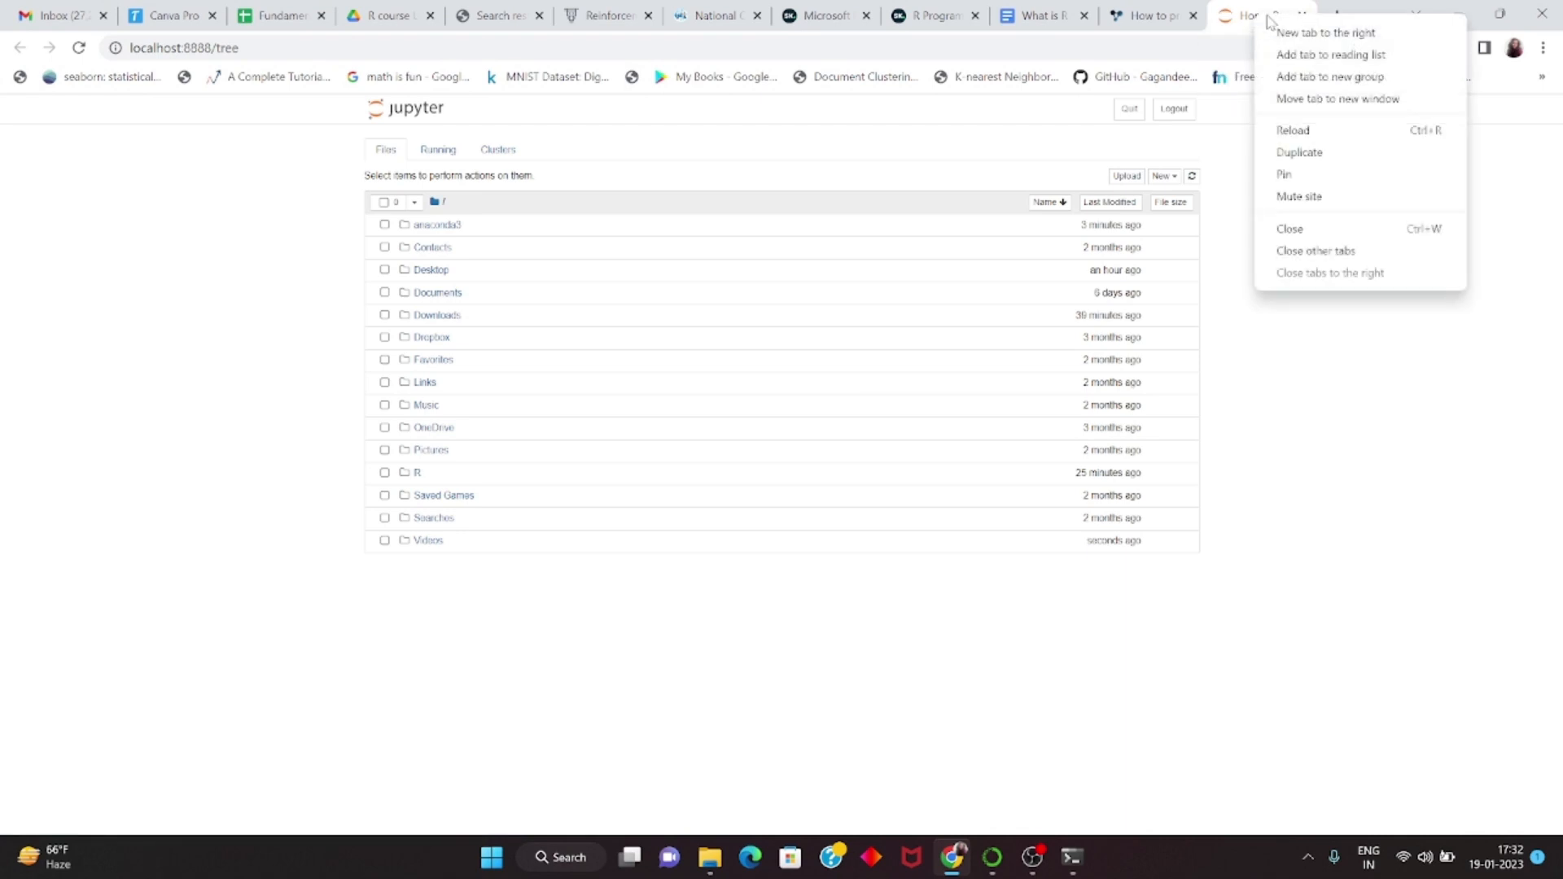
{"action": "left_click", "coordinate": [1315, 251]}
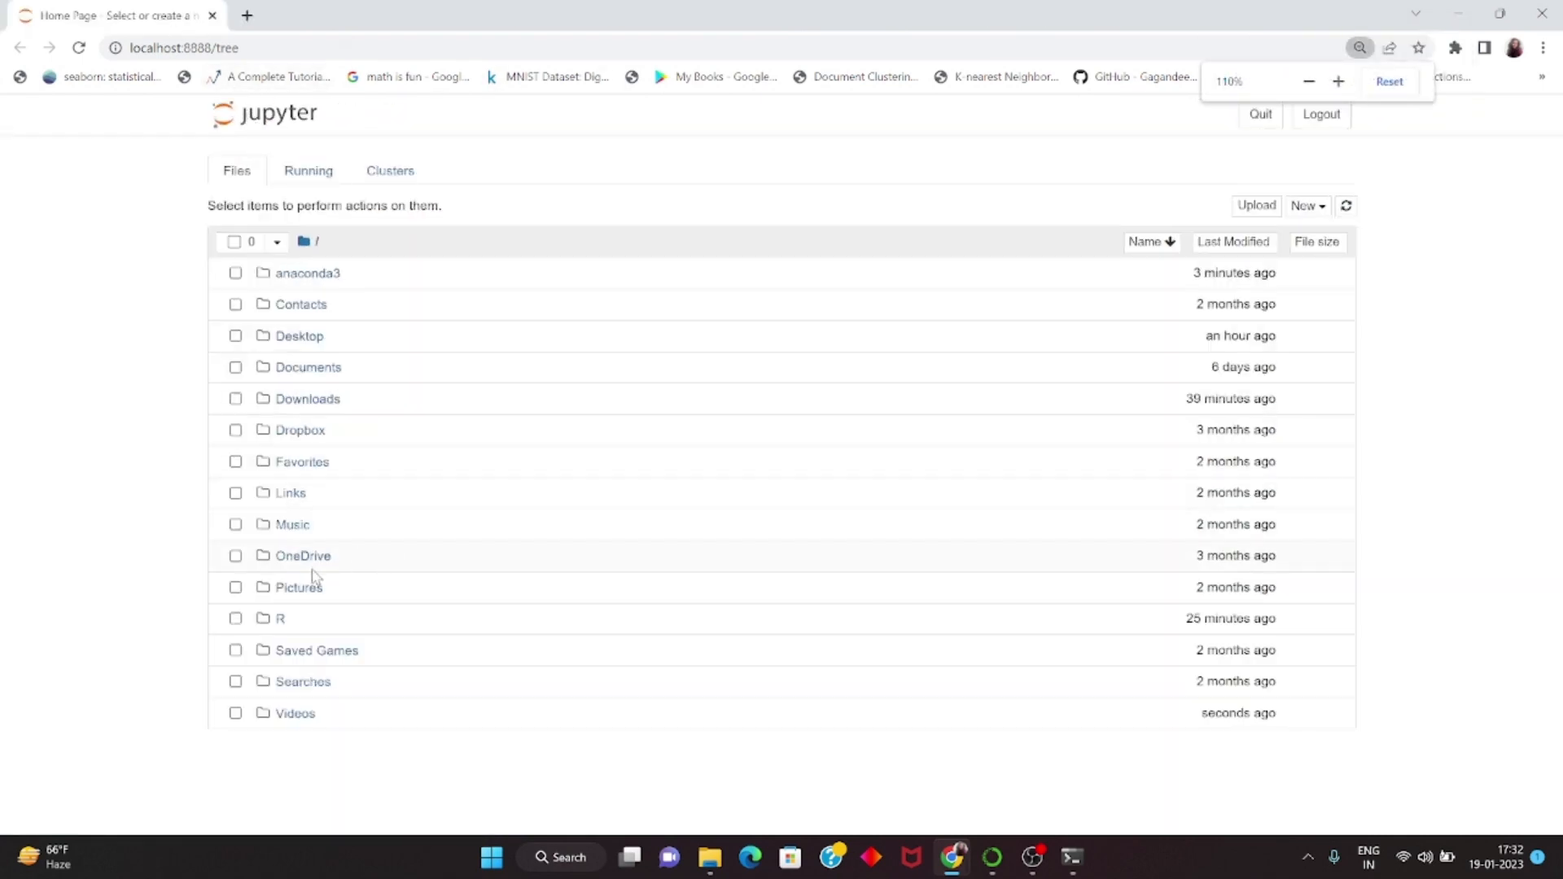
{"action": "left_click", "coordinate": [1307, 205]}
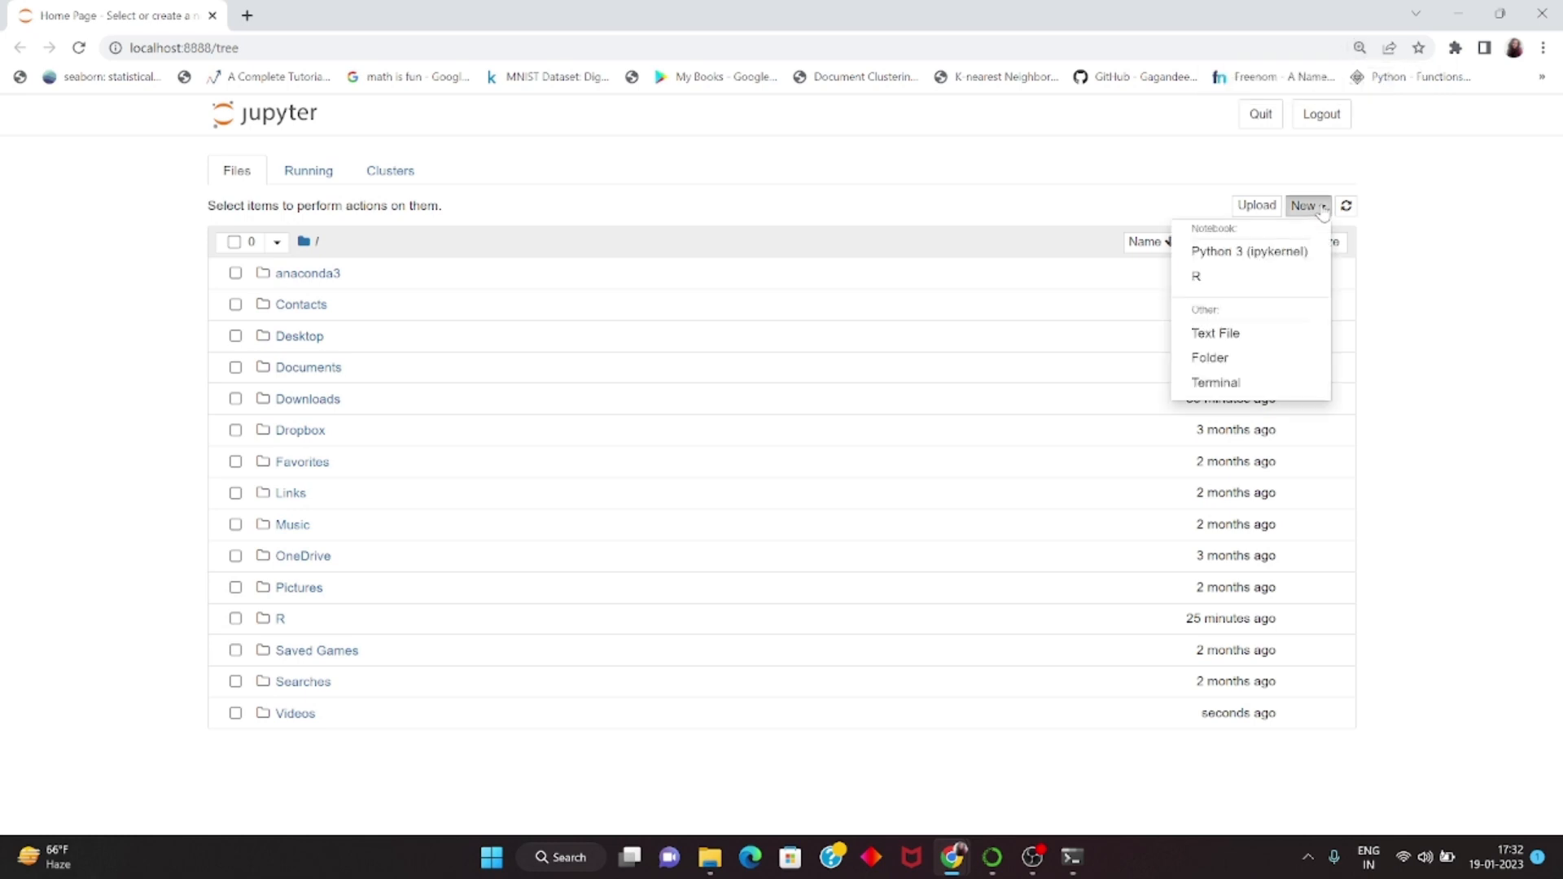
{"action": "mouse_move", "coordinate": [1195, 277]}
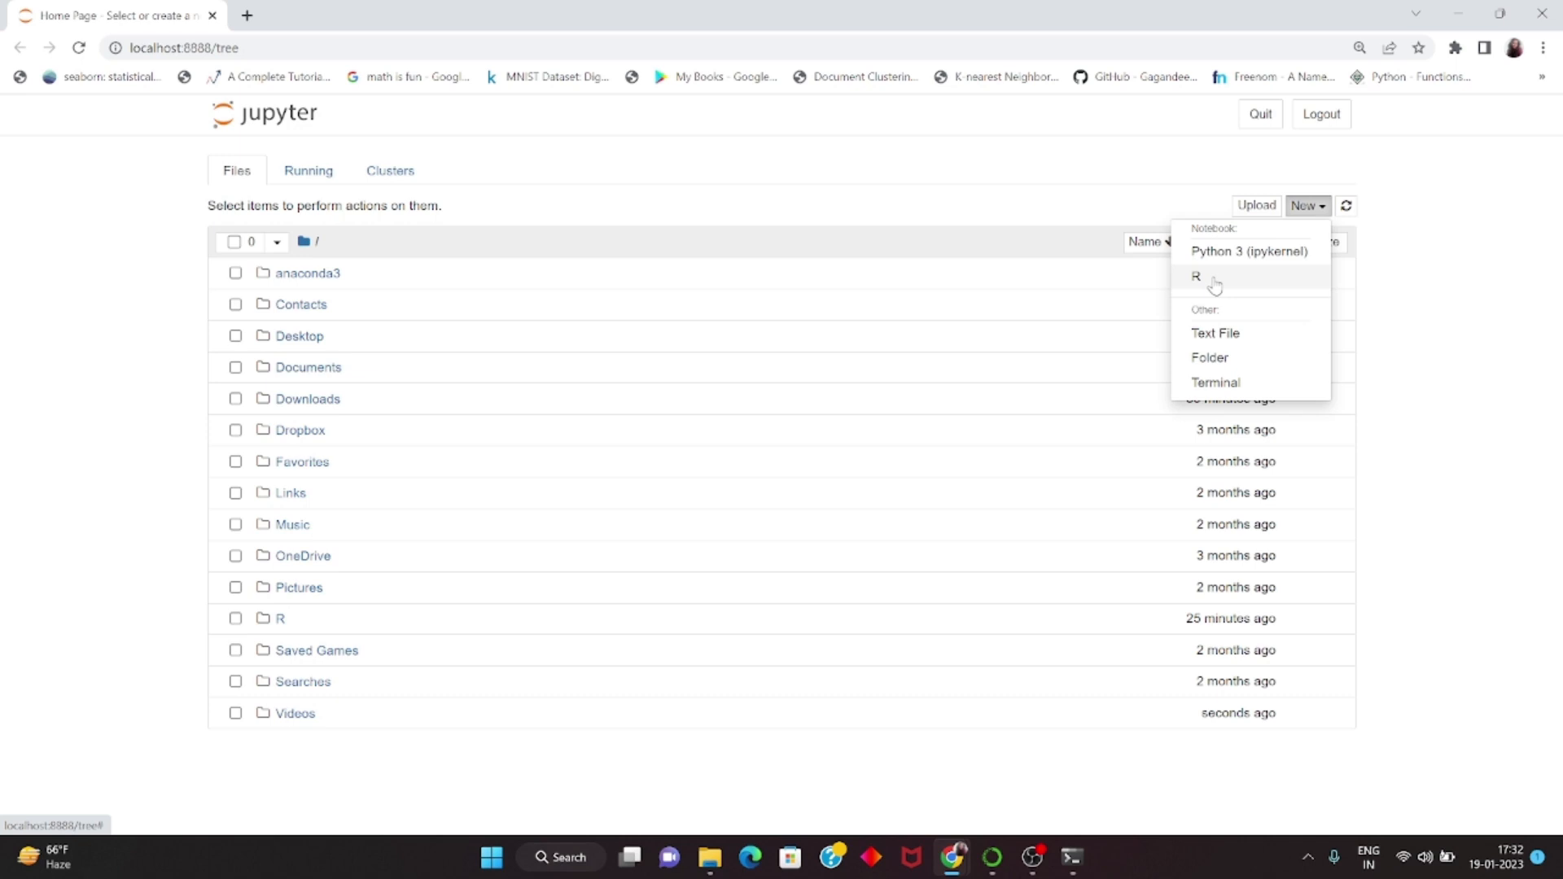
{"action": "mouse_move", "coordinate": [1195, 277]}
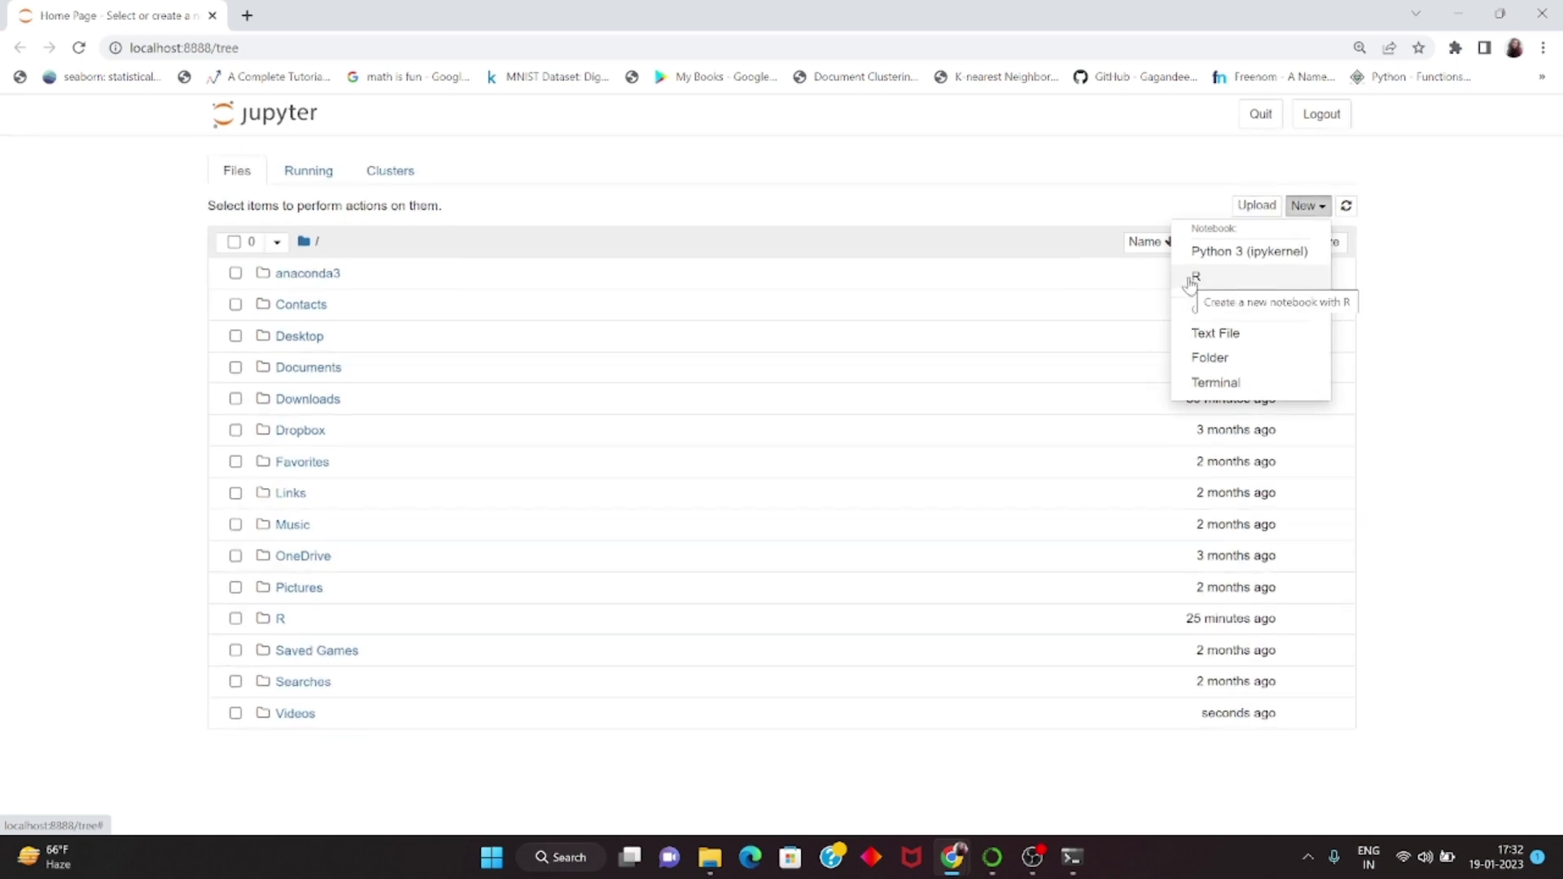
{"action": "mouse_move", "coordinate": [1215, 282]}
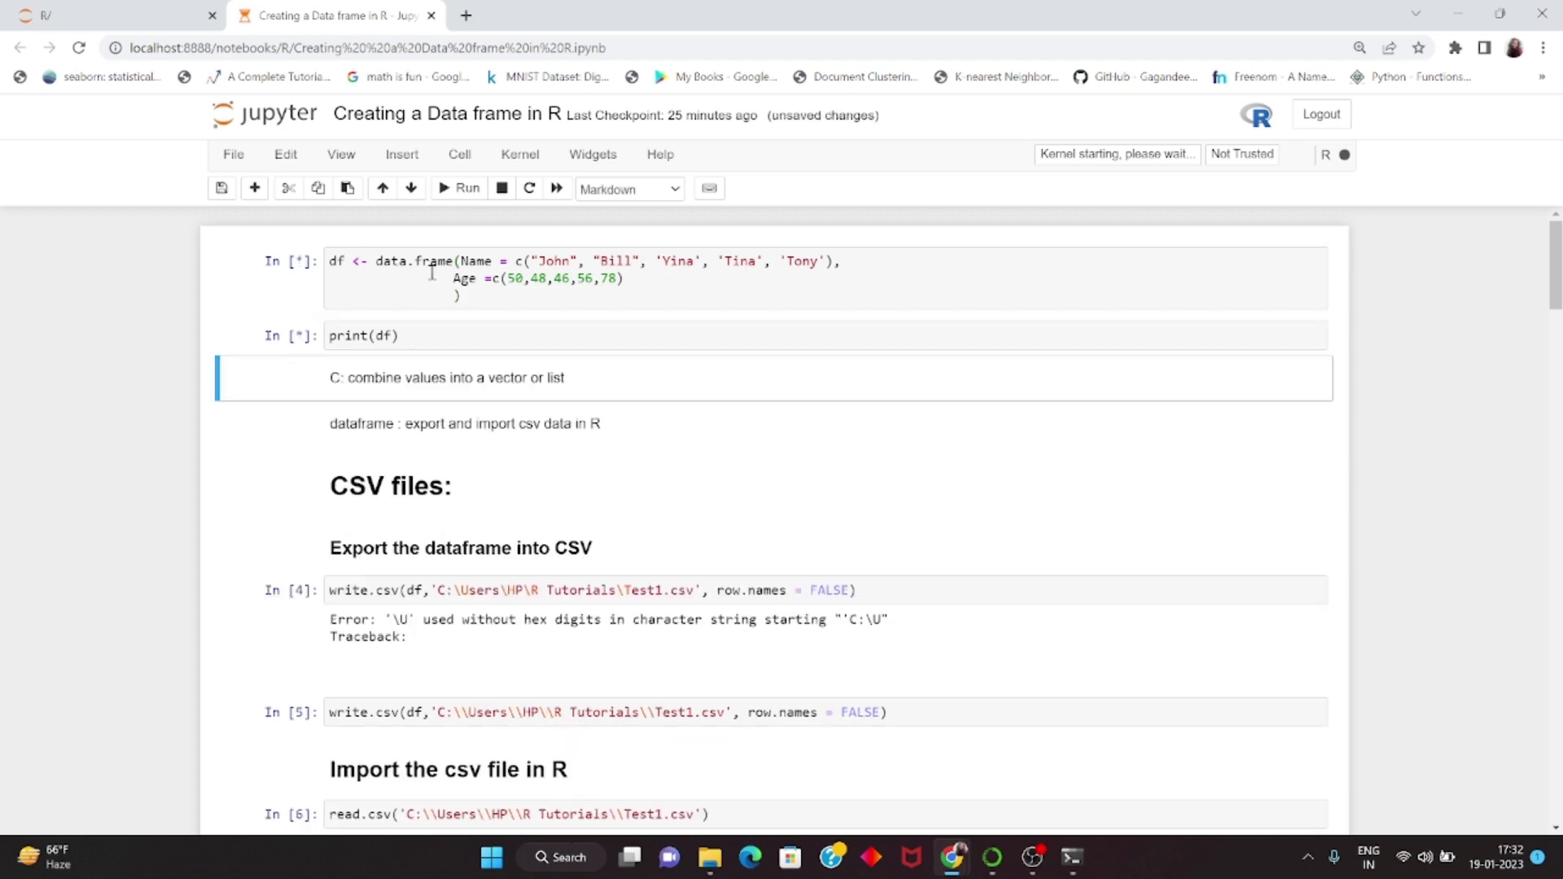
- Run the data-frame notebook on the R kernel to print the Name/Age table and save a checkpoint
{"action": "left_click", "coordinate": [459, 189]}
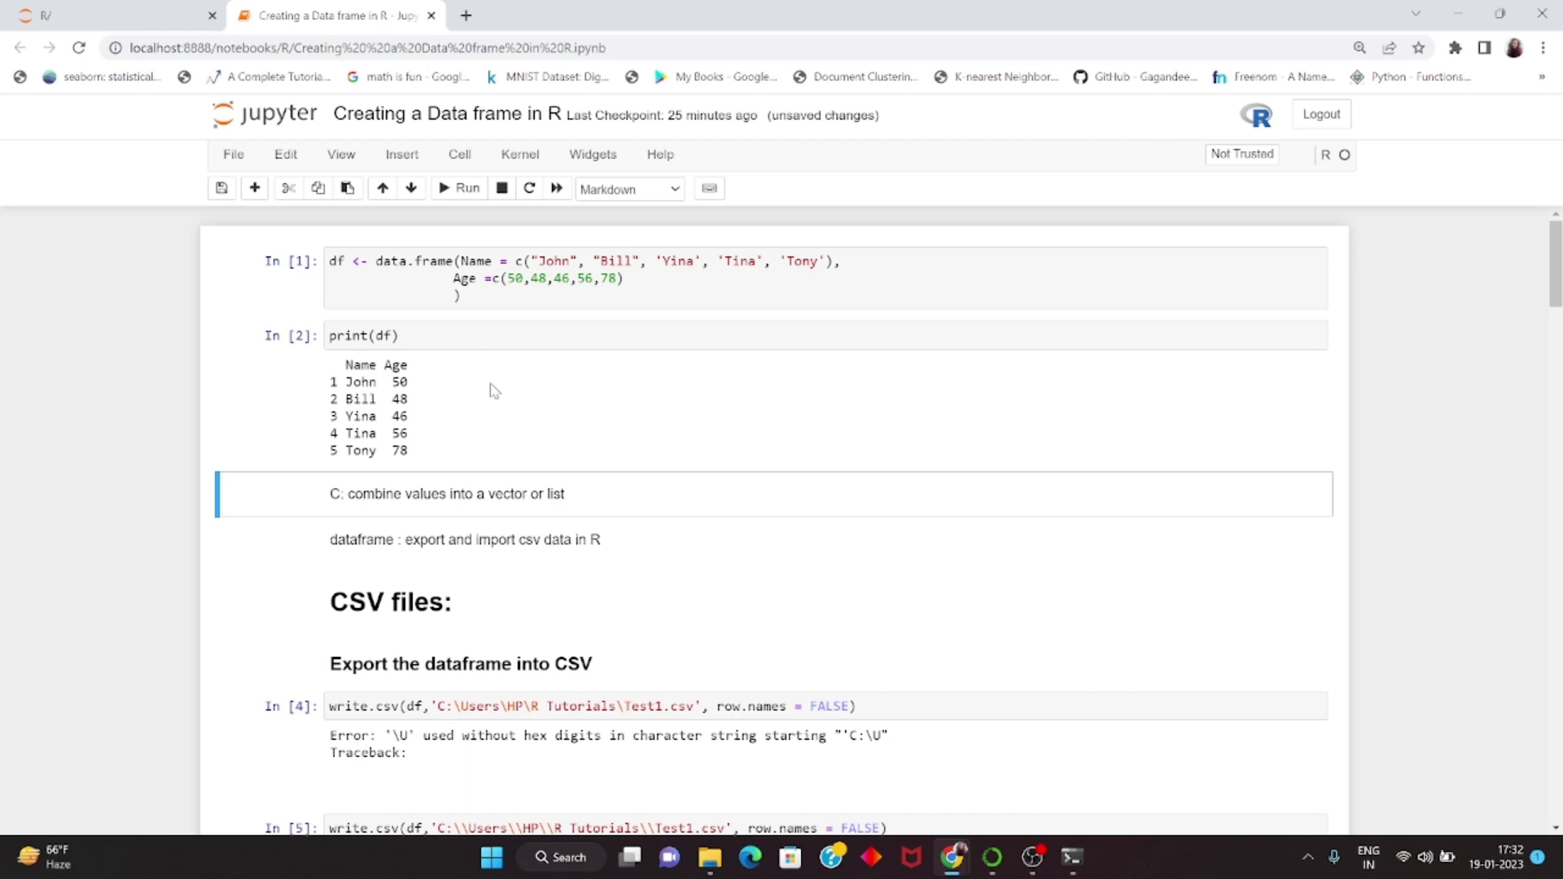
{"action": "mouse_move", "coordinate": [242, 210]}
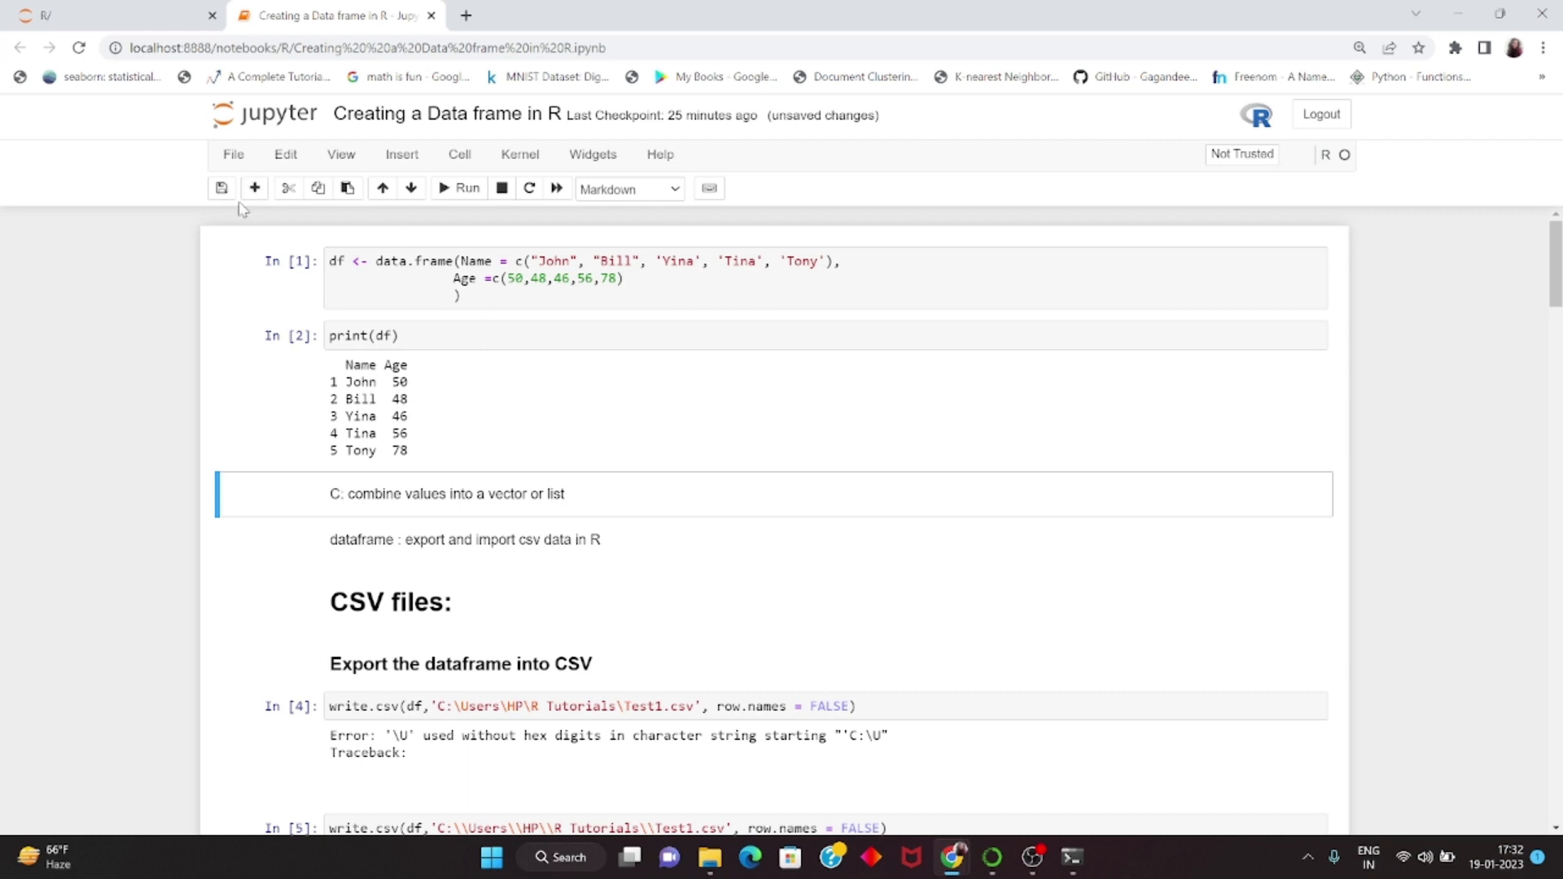
{"action": "left_click", "coordinate": [221, 187]}
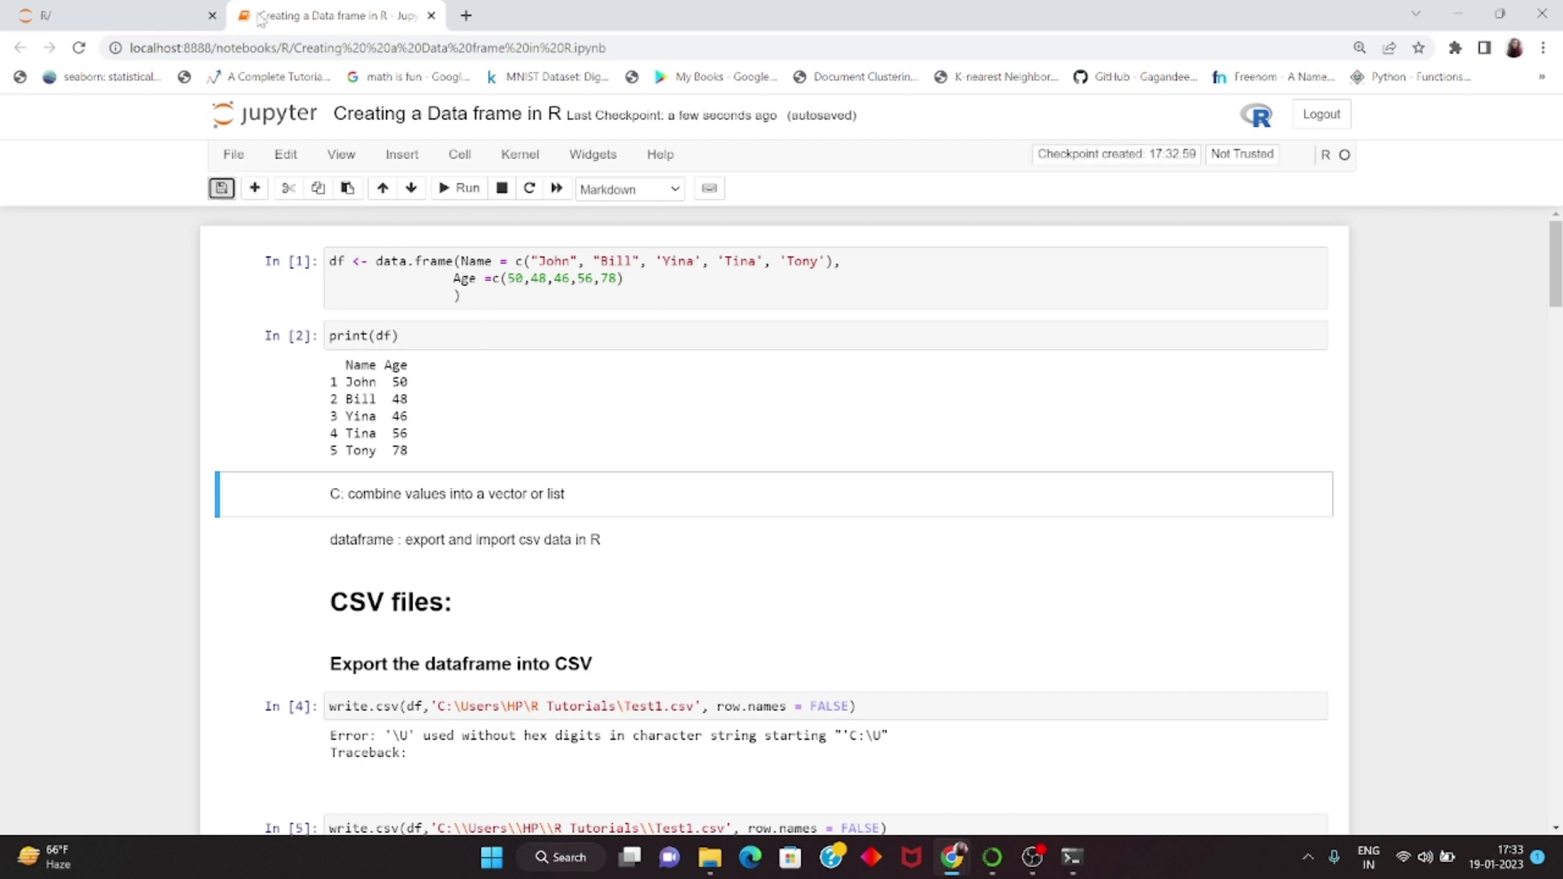
{"action": "mouse_move", "coordinate": [104, 15]}
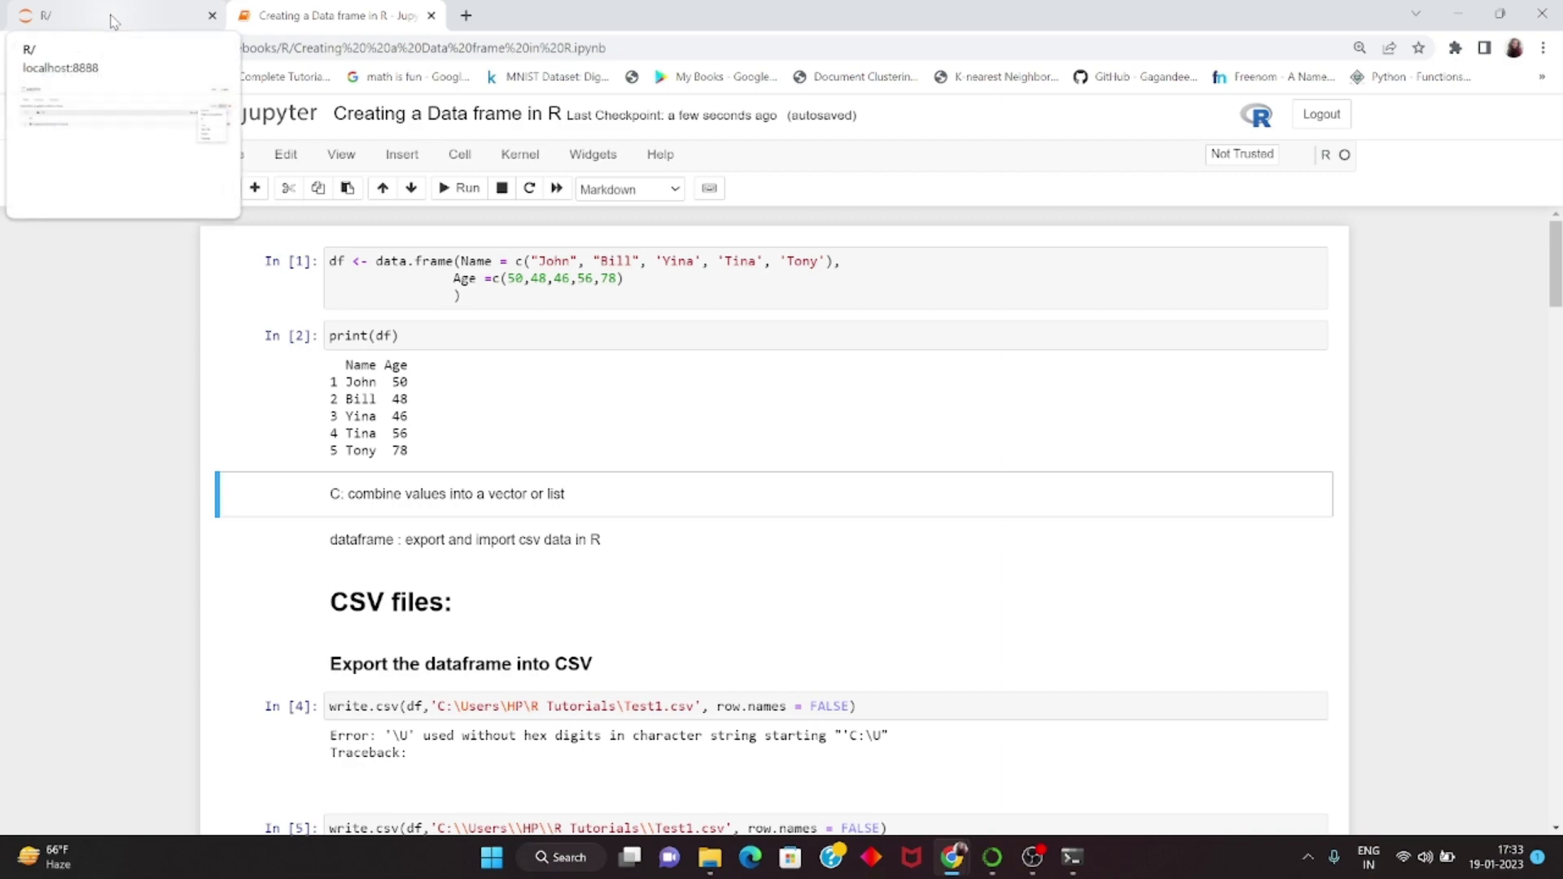